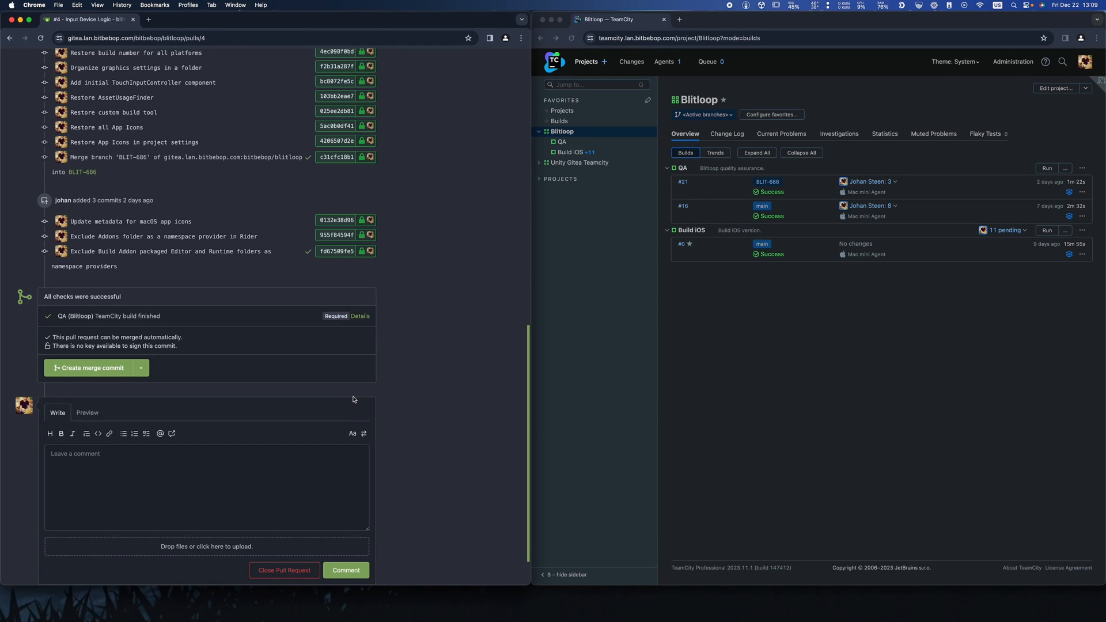
pyautogui.moveTo(382, 379)
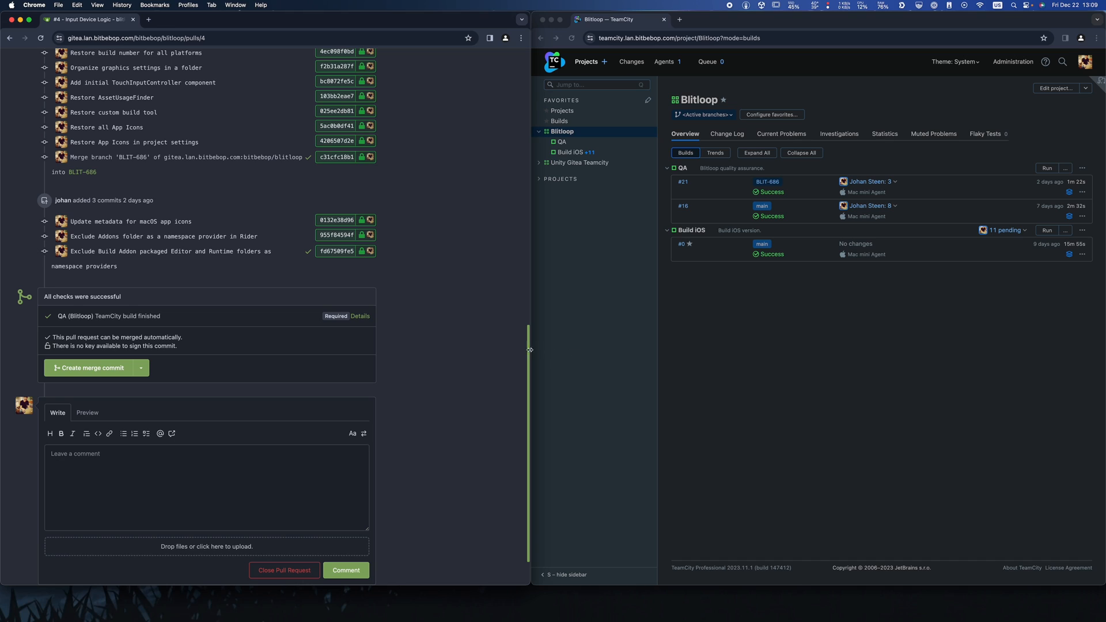
pyautogui.moveTo(359, 357)
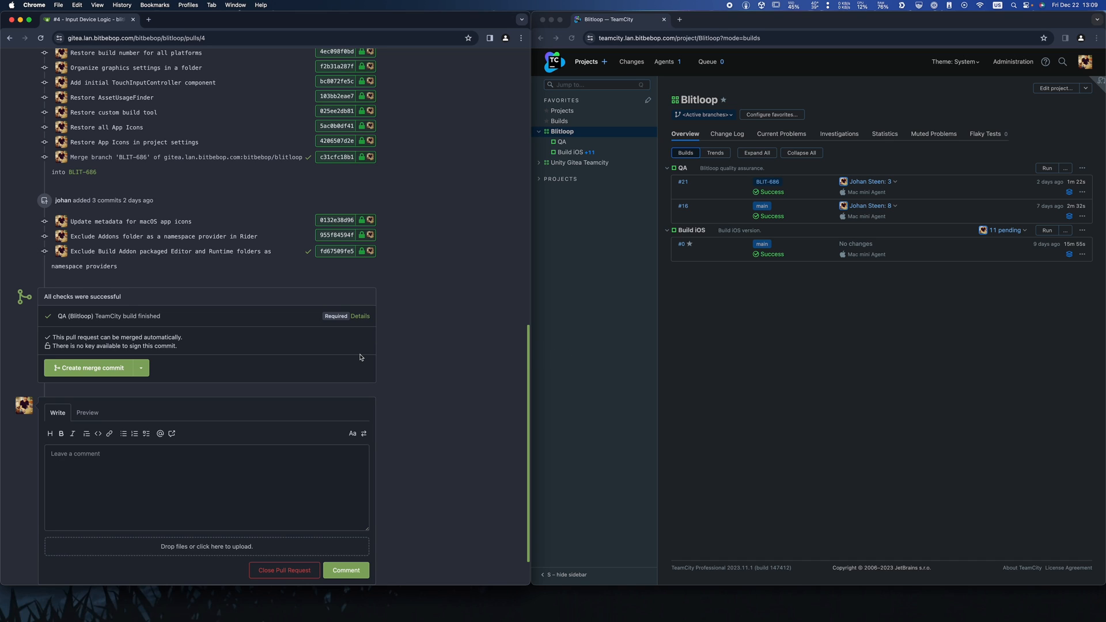
pyautogui.moveTo(391, 339)
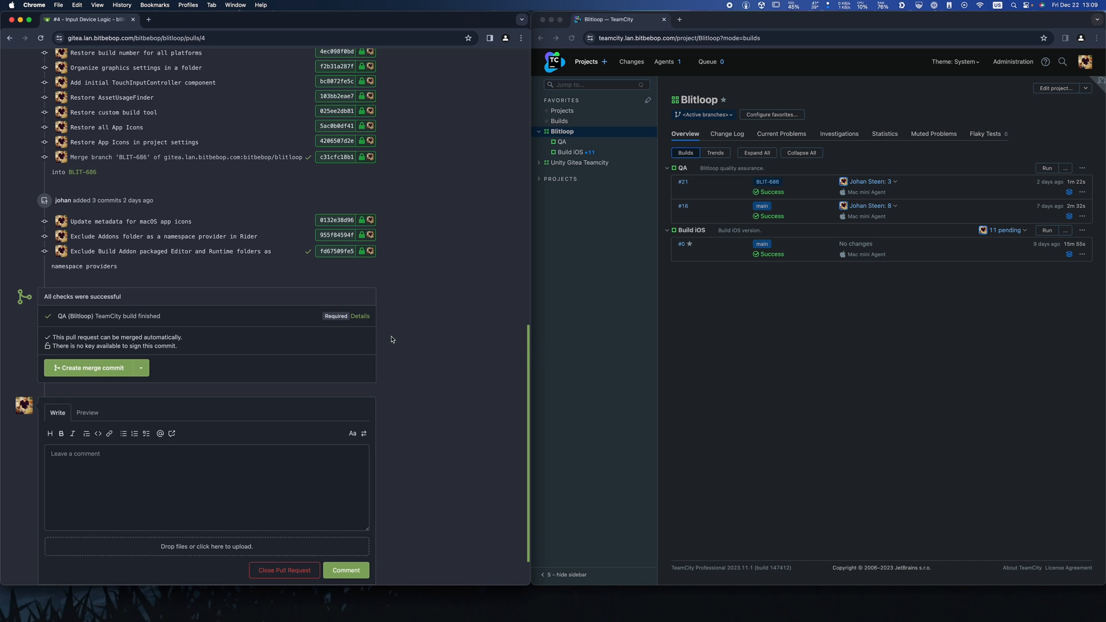
pyautogui.moveTo(322, 303)
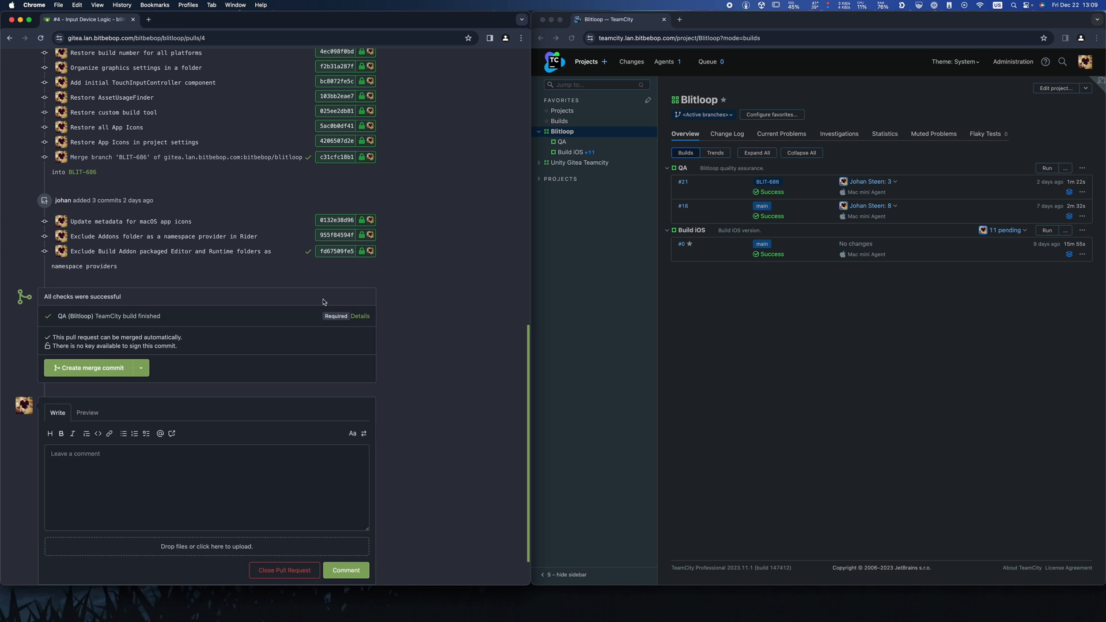
pyautogui.moveTo(307, 253)
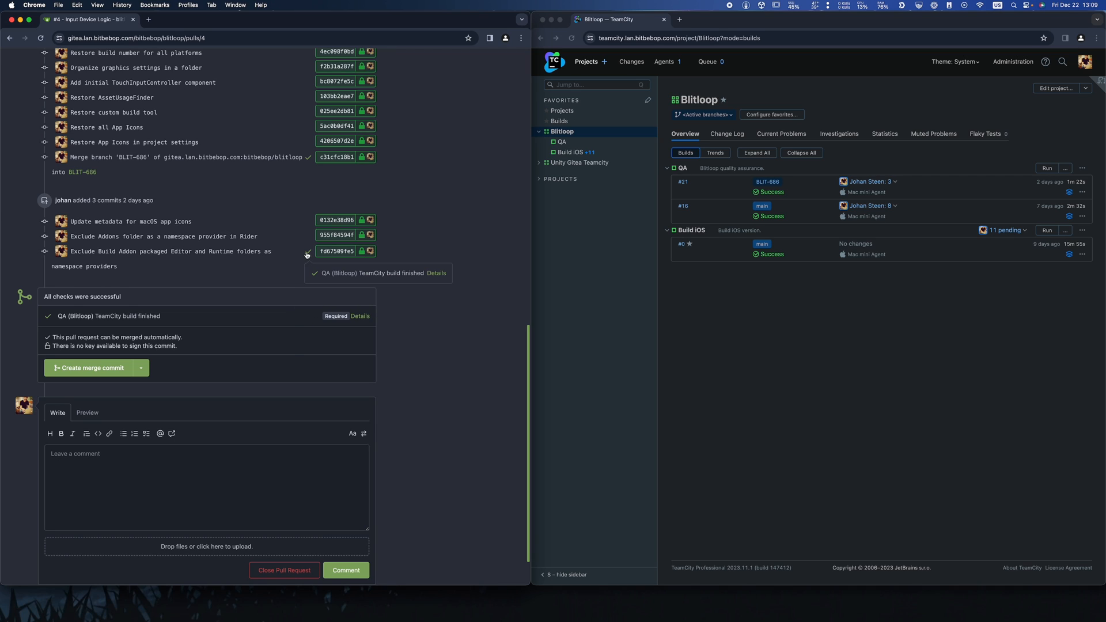
pyautogui.moveTo(435, 273)
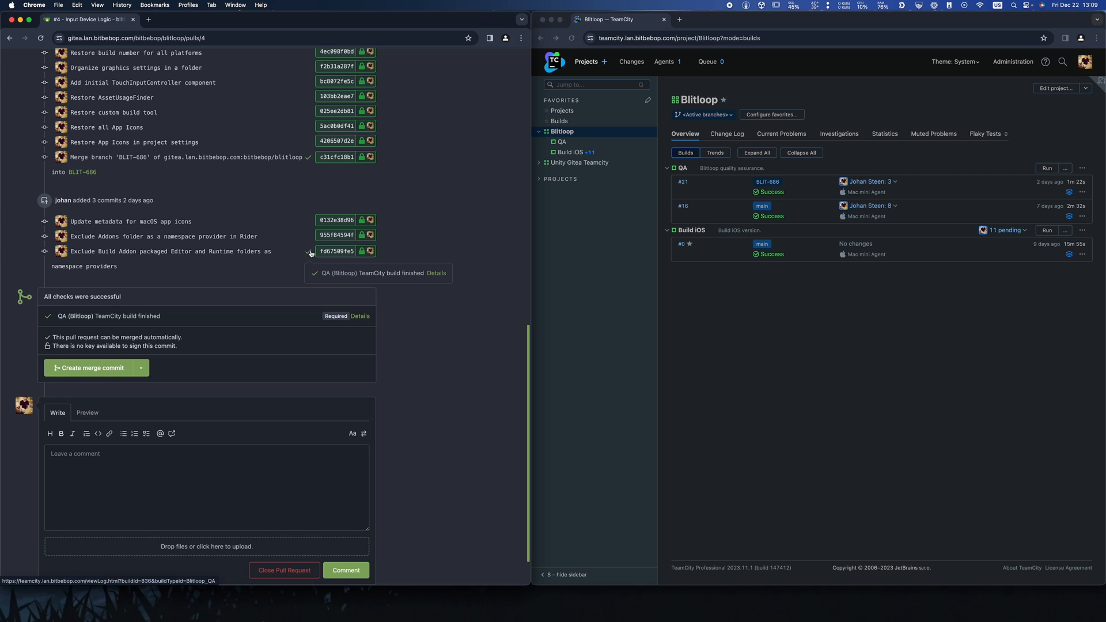
pyautogui.moveTo(58, 316)
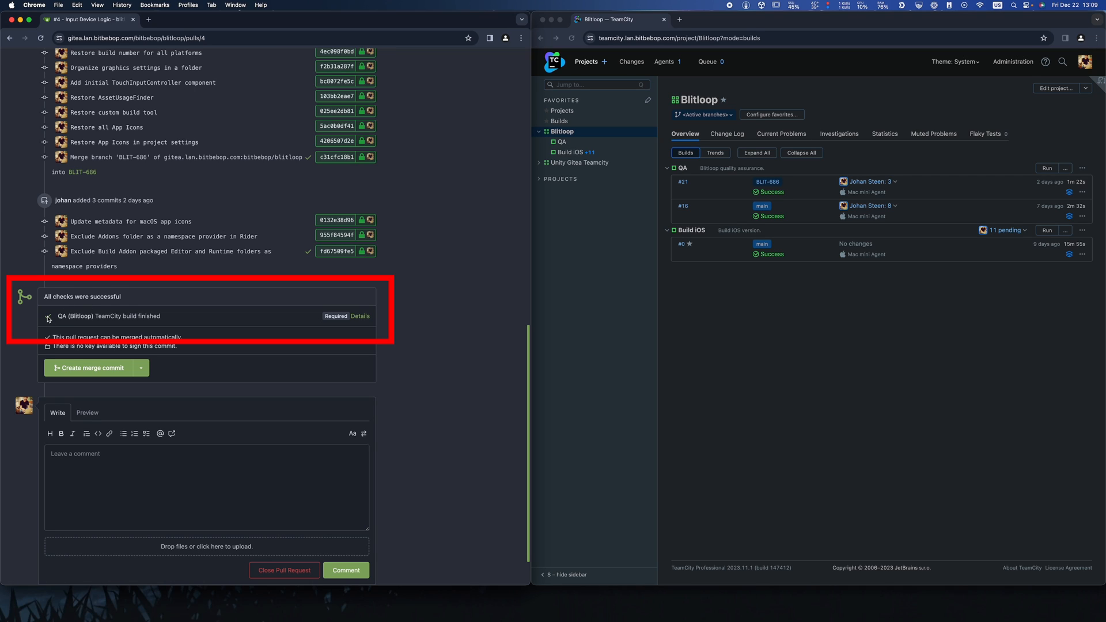
pyautogui.moveTo(90, 319)
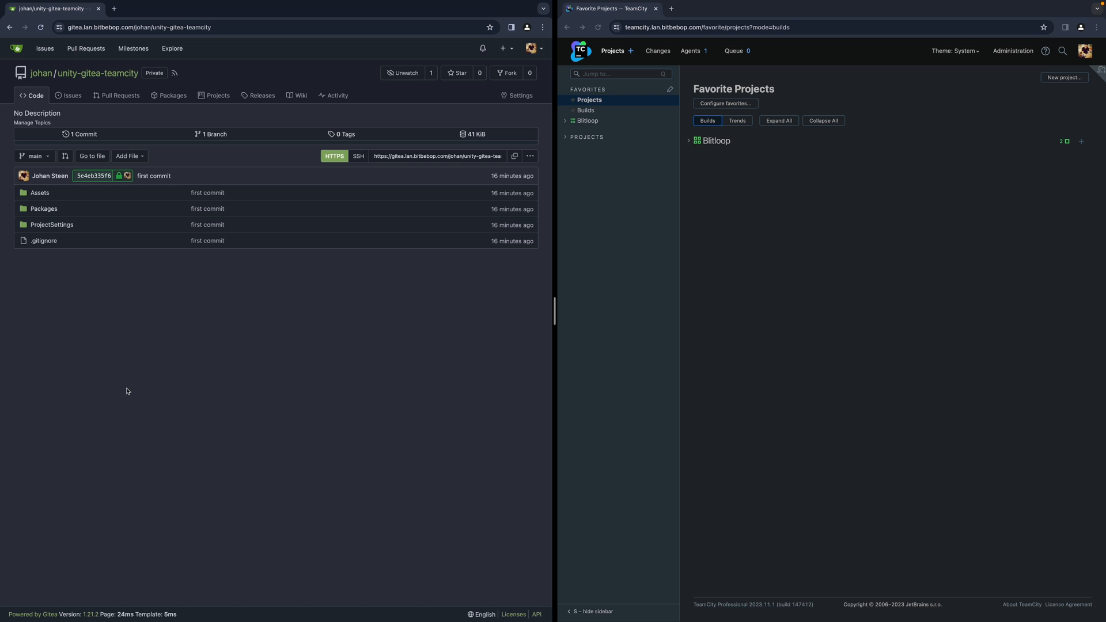
pyautogui.moveTo(129, 384)
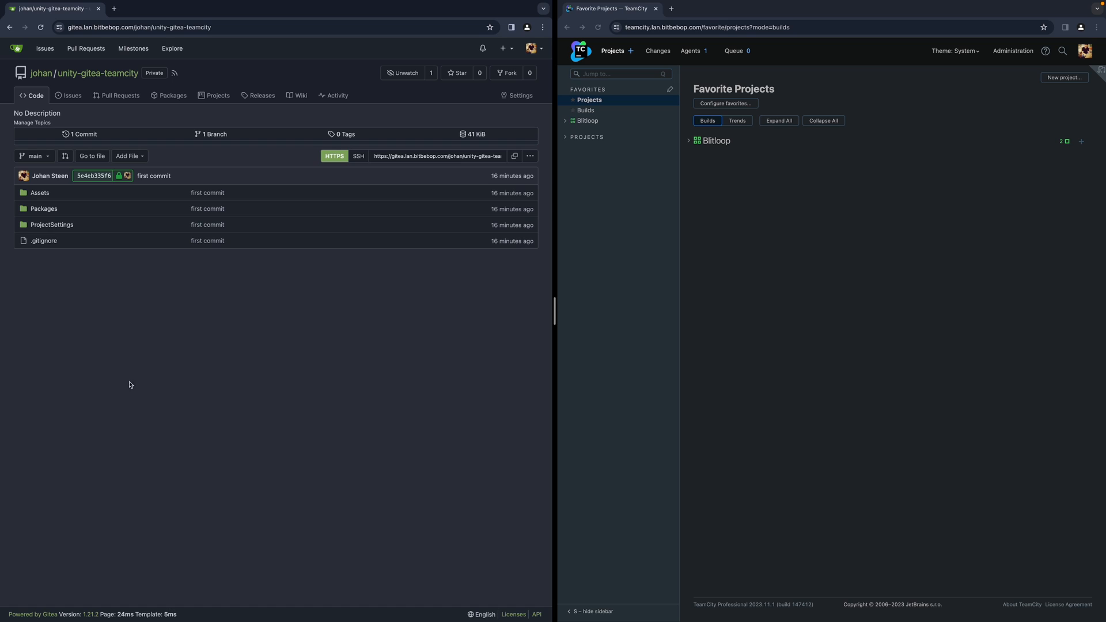
pyautogui.moveTo(158, 321)
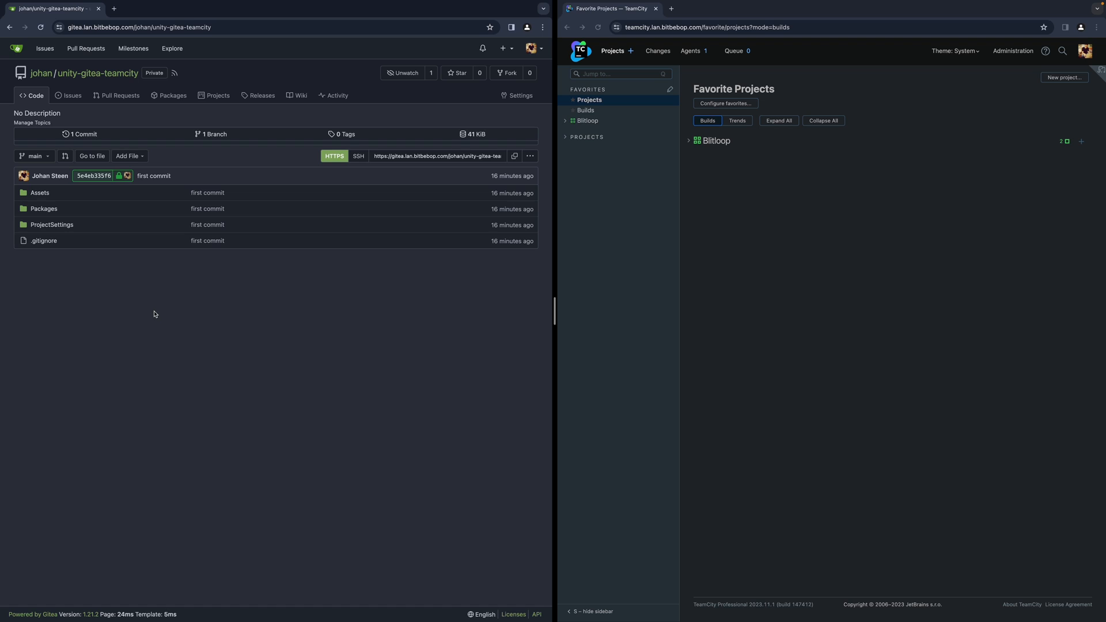
pyautogui.moveTo(171, 268)
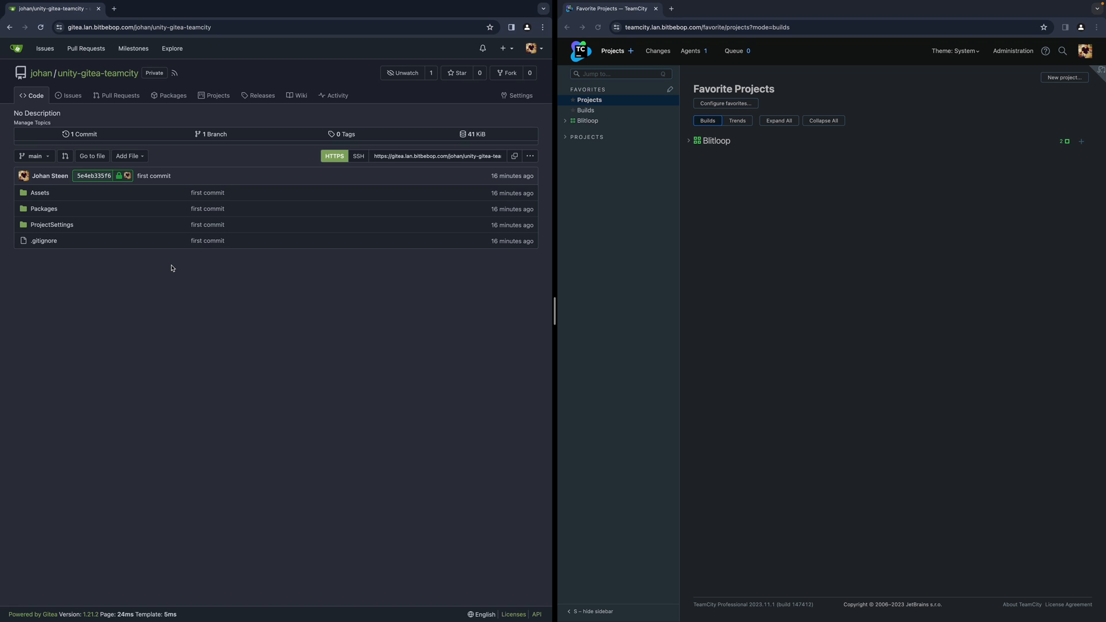
pyautogui.moveTo(212, 214)
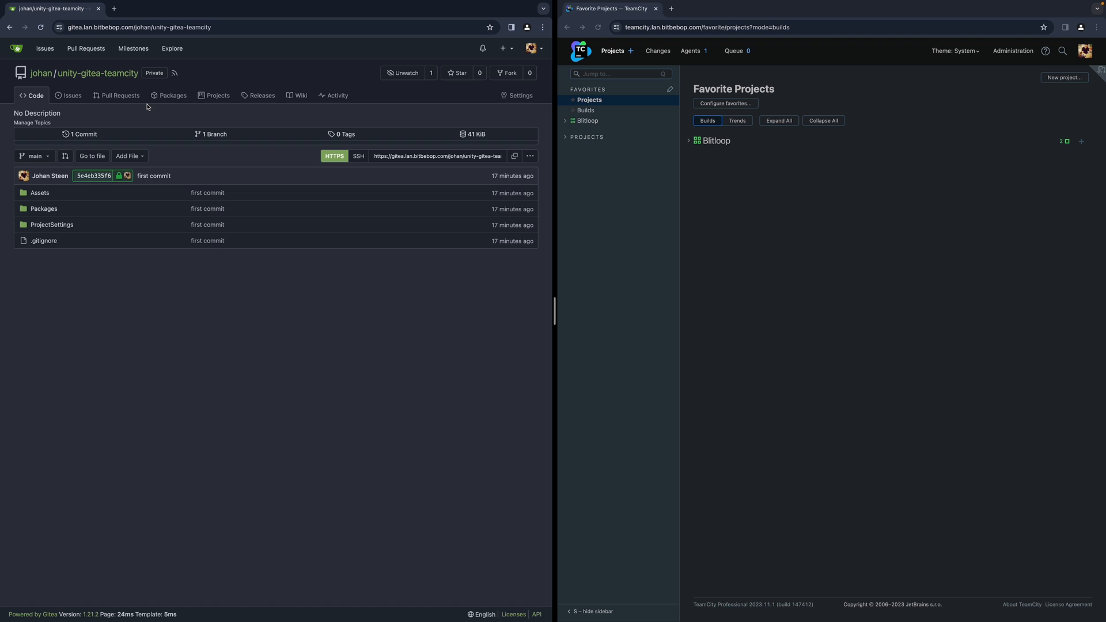
pyautogui.moveTo(281, 135)
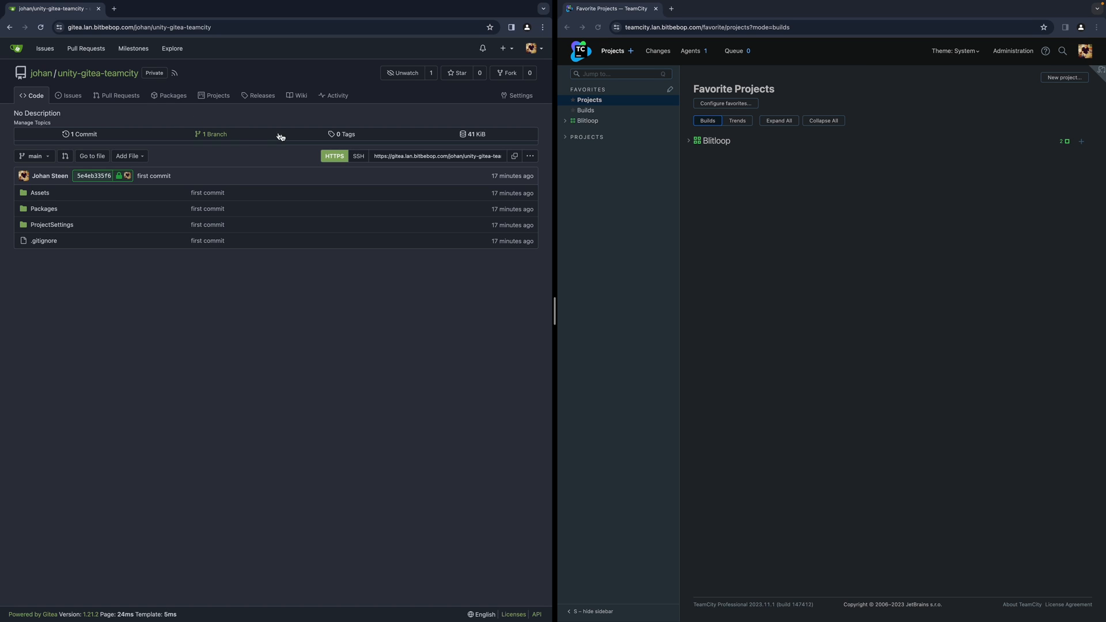
pyautogui.moveTo(296, 146)
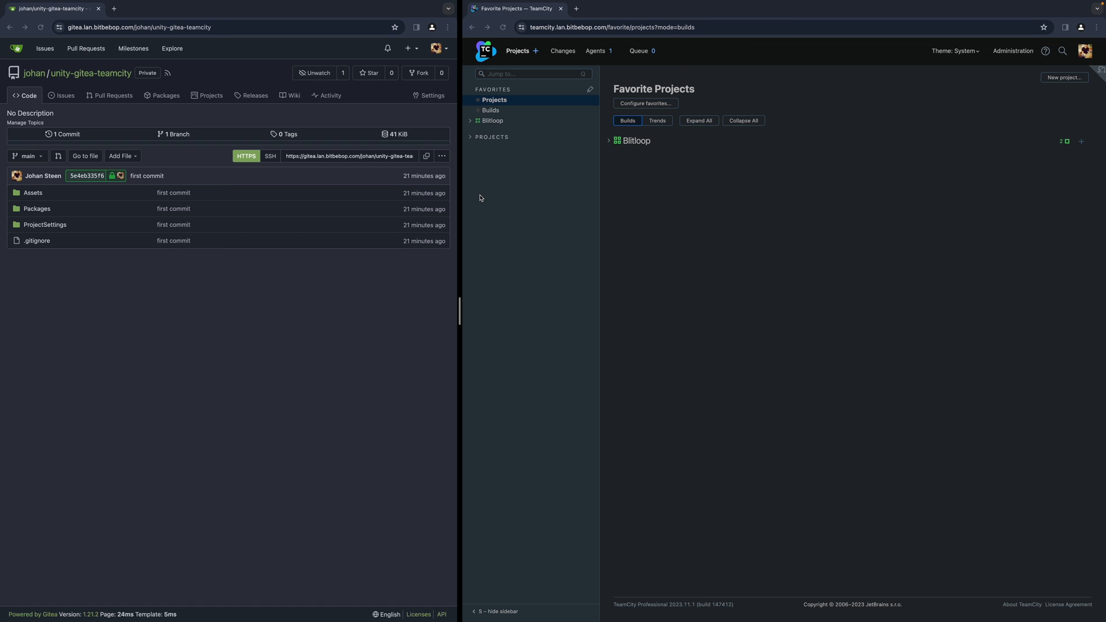
pyautogui.moveTo(595, 179)
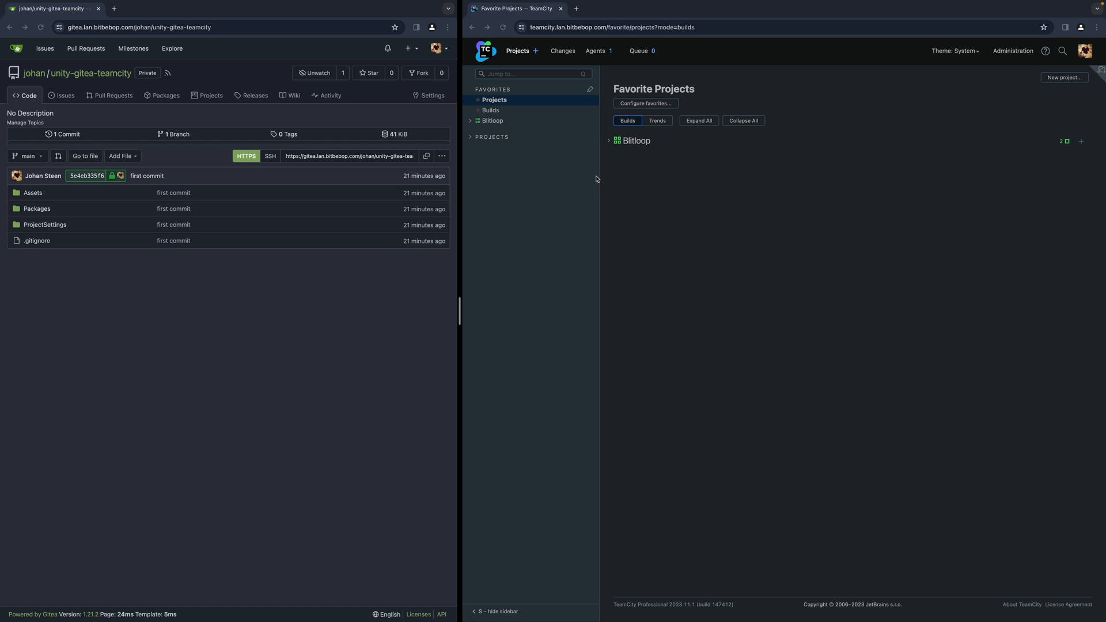
pyautogui.moveTo(536, 56)
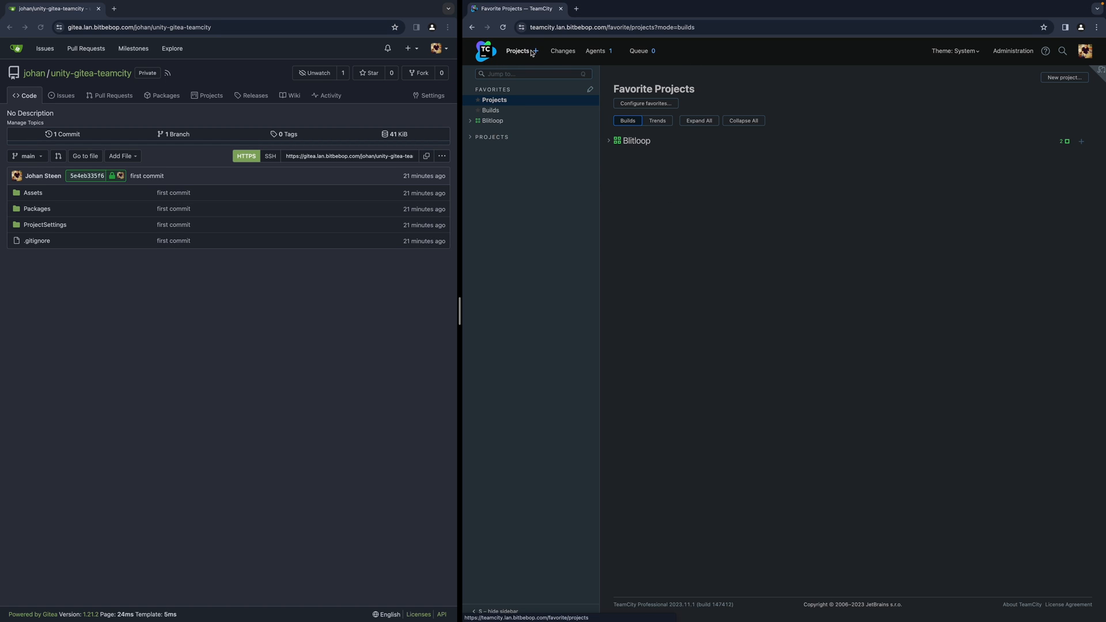
# Begin a project from the unity-gitea-teamcity .git URL, accepting the suggested username and entering the access token
pyautogui.click(1065, 77)
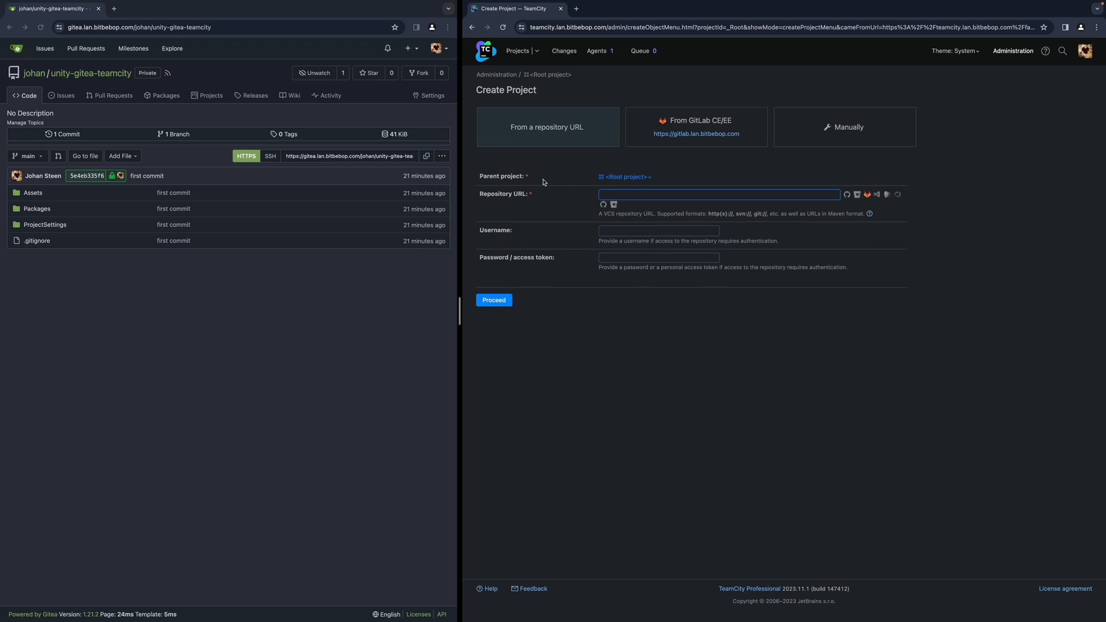
pyautogui.moveTo(335, 163)
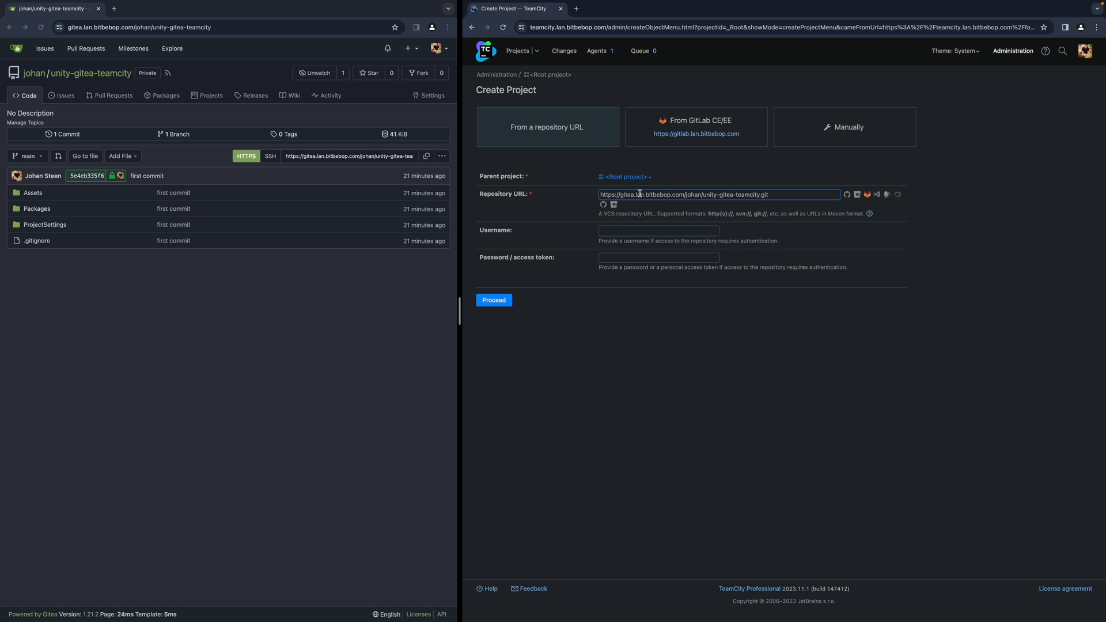
pyautogui.click(658, 230)
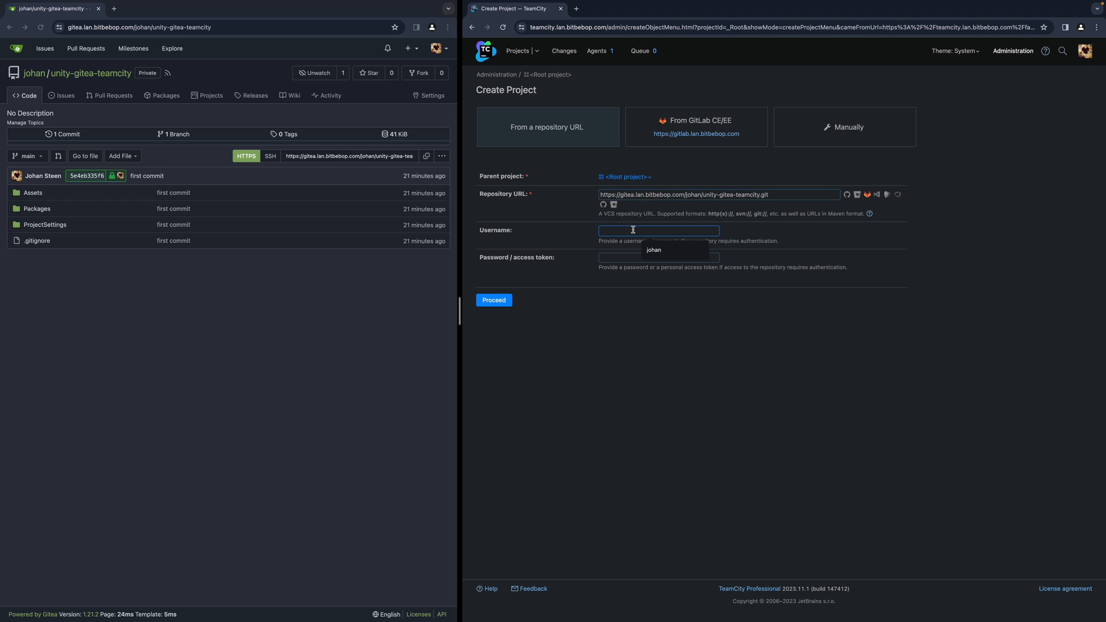
pyautogui.click(652, 250)
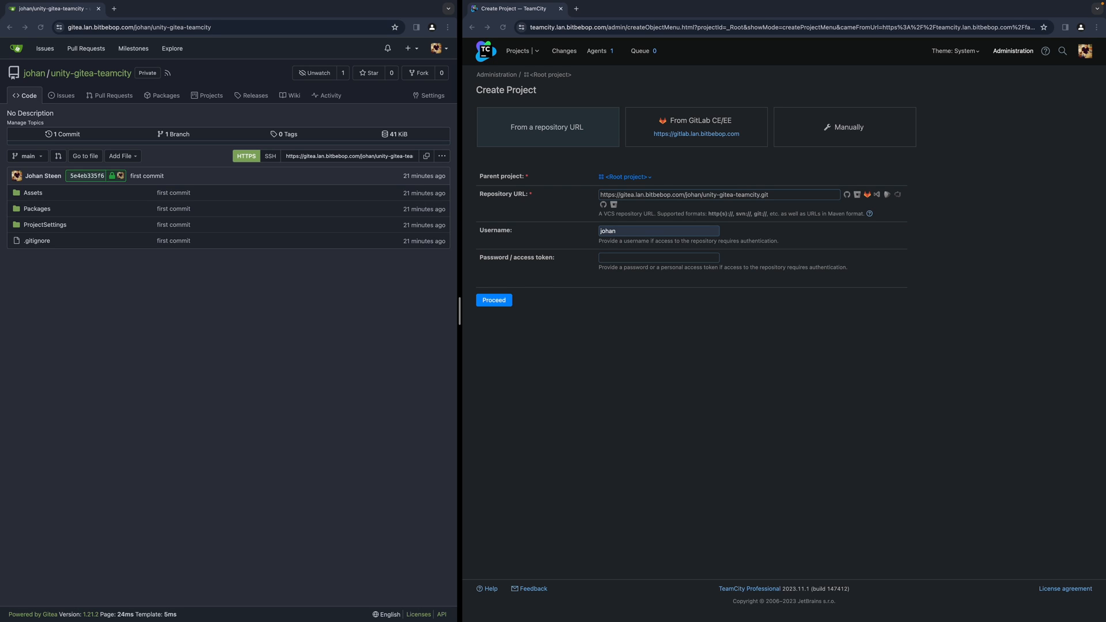
pyautogui.moveTo(517, 283)
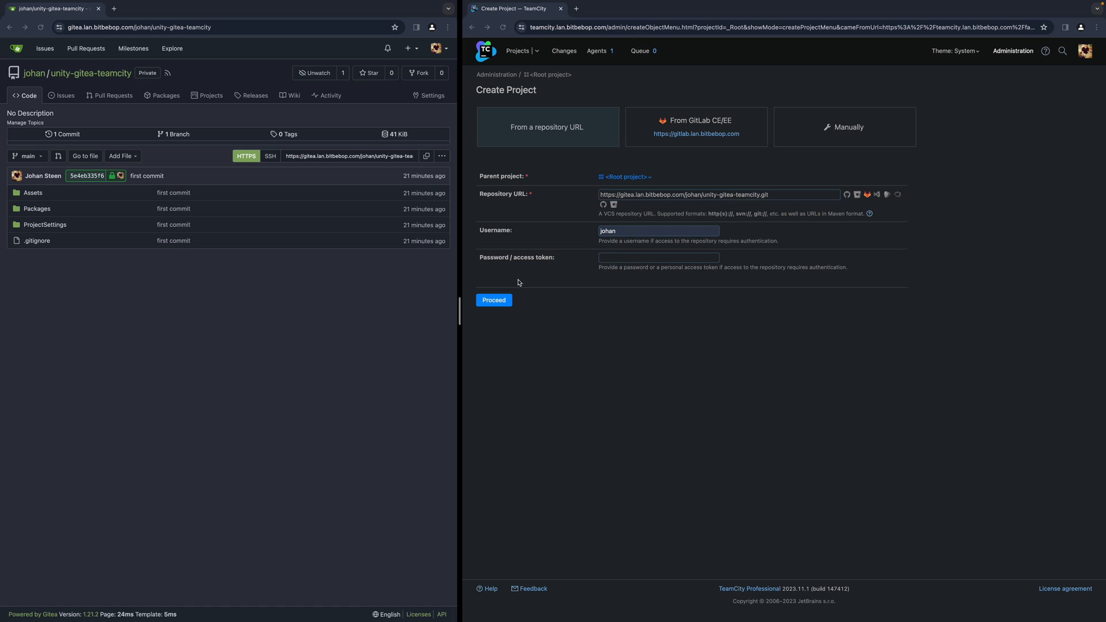
pyautogui.click(658, 257)
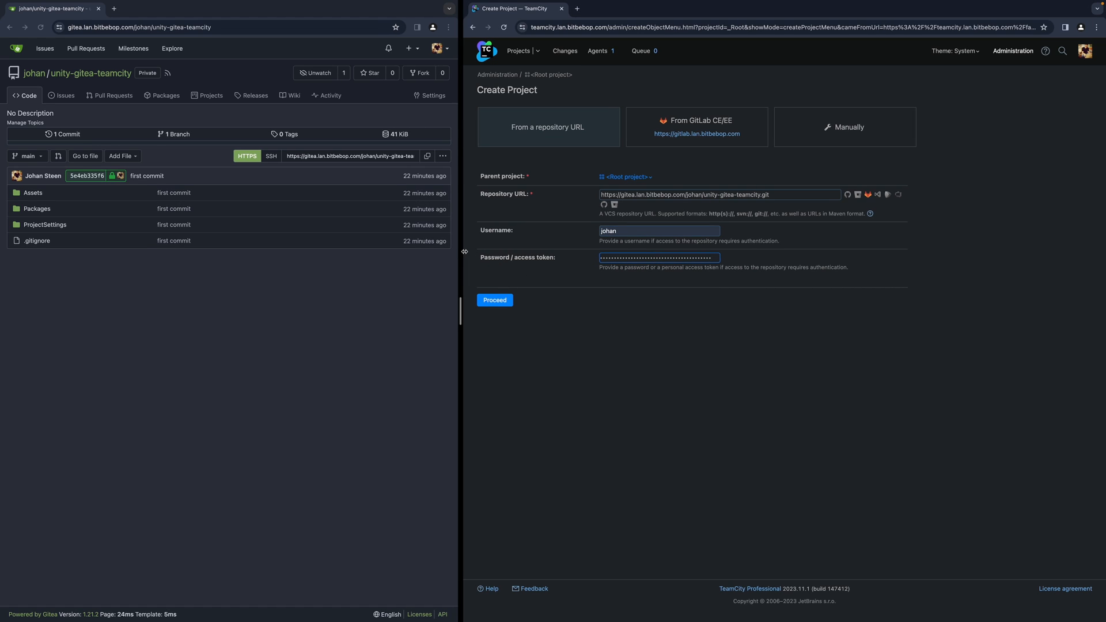
# Reach the Applications settings page listing the existing TeamCity access token
pyautogui.click(506, 48)
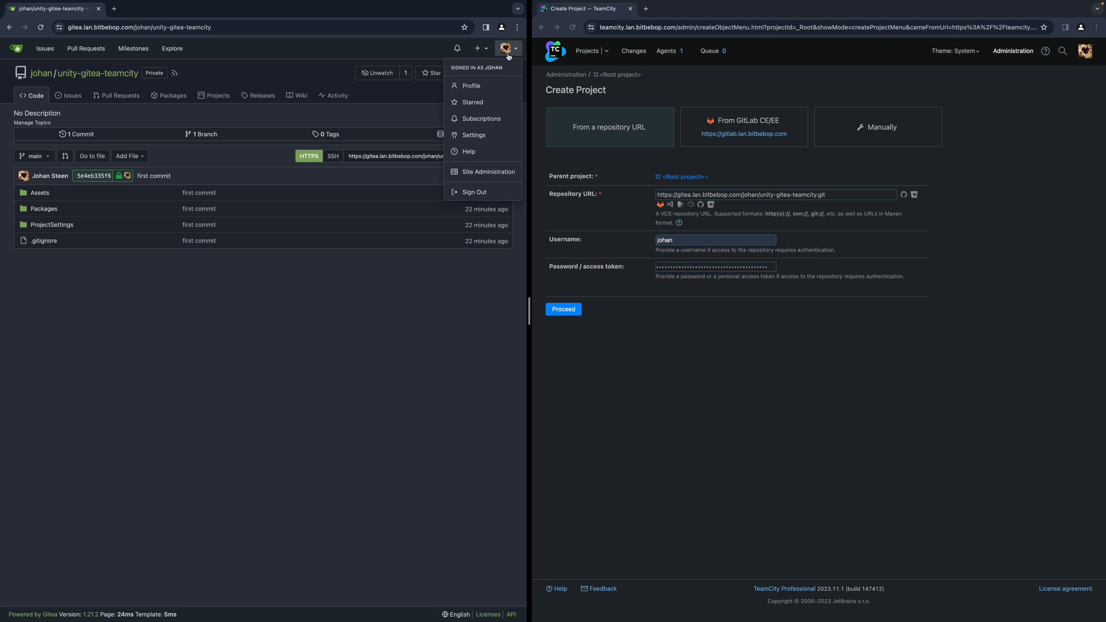
pyautogui.click(473, 135)
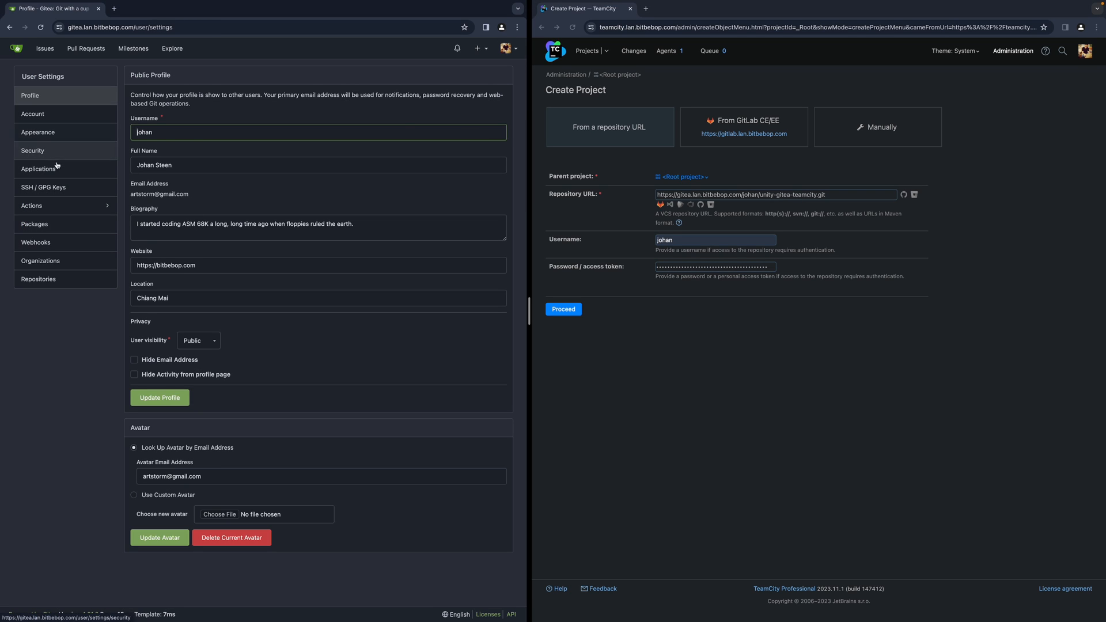
pyautogui.click(38, 168)
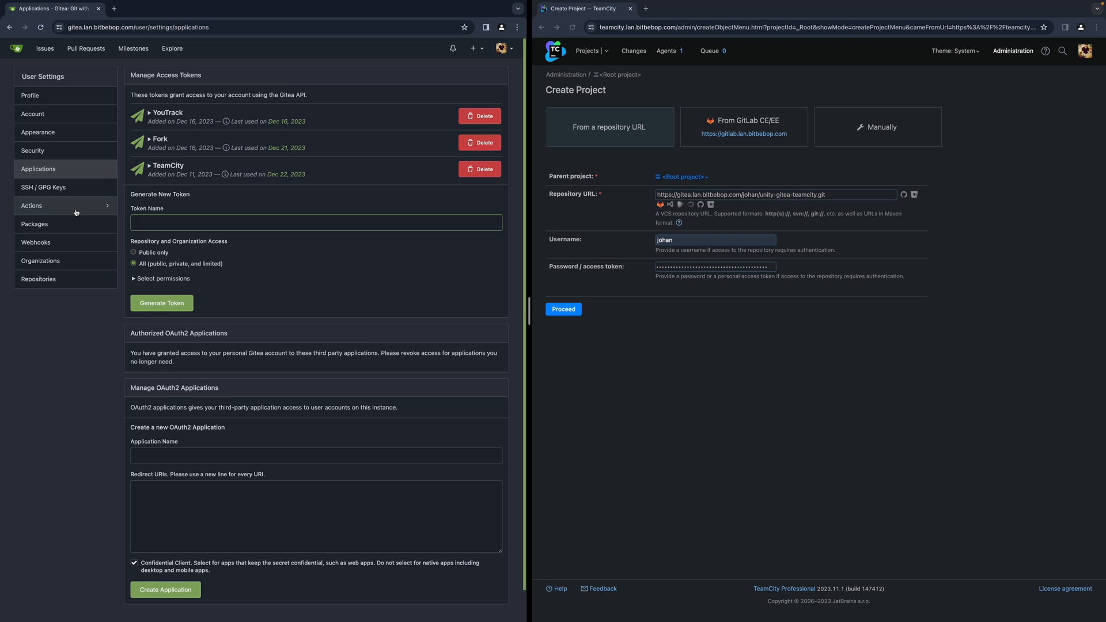
pyautogui.moveTo(55, 168)
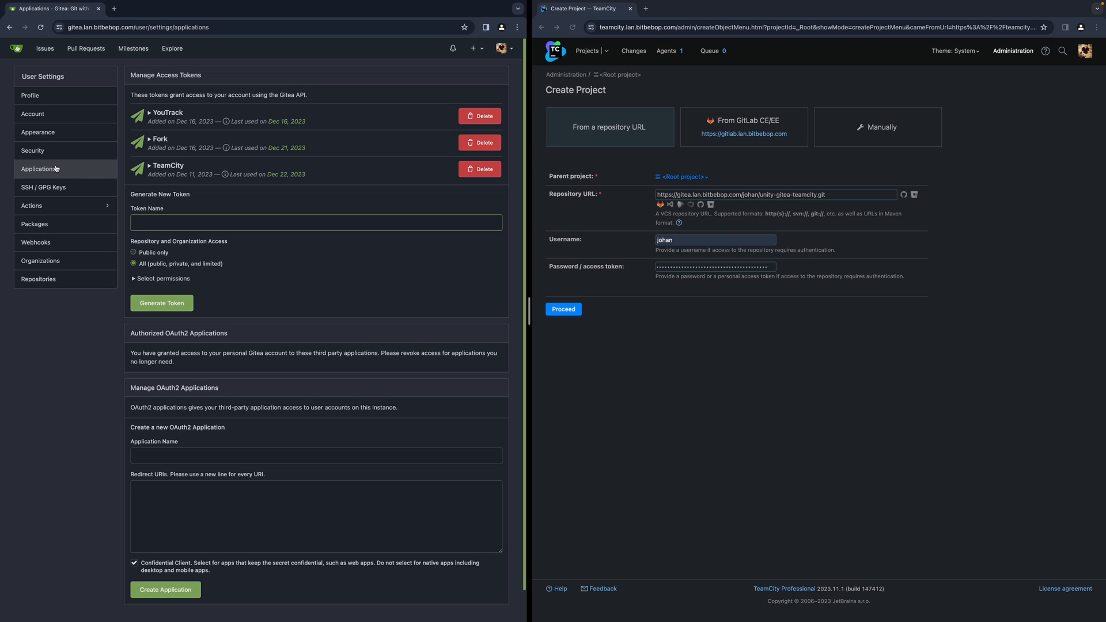
pyautogui.moveTo(159, 169)
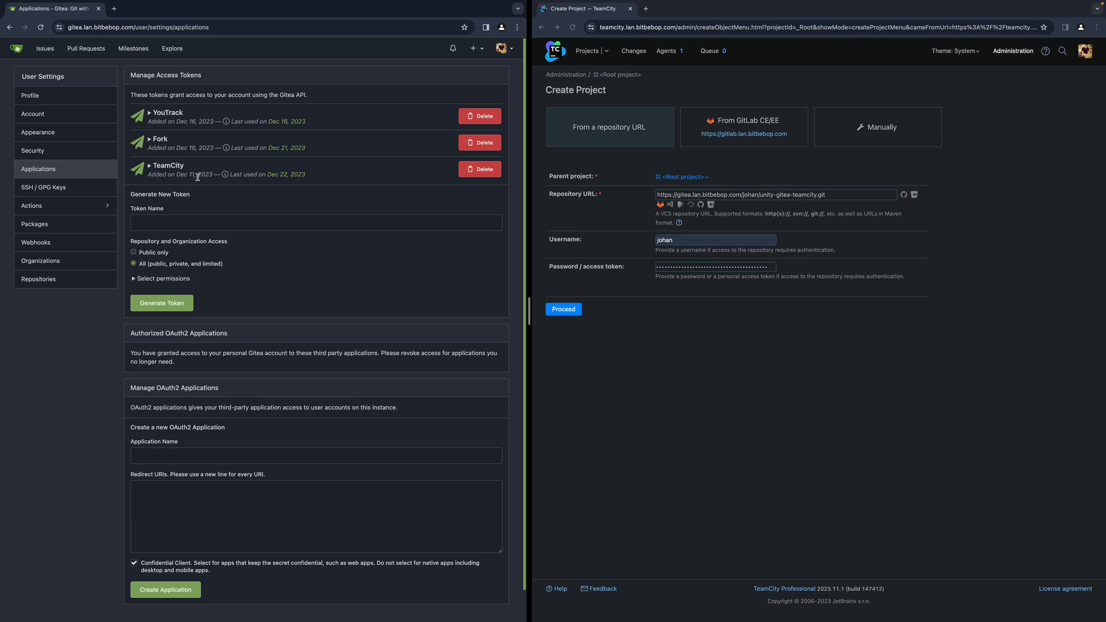
pyautogui.moveTo(552, 187)
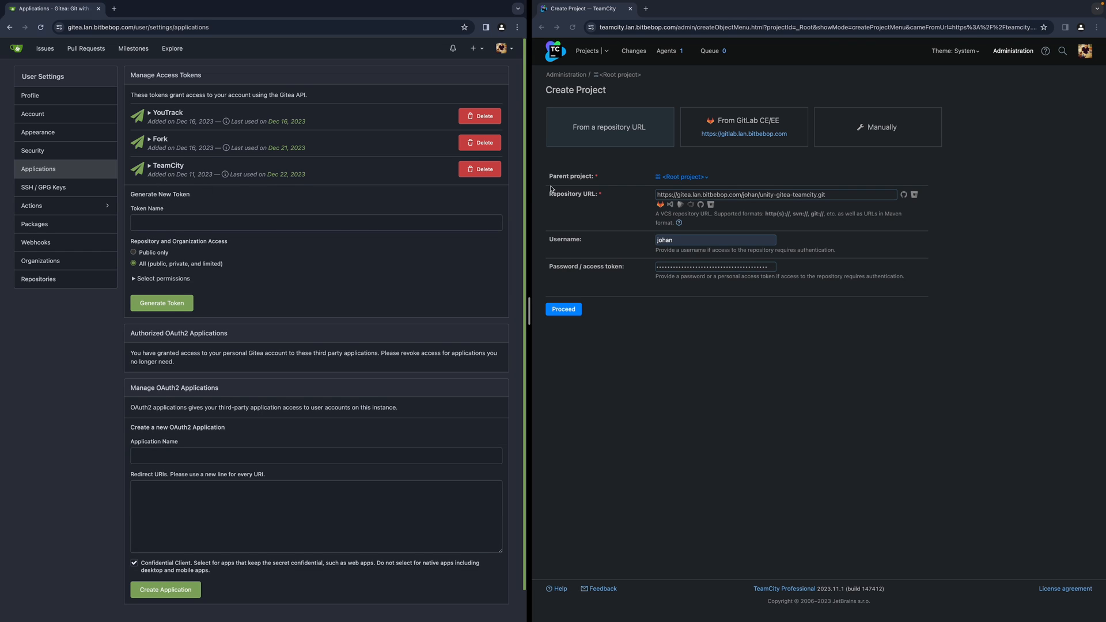
pyautogui.moveTo(451, 315)
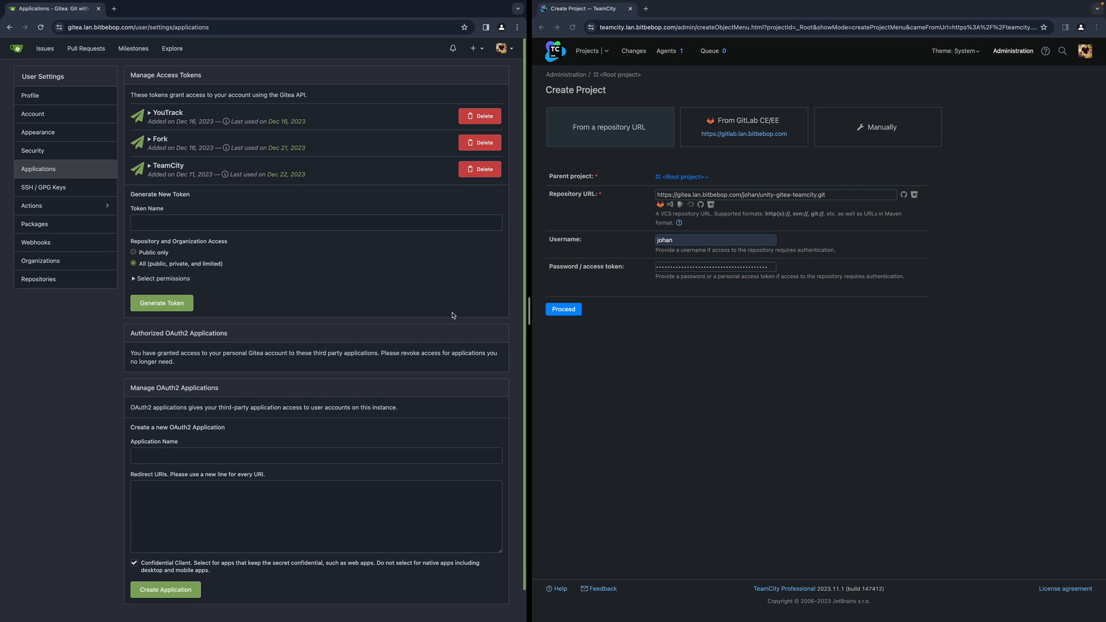
pyautogui.moveTo(263, 139)
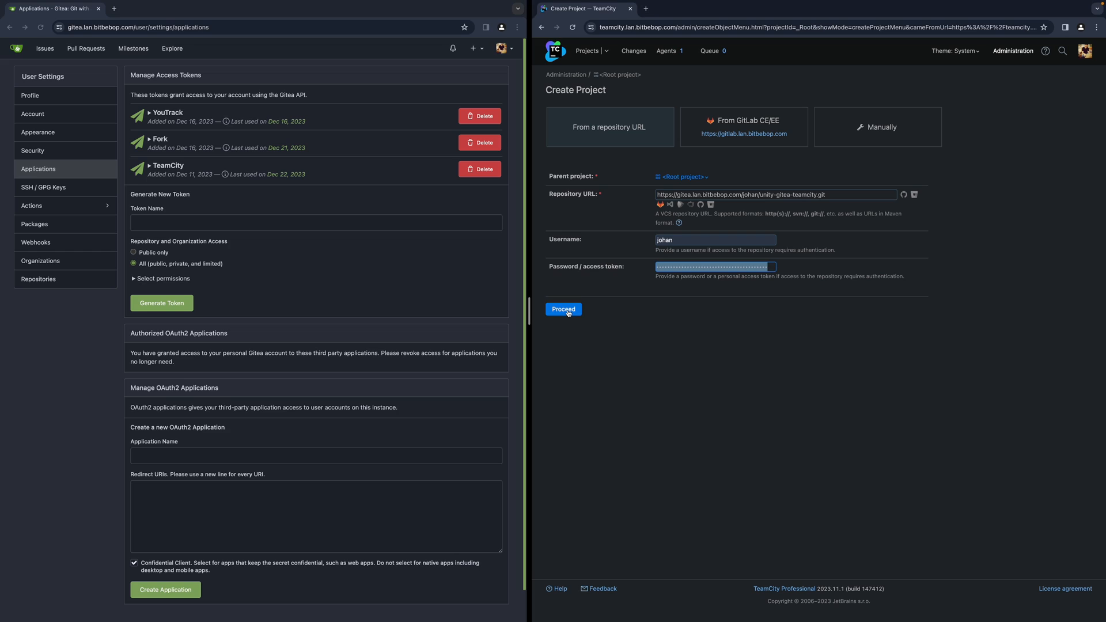
# Proceed with the default project and Build configuration names to create Unity Gitea Teamcity
pyautogui.click(564, 309)
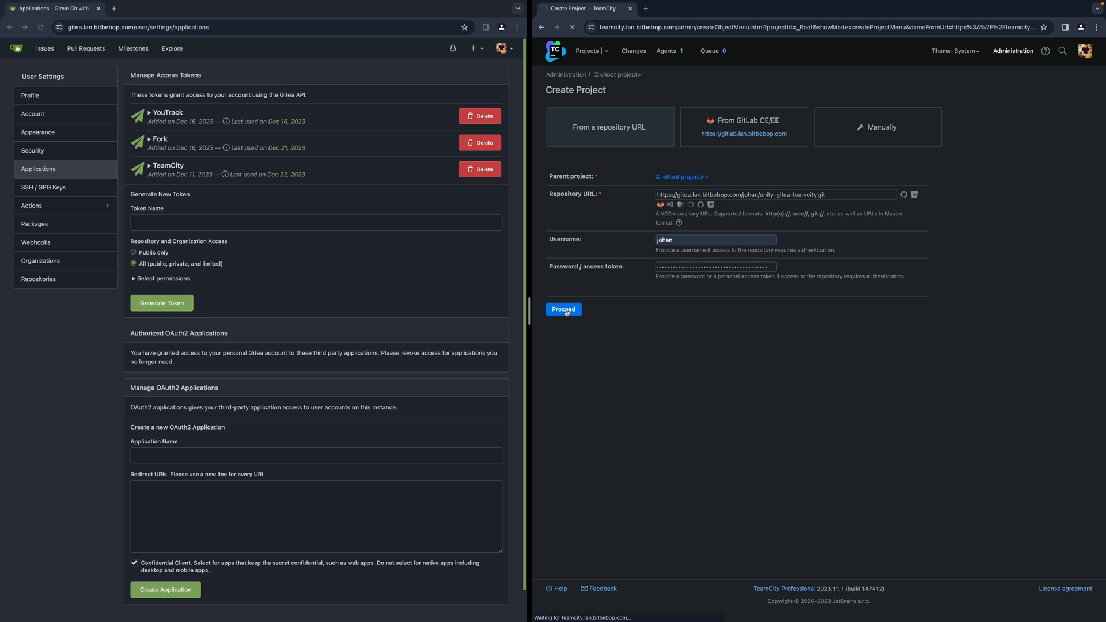
pyautogui.click(562, 309)
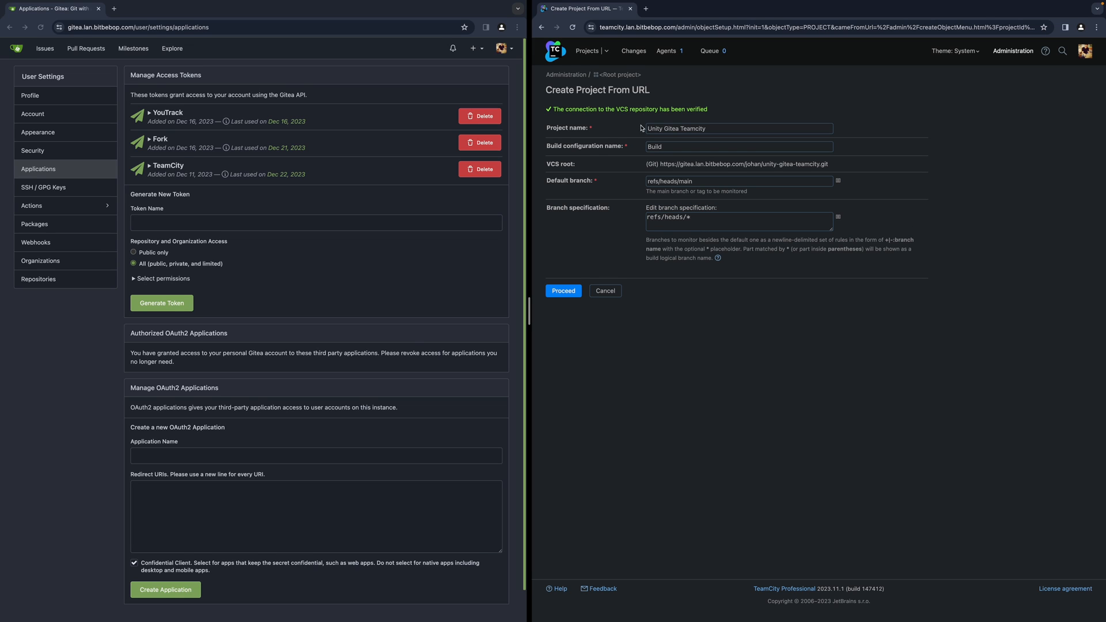
pyautogui.moveTo(604, 118)
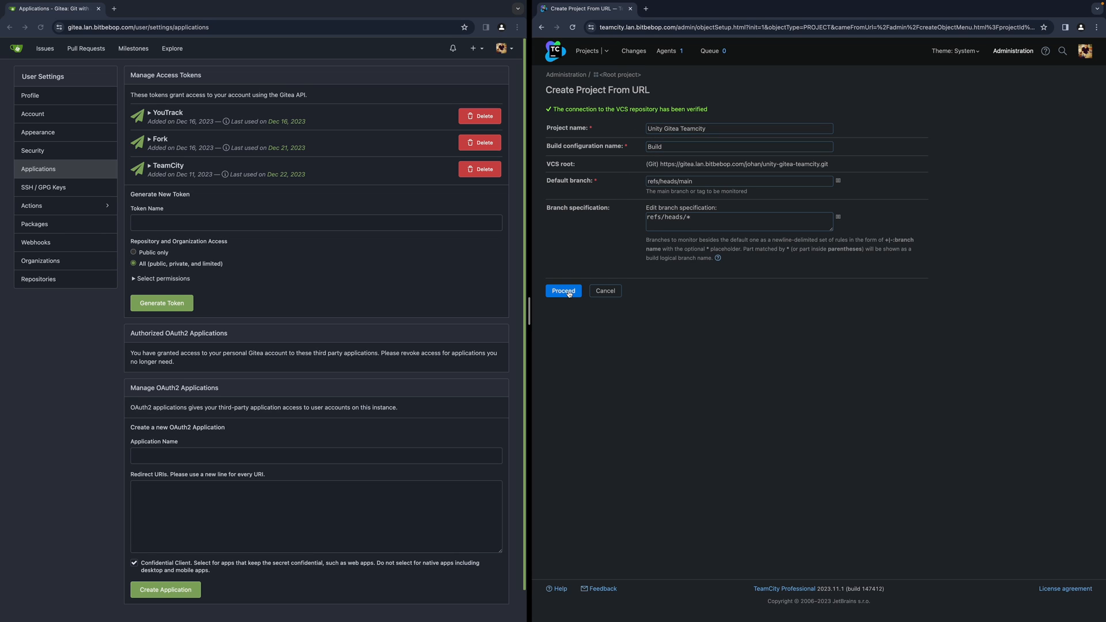
pyautogui.click(563, 291)
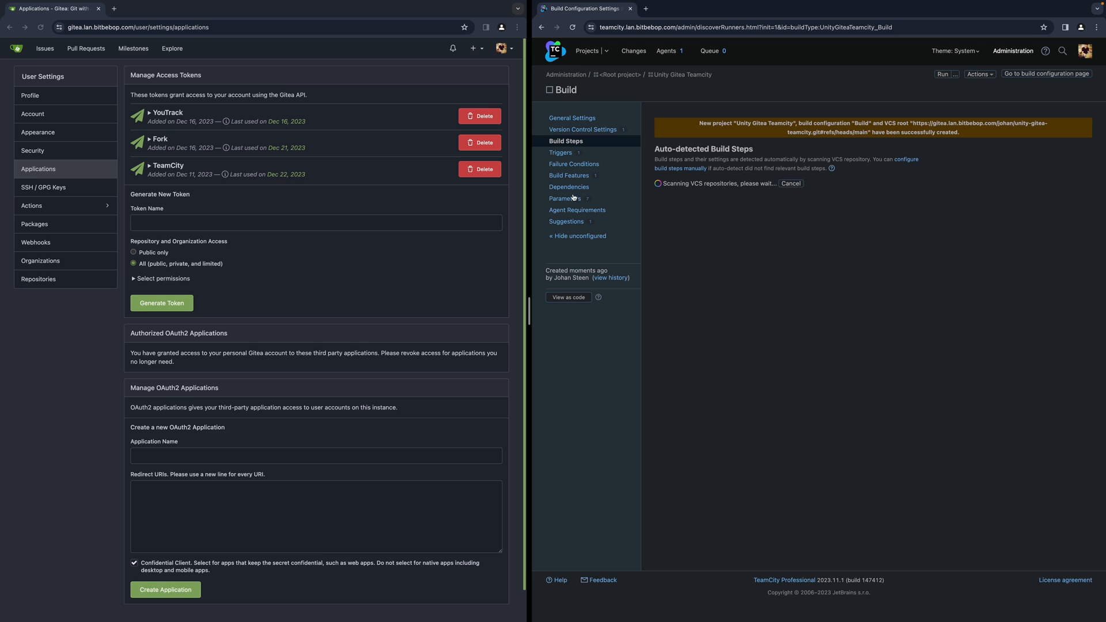
# Navigate from Projects into Unity Gitea Teamcity and its empty Build configuration page
pyautogui.click(587, 51)
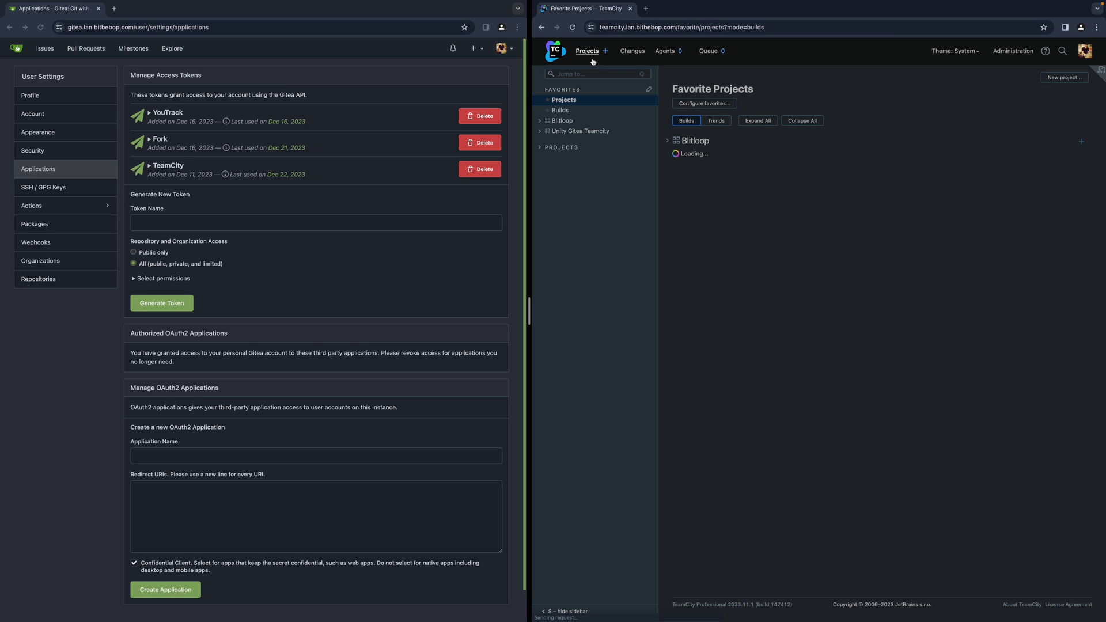
pyautogui.click(580, 130)
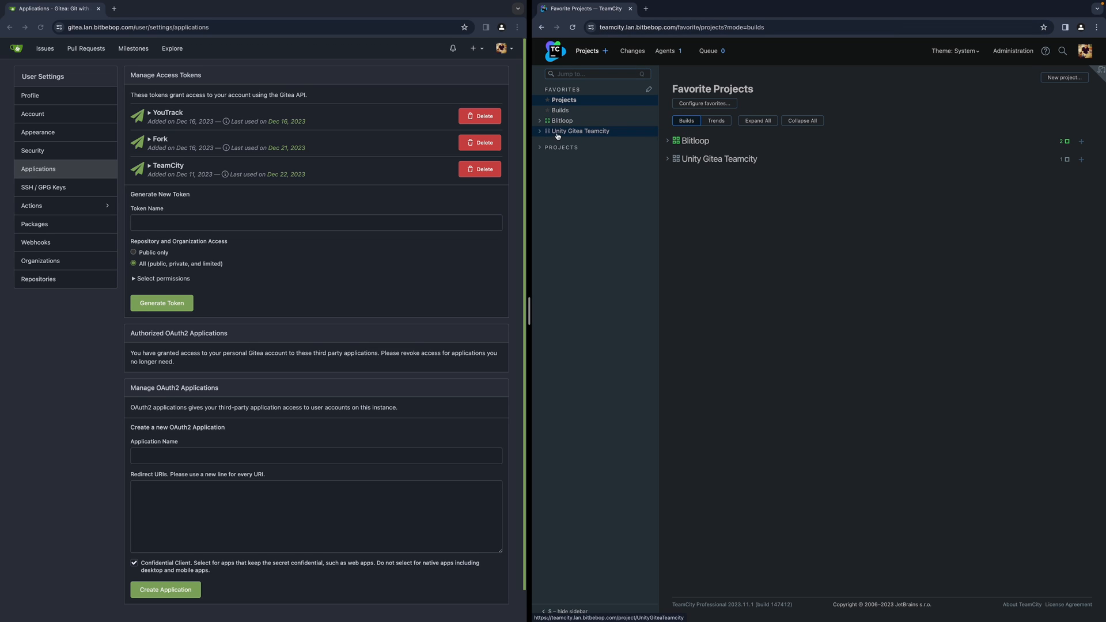
pyautogui.click(579, 130)
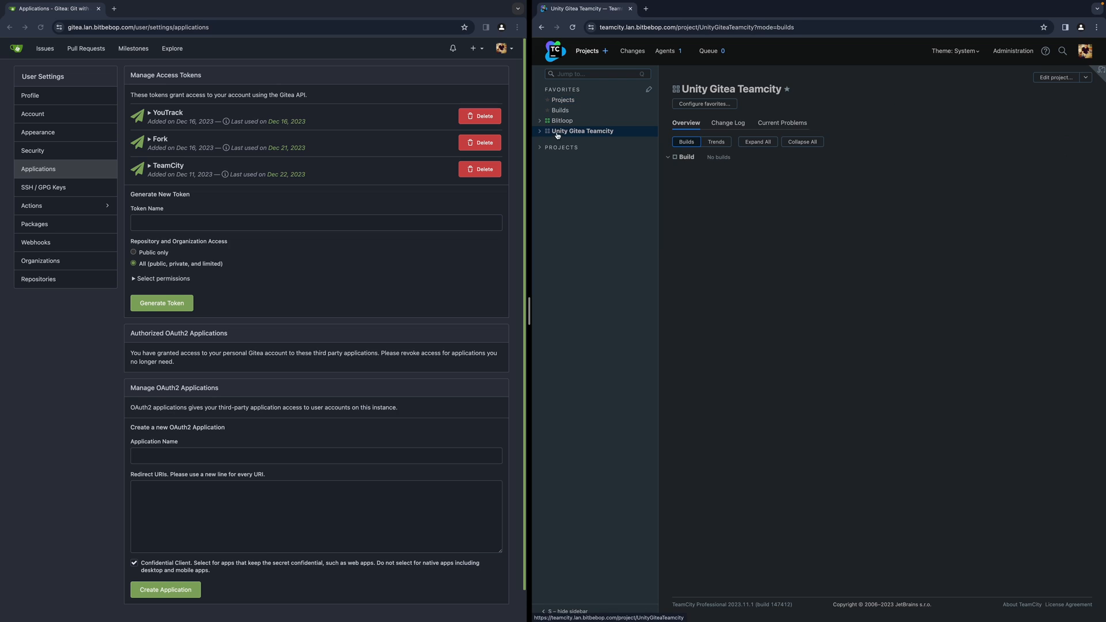
pyautogui.click(565, 141)
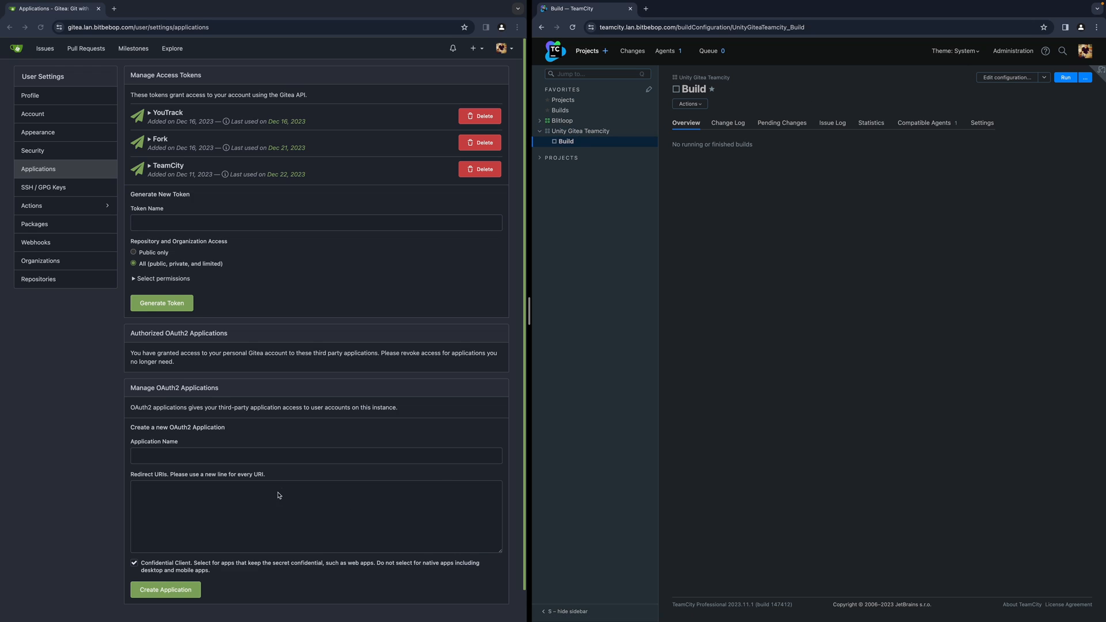
pyautogui.moveTo(9, 589)
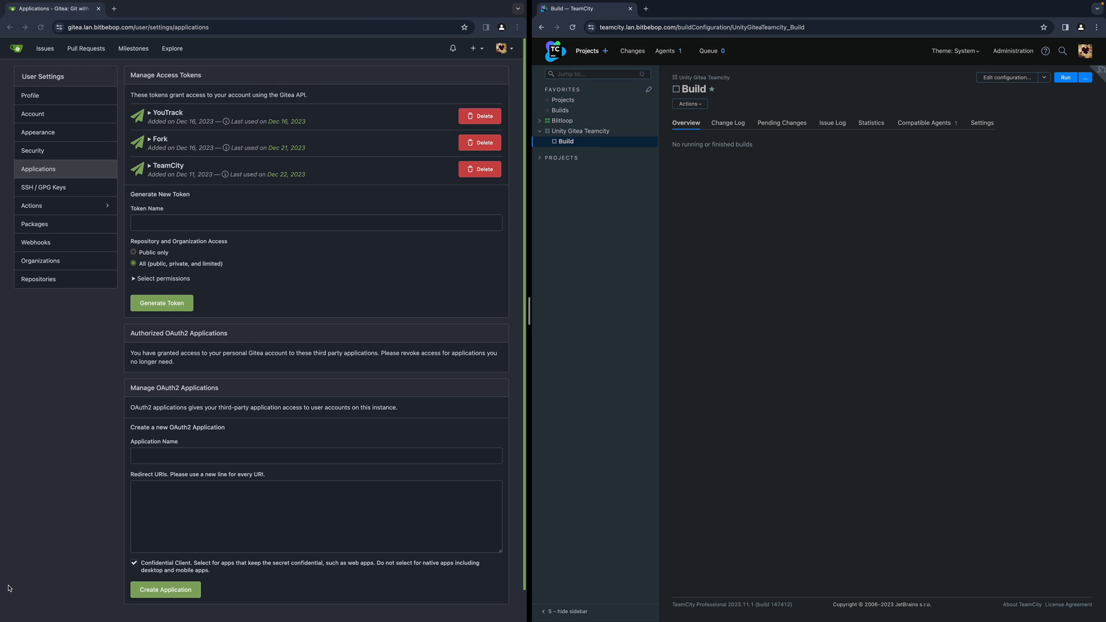
pyautogui.moveTo(614, 228)
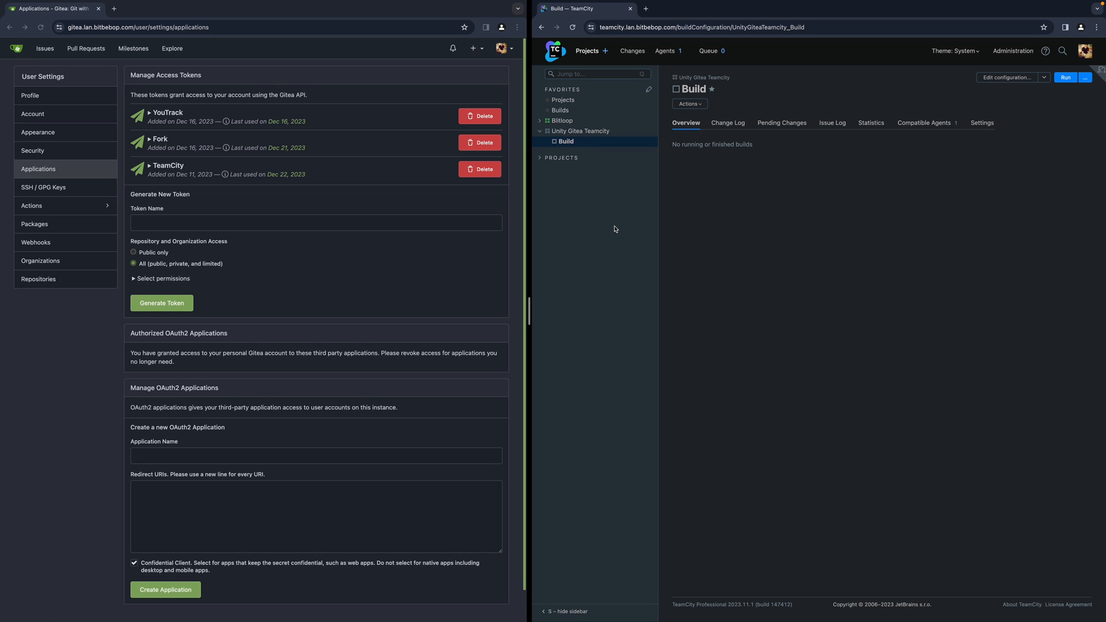
pyautogui.moveTo(596, 221)
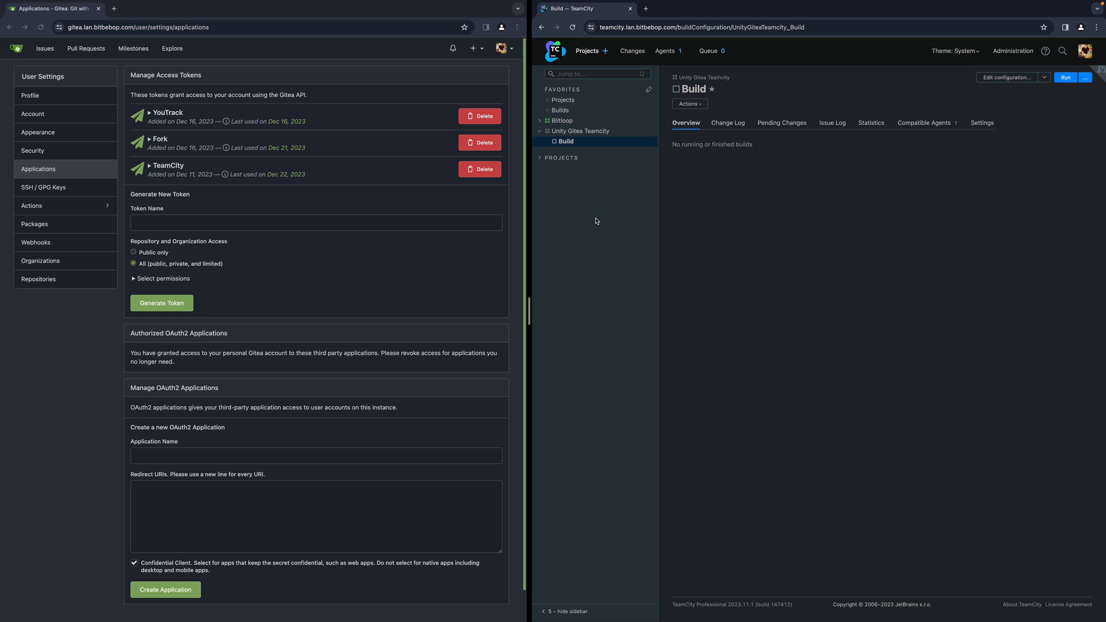
pyautogui.moveTo(581, 221)
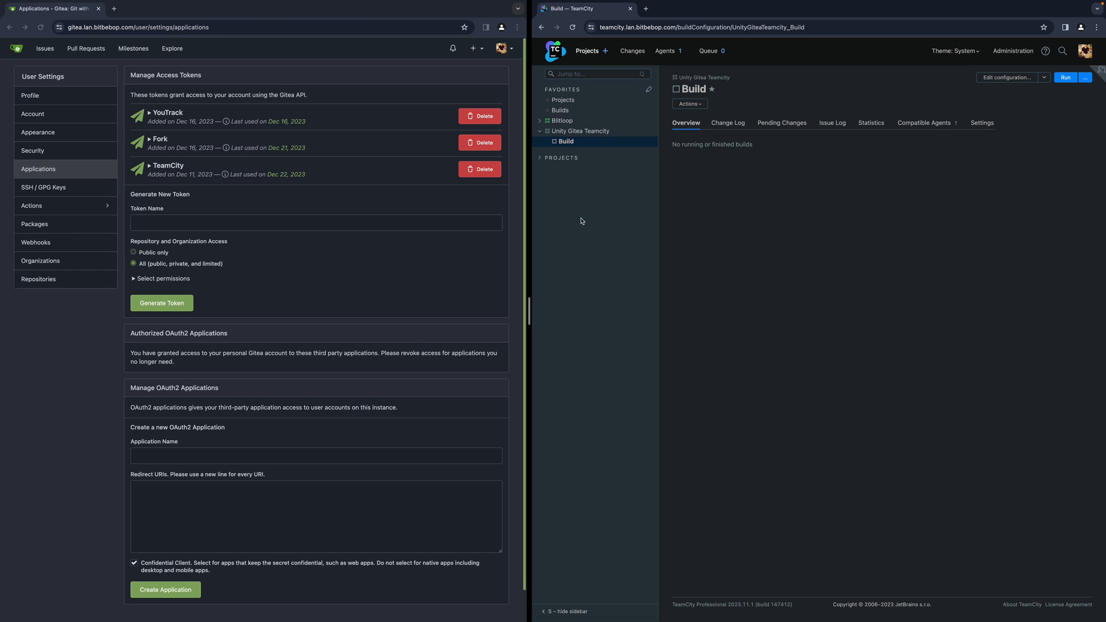
pyautogui.moveTo(559, 217)
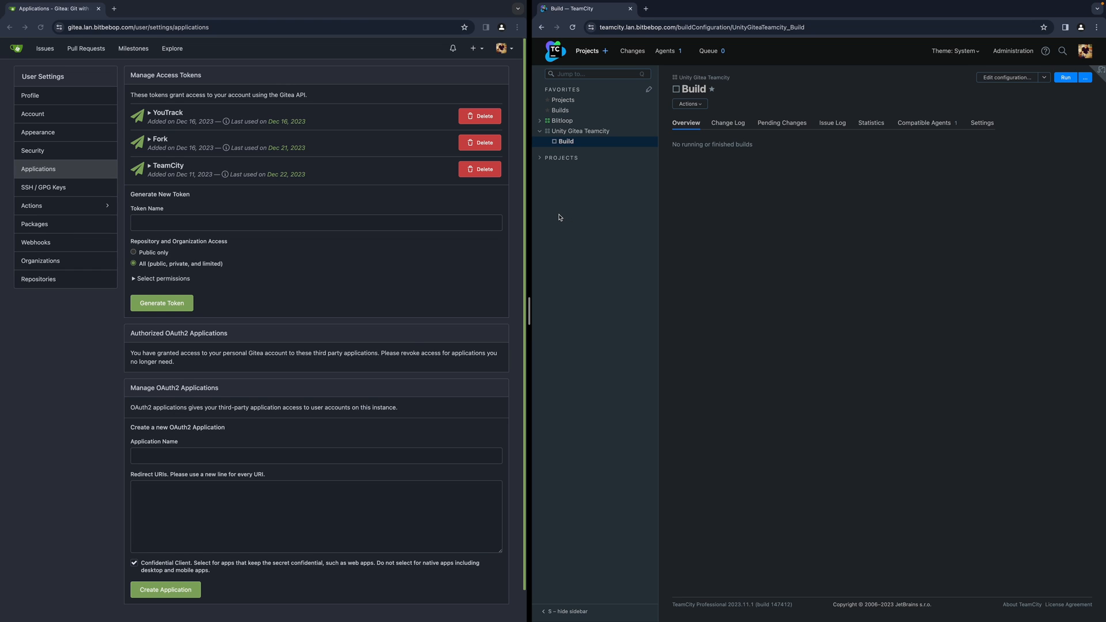
pyautogui.moveTo(92, 132)
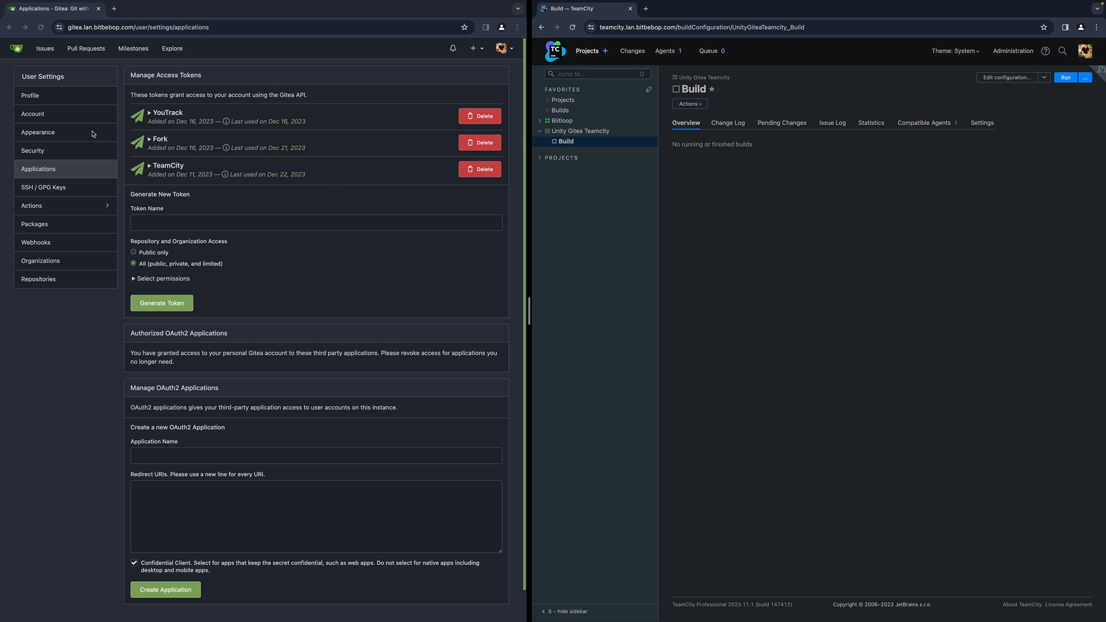
# Return to the Gitea dashboard and the unity-gitea-teamcity repository code page
pyautogui.click(15, 48)
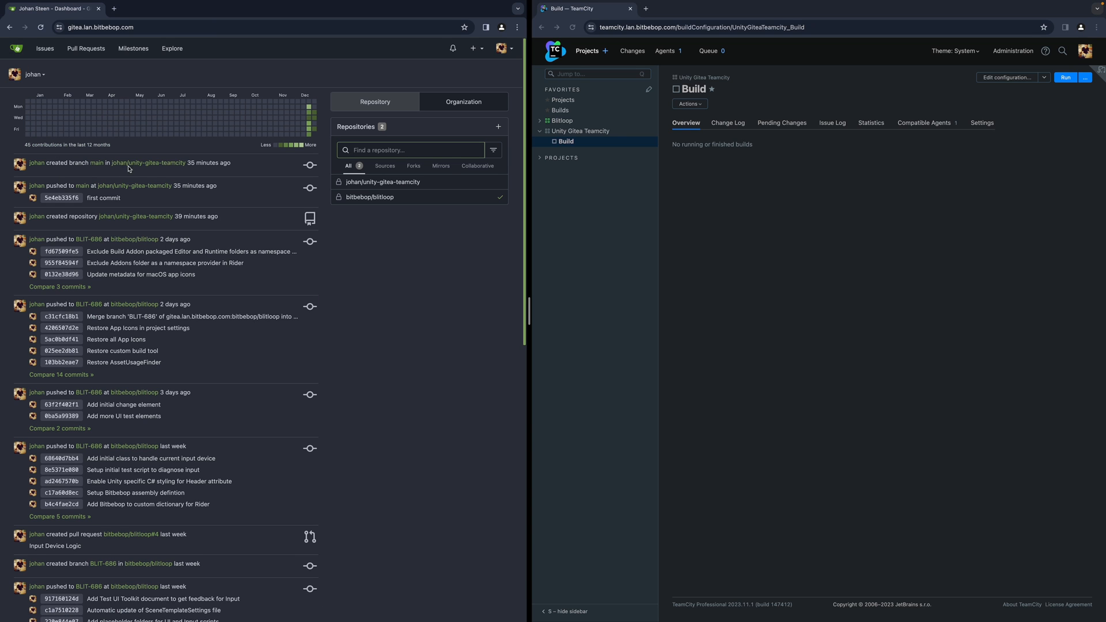
pyautogui.click(382, 181)
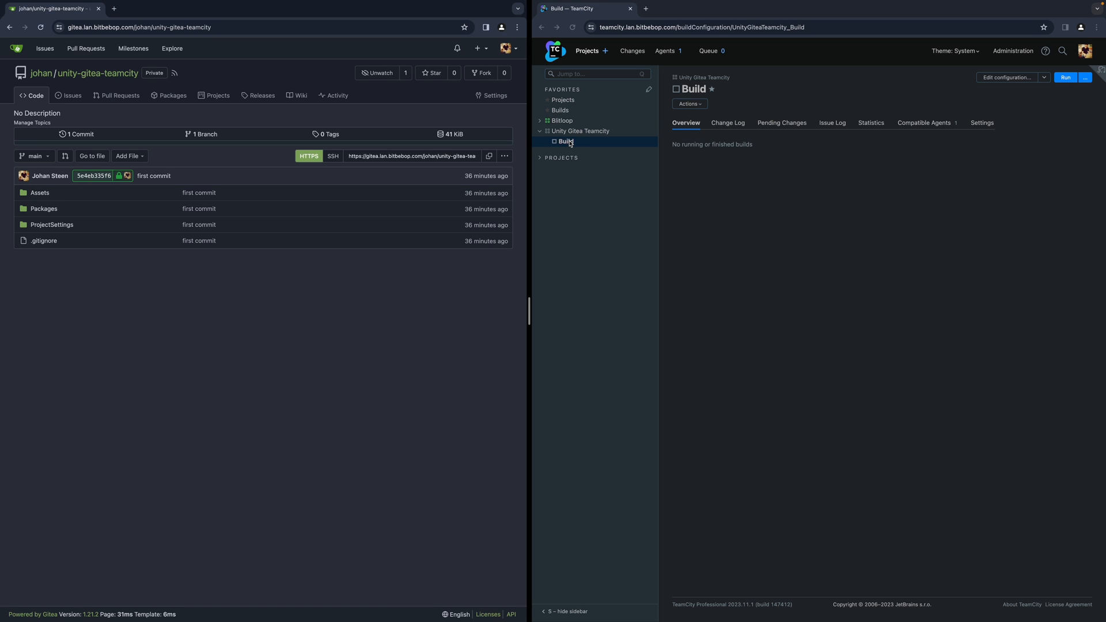
pyautogui.moveTo(965, 87)
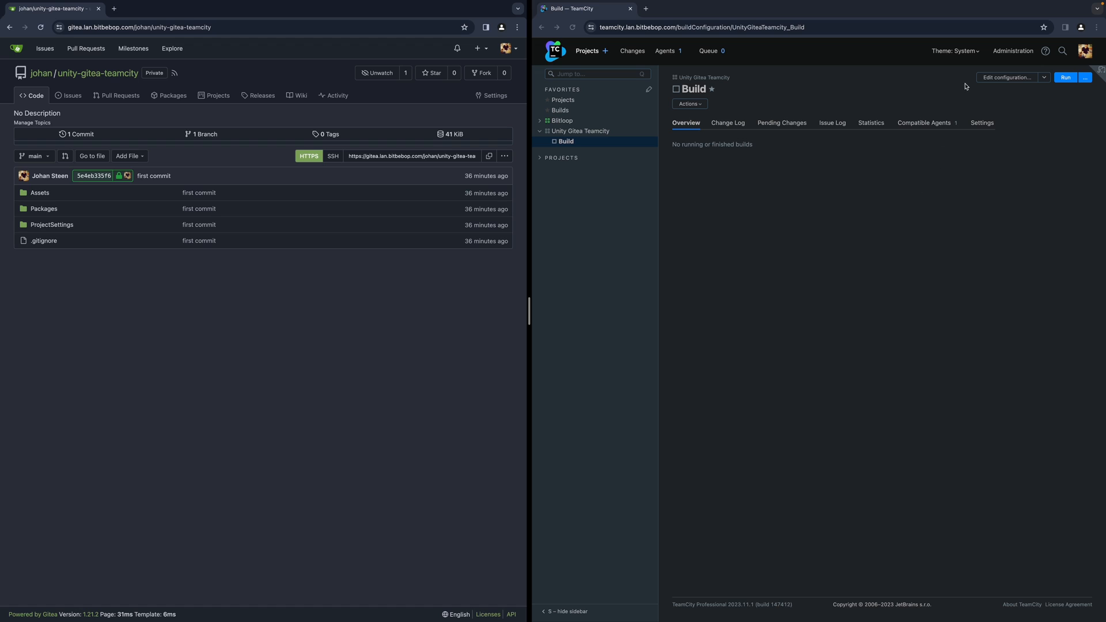
# Edit the Build configuration's Build Steps and begin adding a step, reaching the runner list
pyautogui.click(1009, 77)
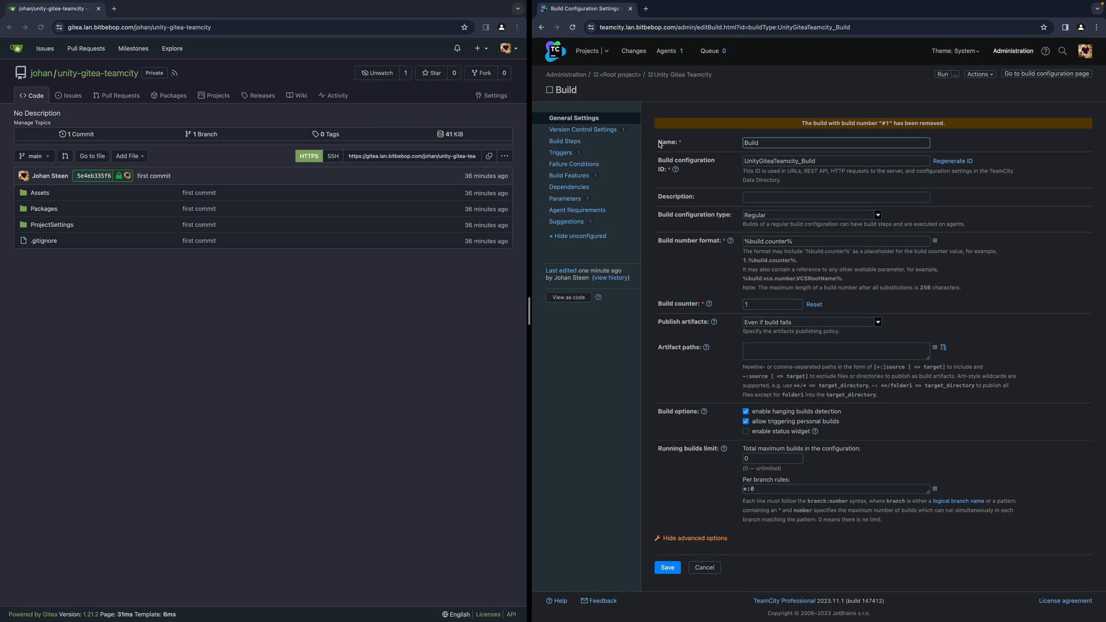
pyautogui.click(564, 141)
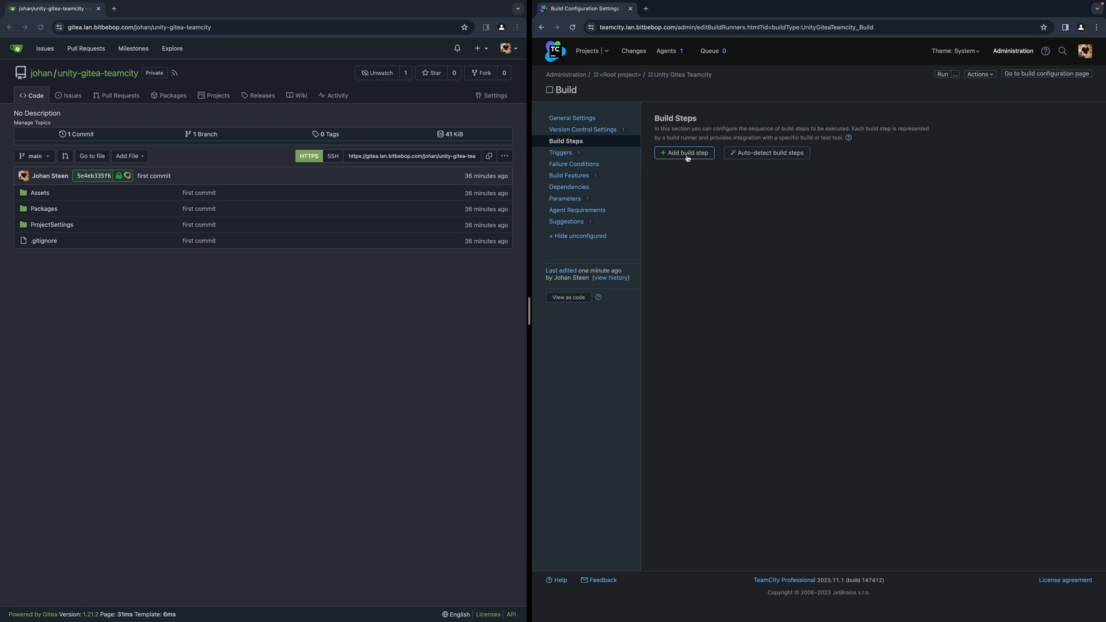
pyautogui.click(683, 153)
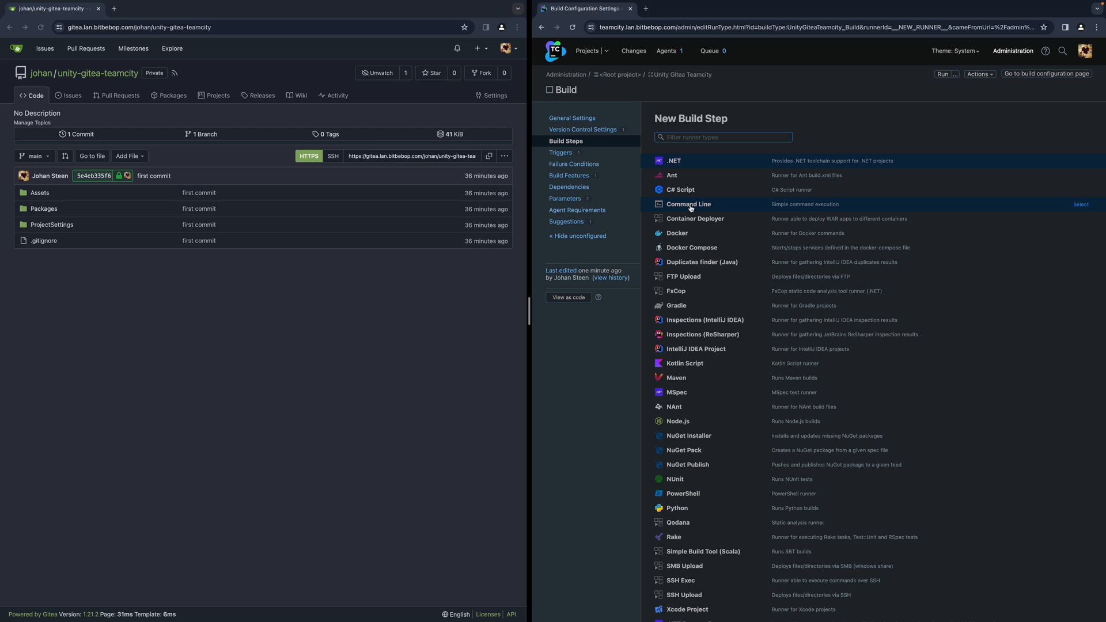
# Save a Command Line step with the Unity -runTests EditMode custom script
pyautogui.click(1079, 205)
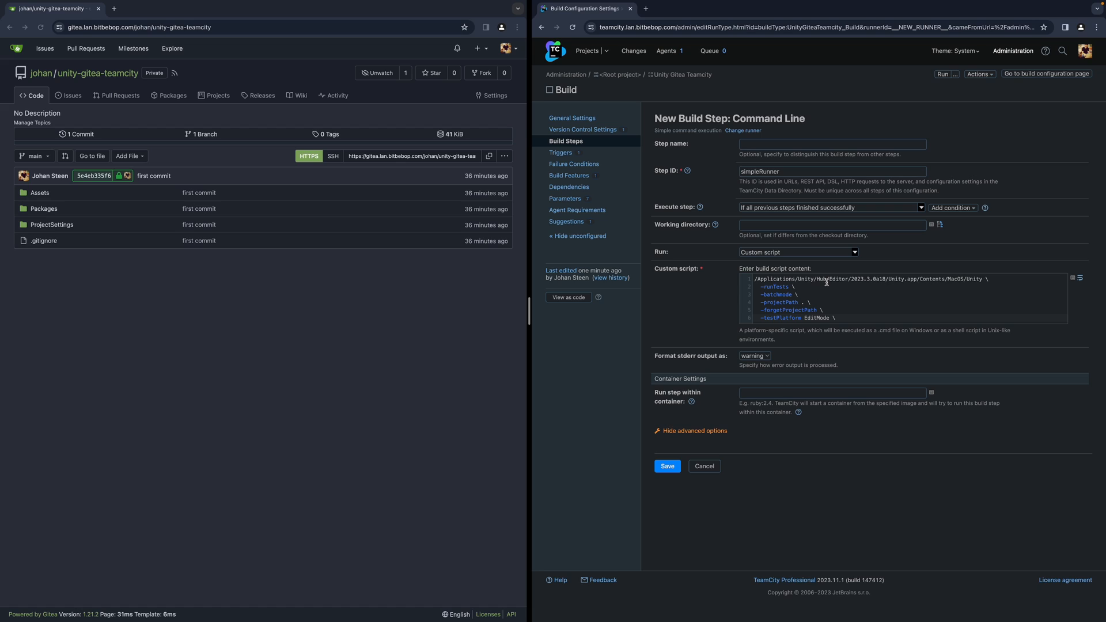
pyautogui.moveTo(824, 281)
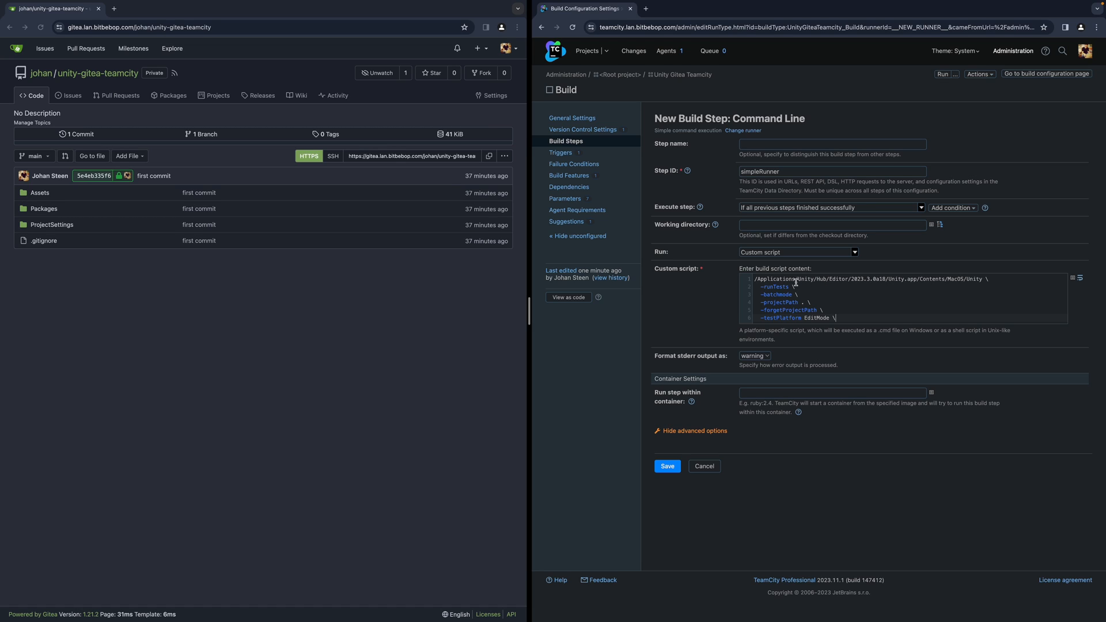
pyautogui.moveTo(796, 283)
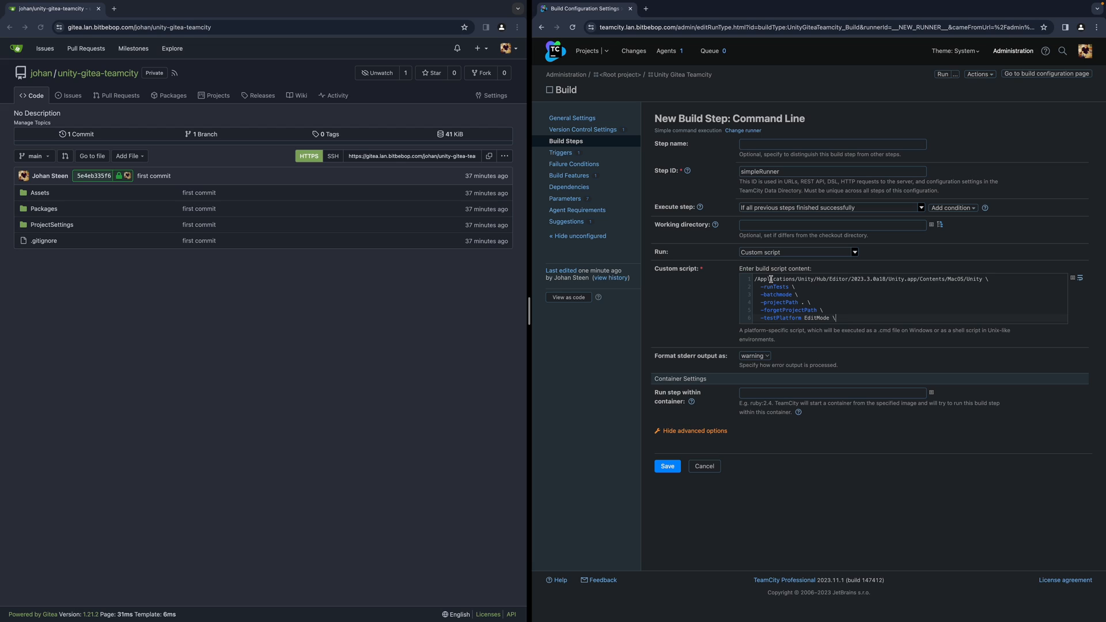
pyautogui.moveTo(846, 294)
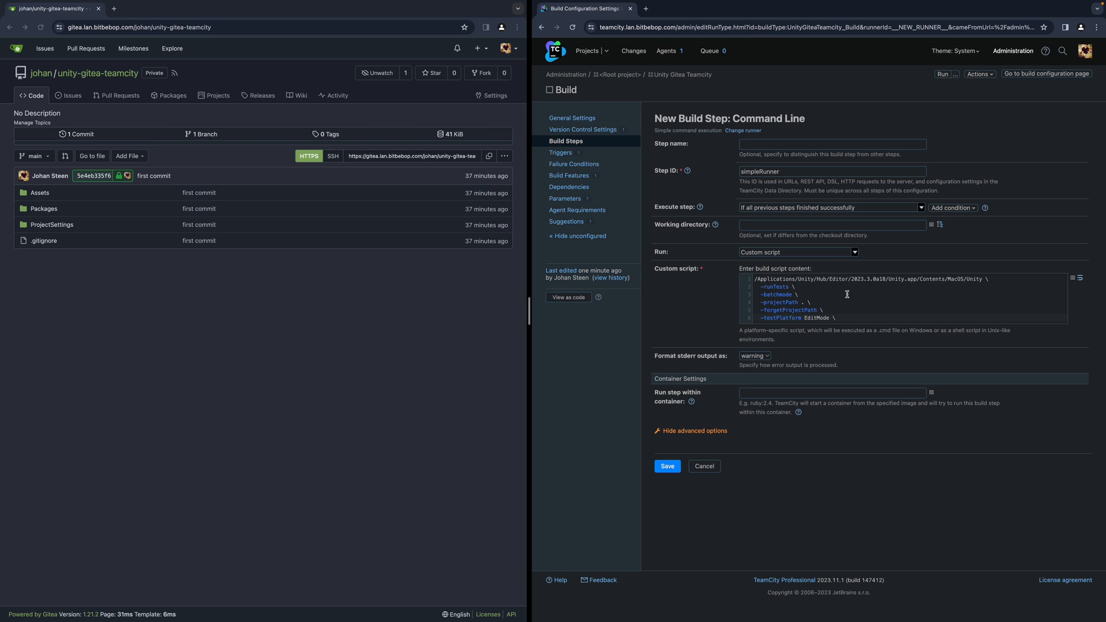
pyautogui.moveTo(812, 285)
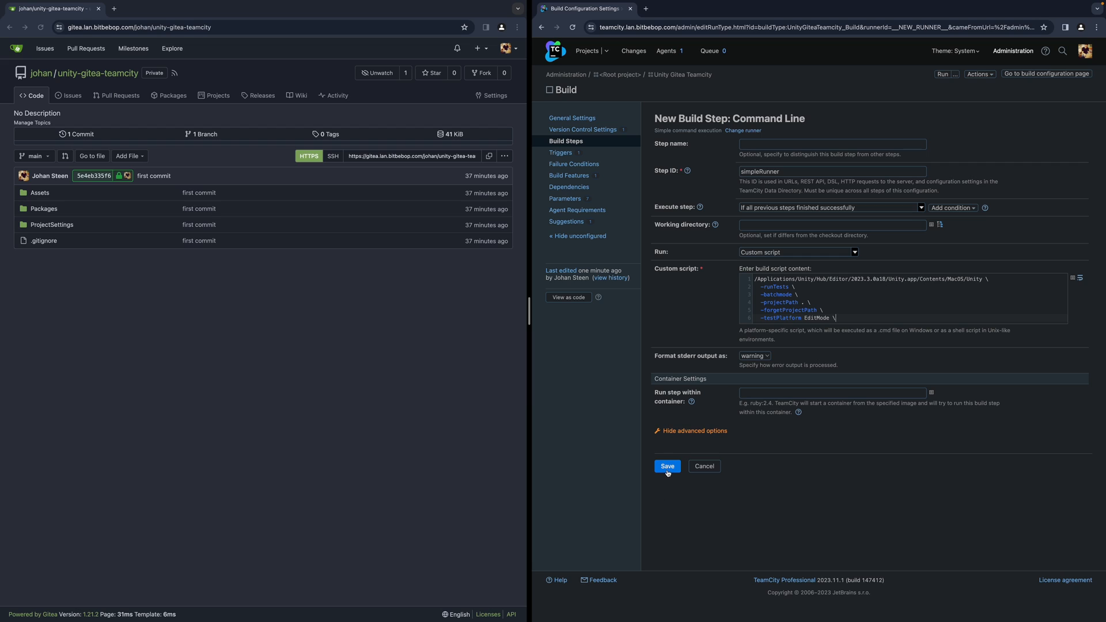
pyautogui.click(665, 466)
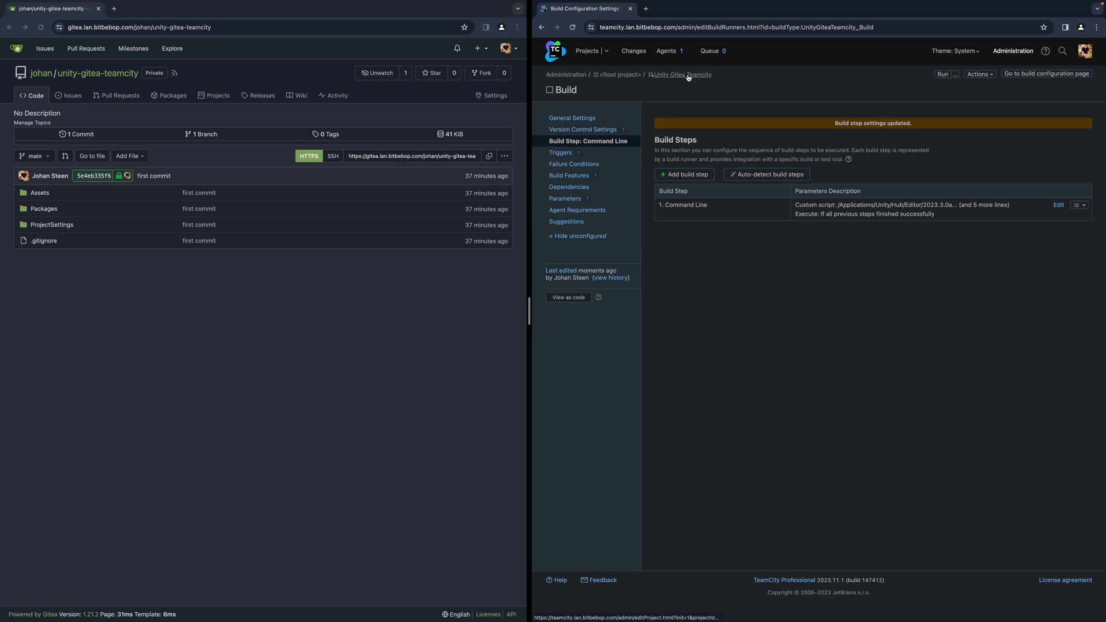
# Run the Build configuration from the project overview to start build #1 on main
pyautogui.click(681, 74)
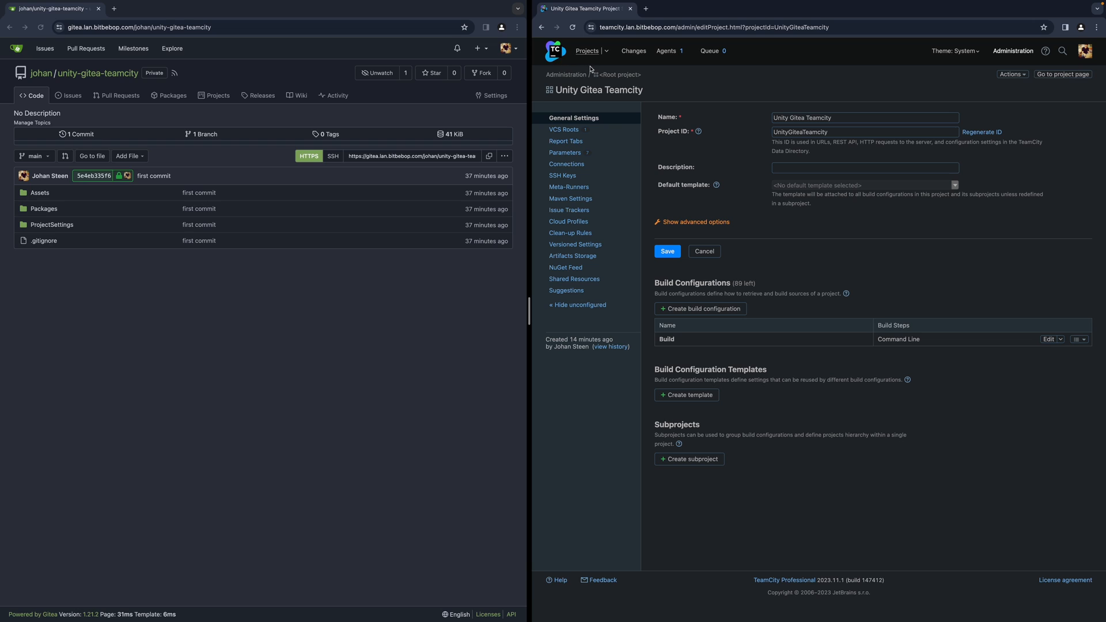
pyautogui.click(1060, 74)
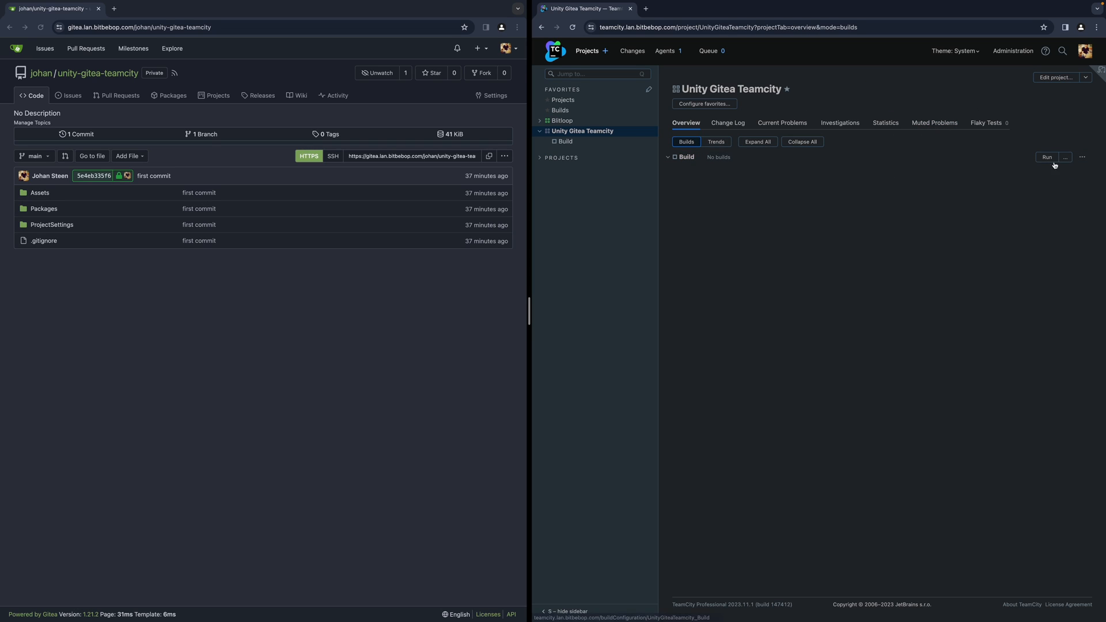
pyautogui.click(1046, 158)
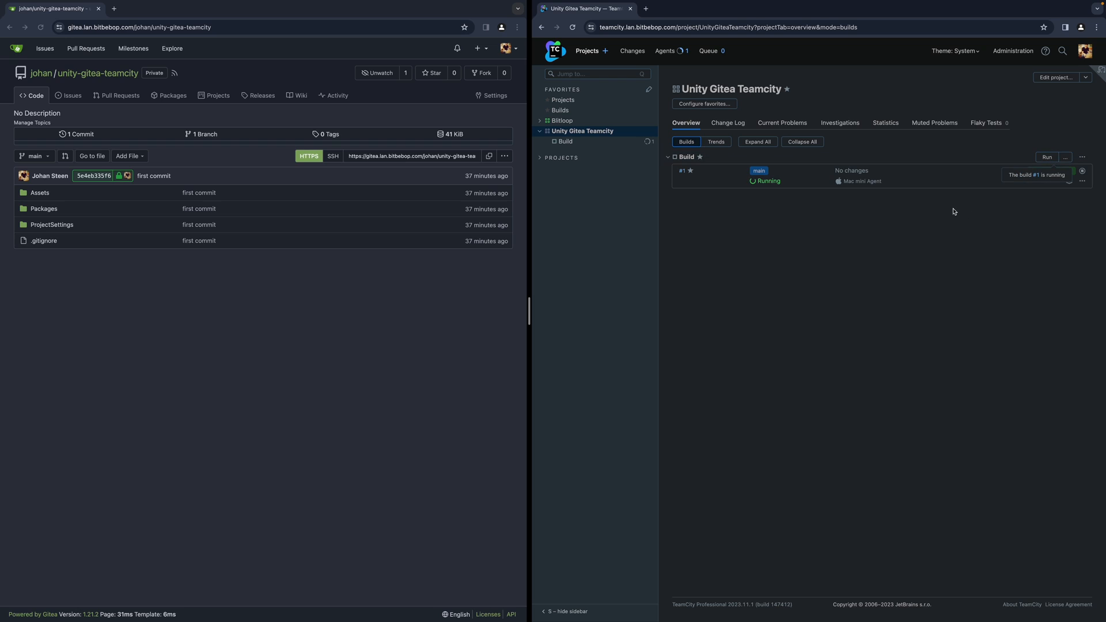
pyautogui.moveTo(774, 237)
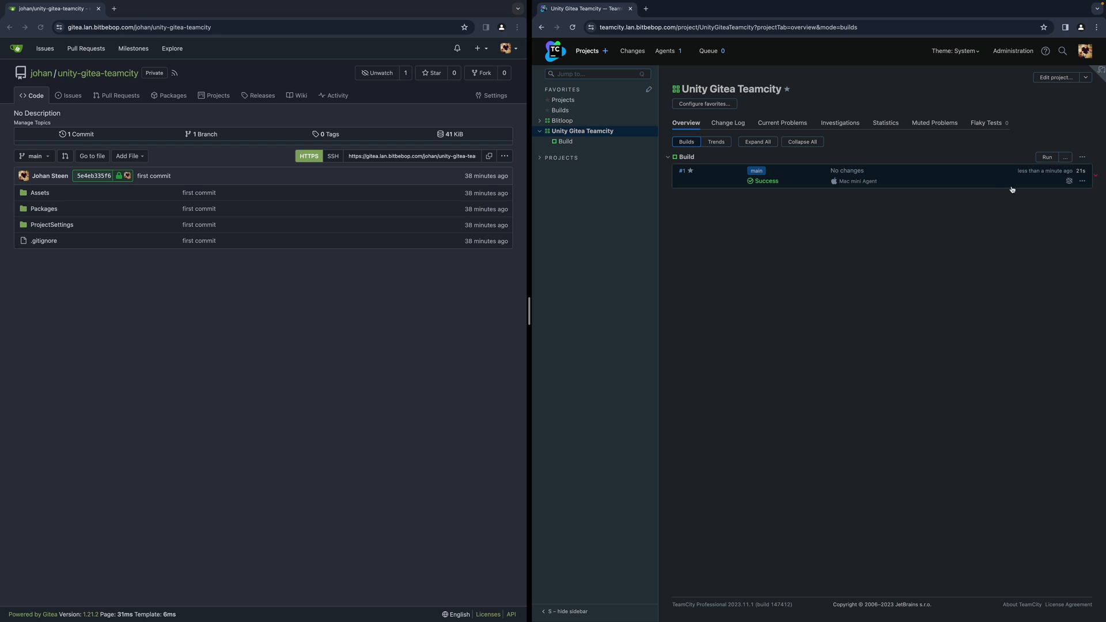
pyautogui.moveTo(874, 170)
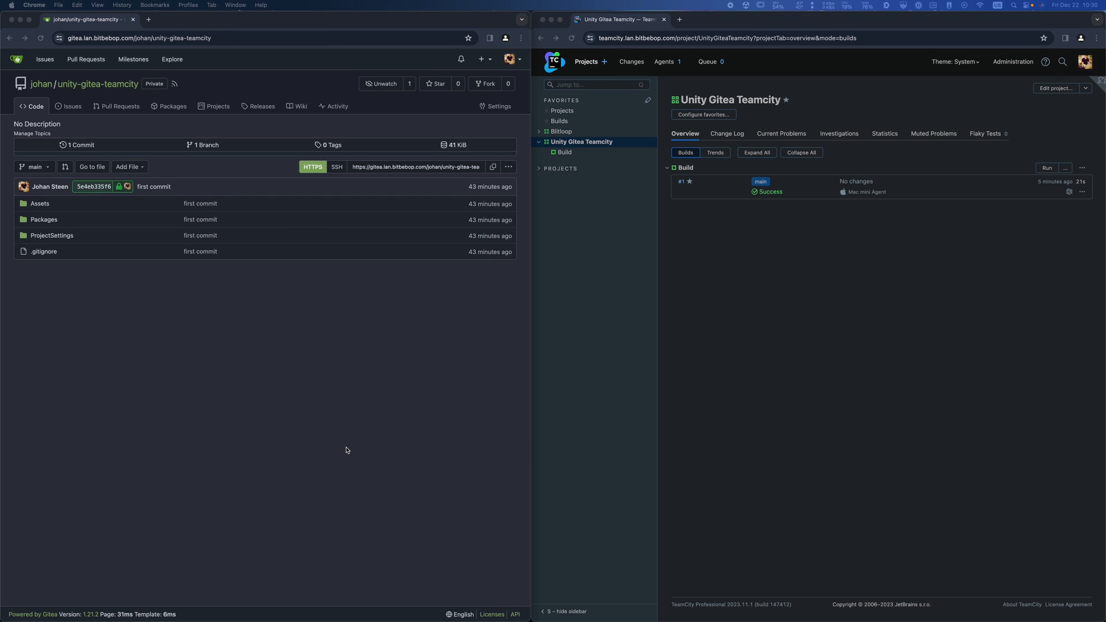
pyautogui.moveTo(310, 428)
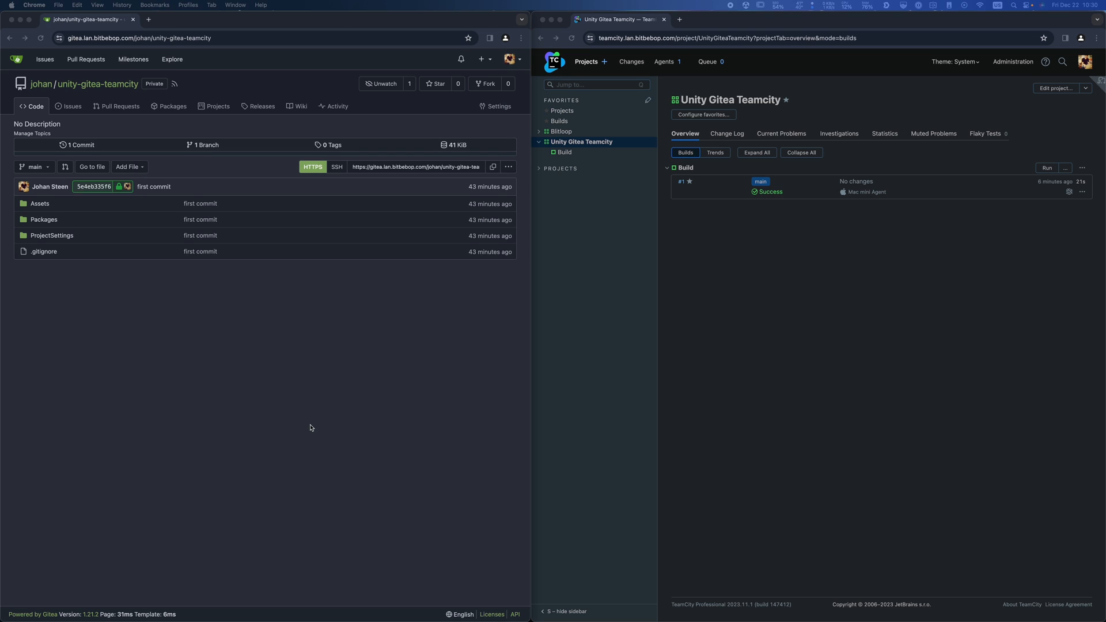
pyautogui.moveTo(311, 399)
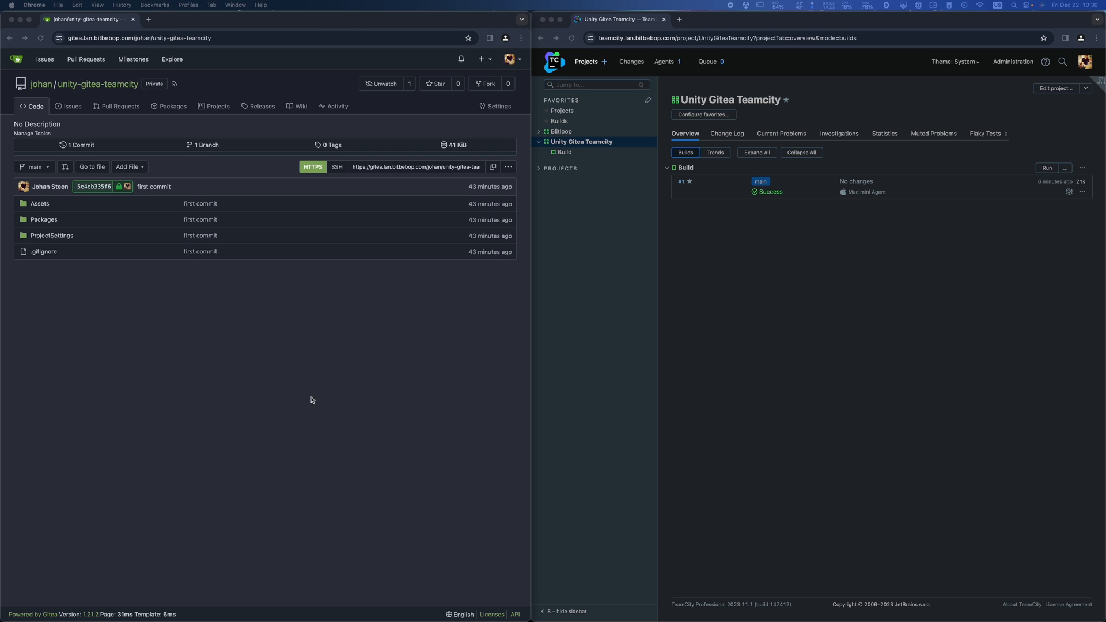
pyautogui.moveTo(279, 372)
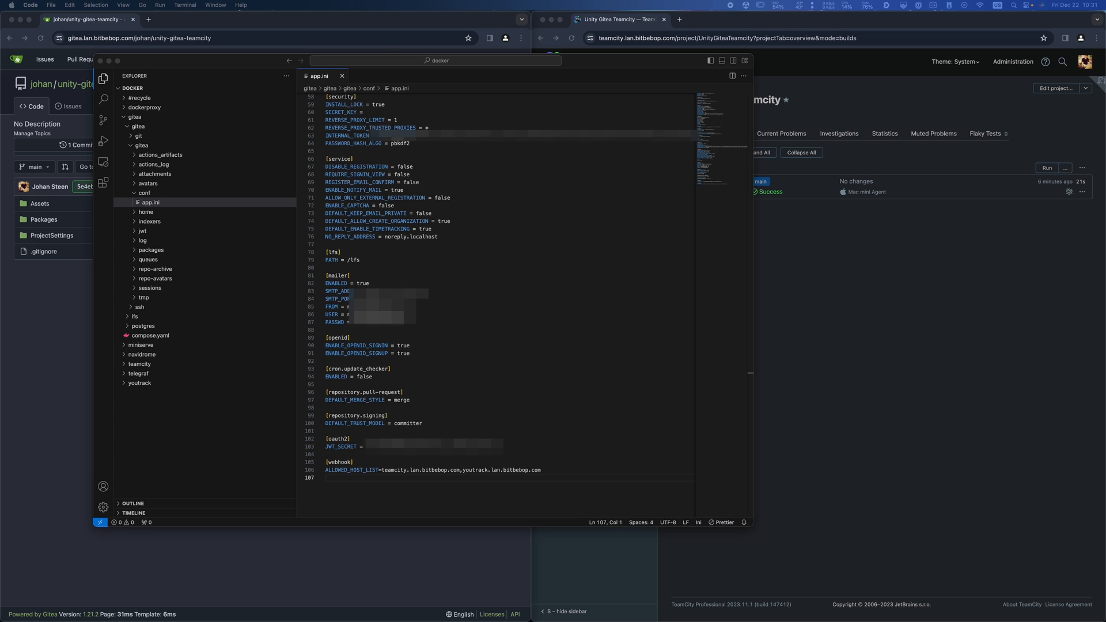
pyautogui.moveTo(25, 315)
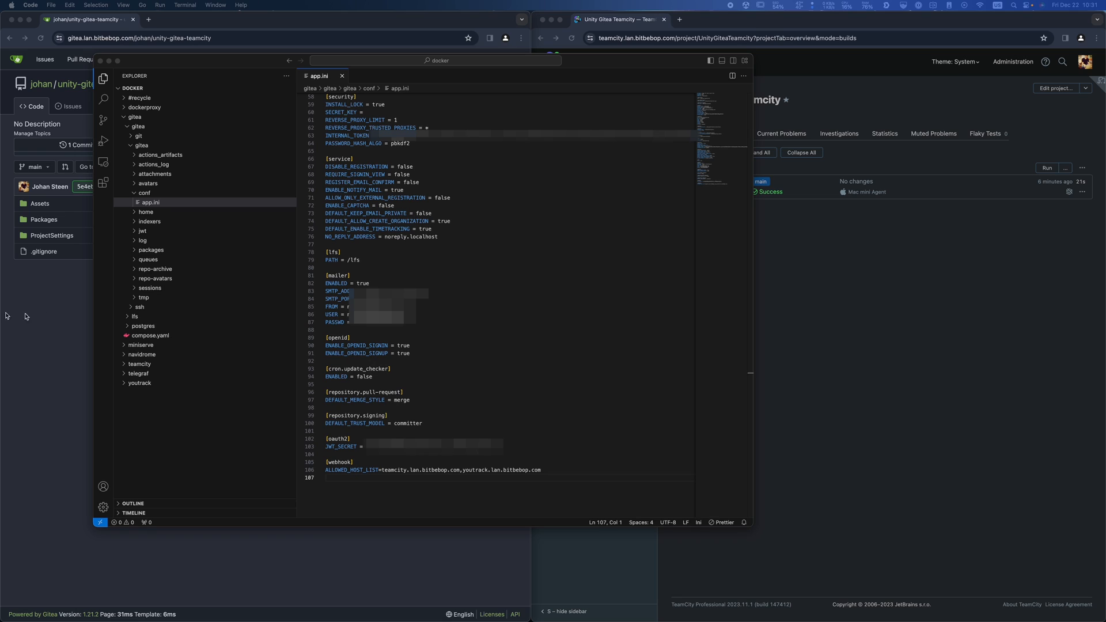
pyautogui.moveTo(149, 203)
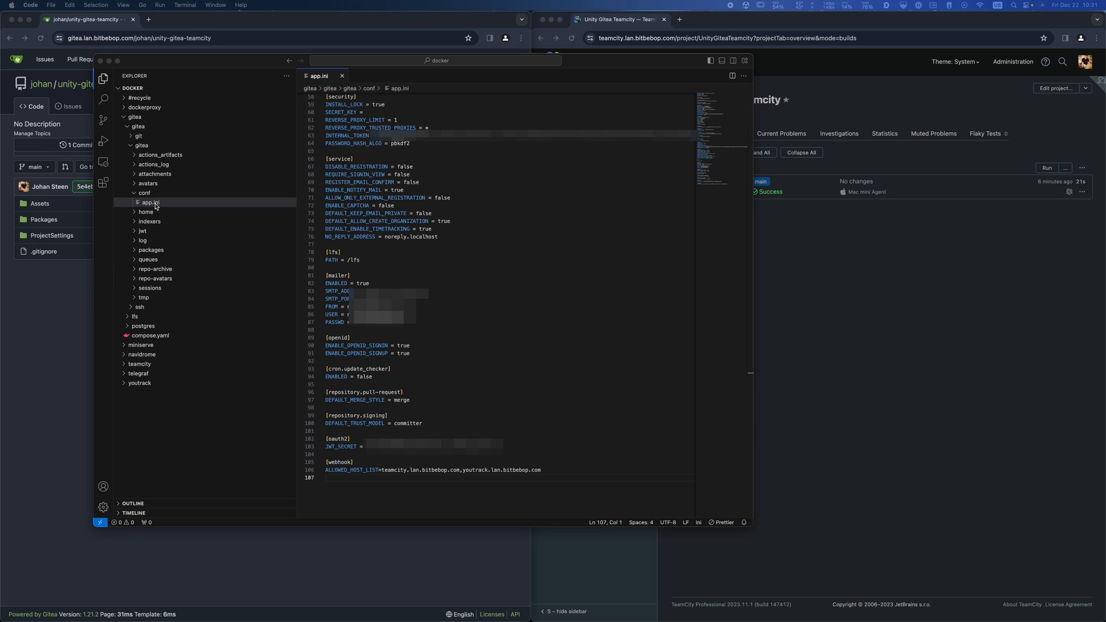
# Check gitea/conf/app.ini's [webhook] ALLOWED_HOST_LIST includes teamcity.lan.bitbebop.com
pyautogui.click(149, 203)
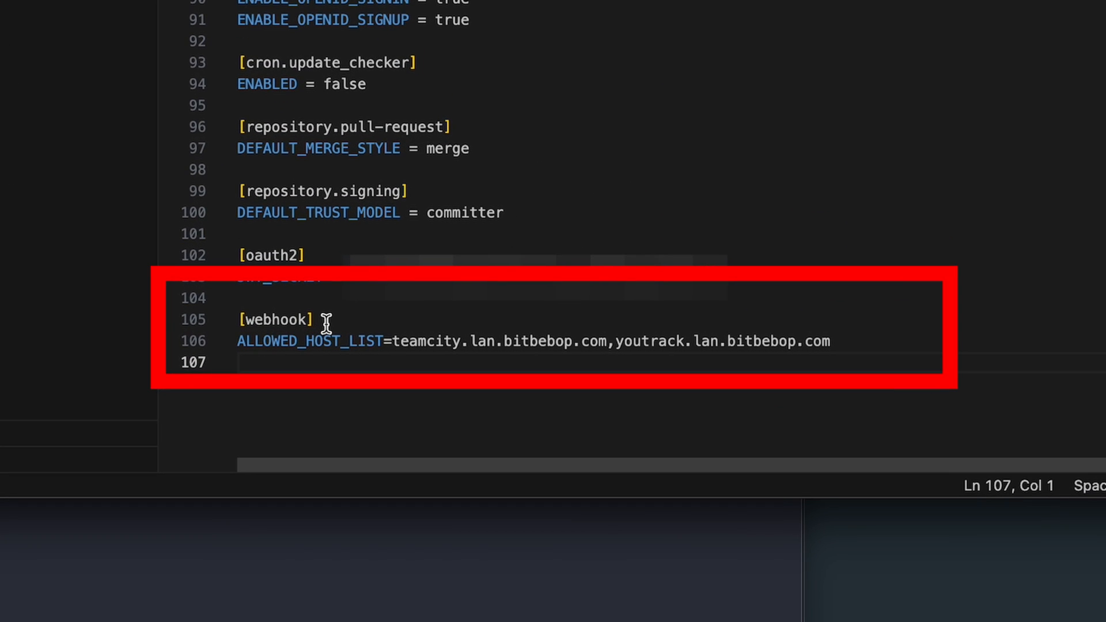
pyautogui.moveTo(312, 353)
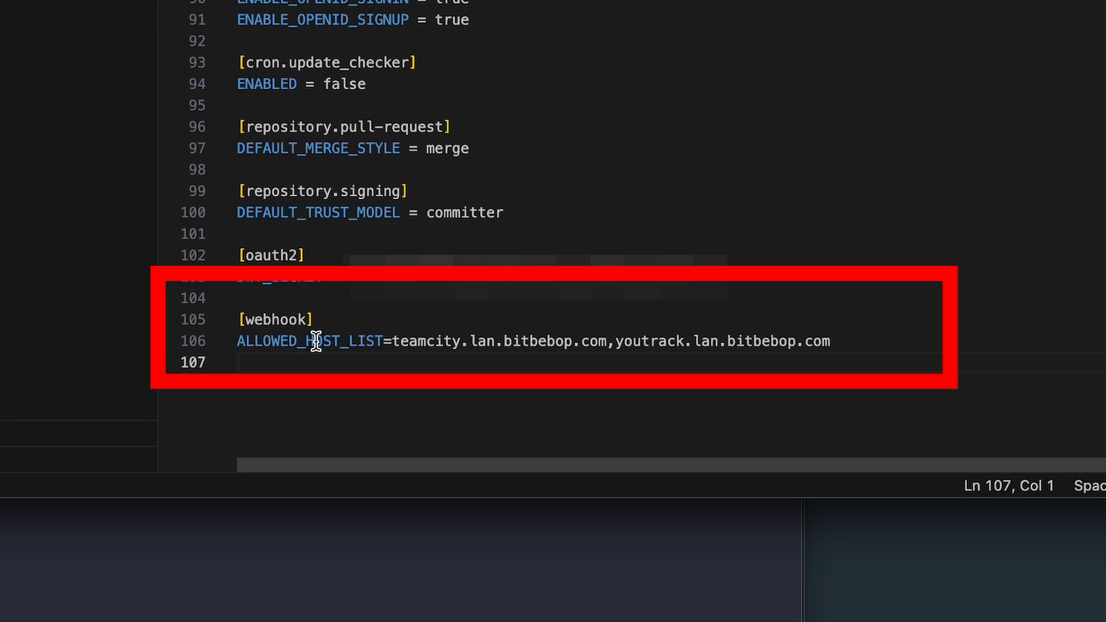
pyautogui.doubleClick(423, 341)
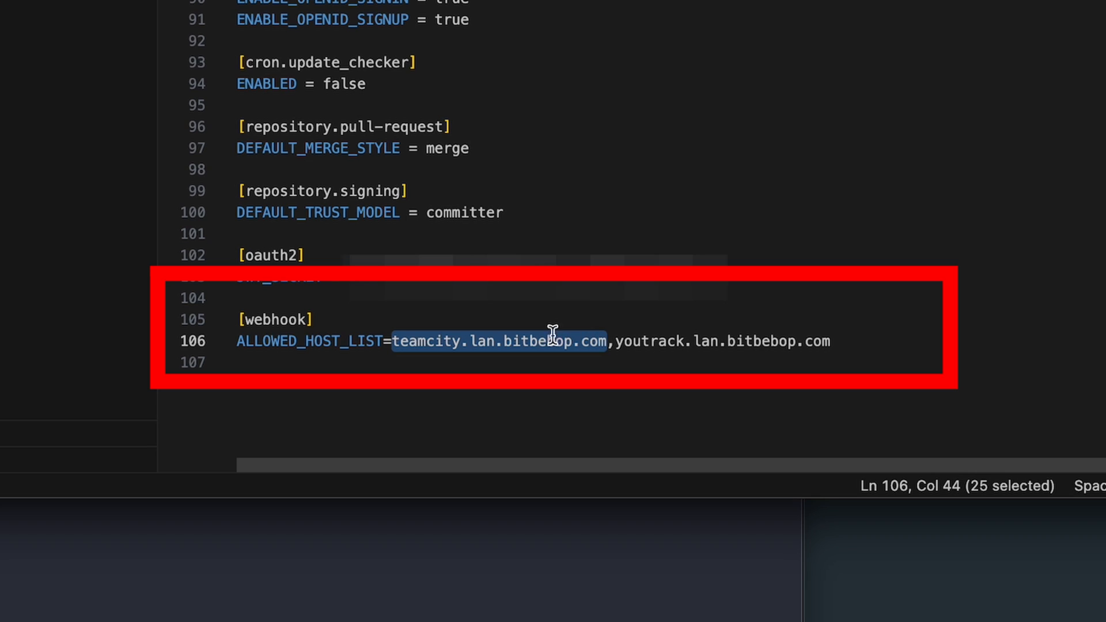
pyautogui.moveTo(511, 332)
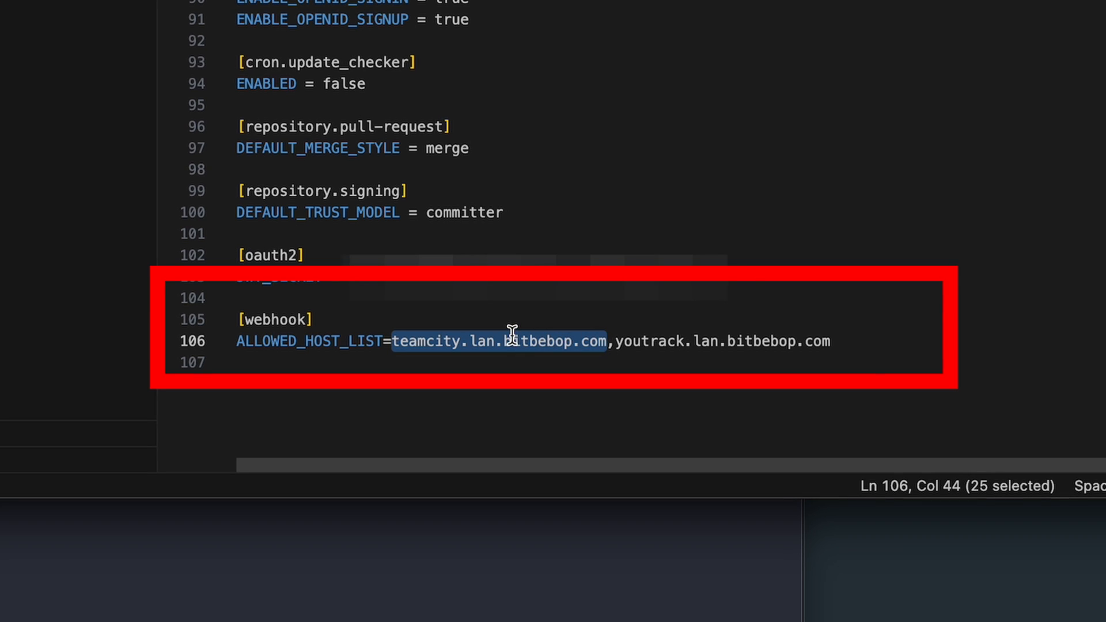
pyautogui.moveTo(431, 318)
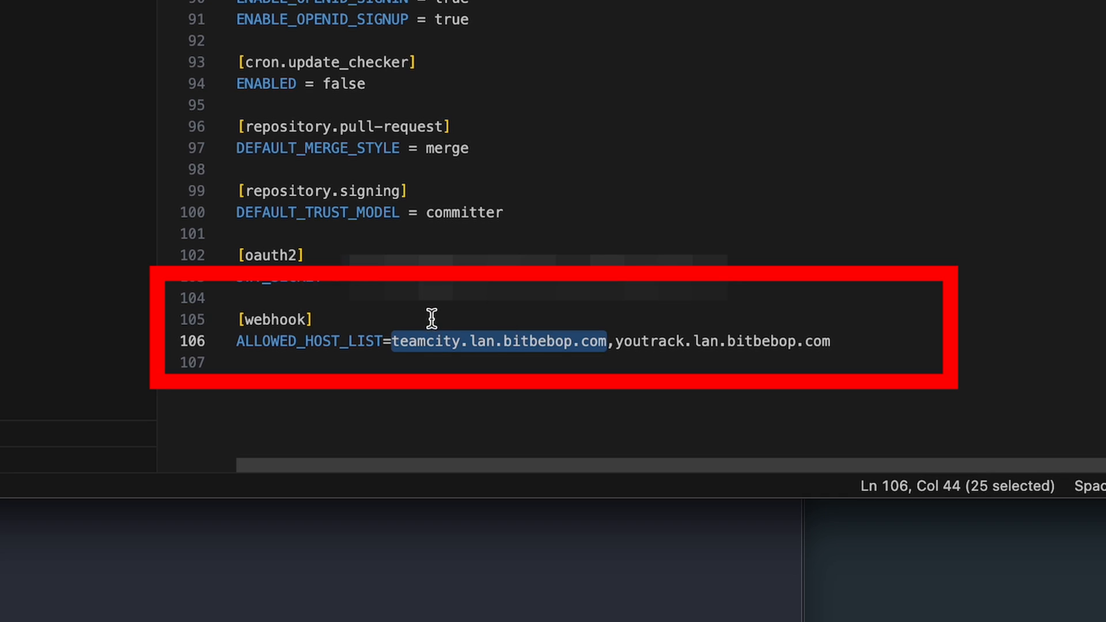
pyautogui.moveTo(405, 351)
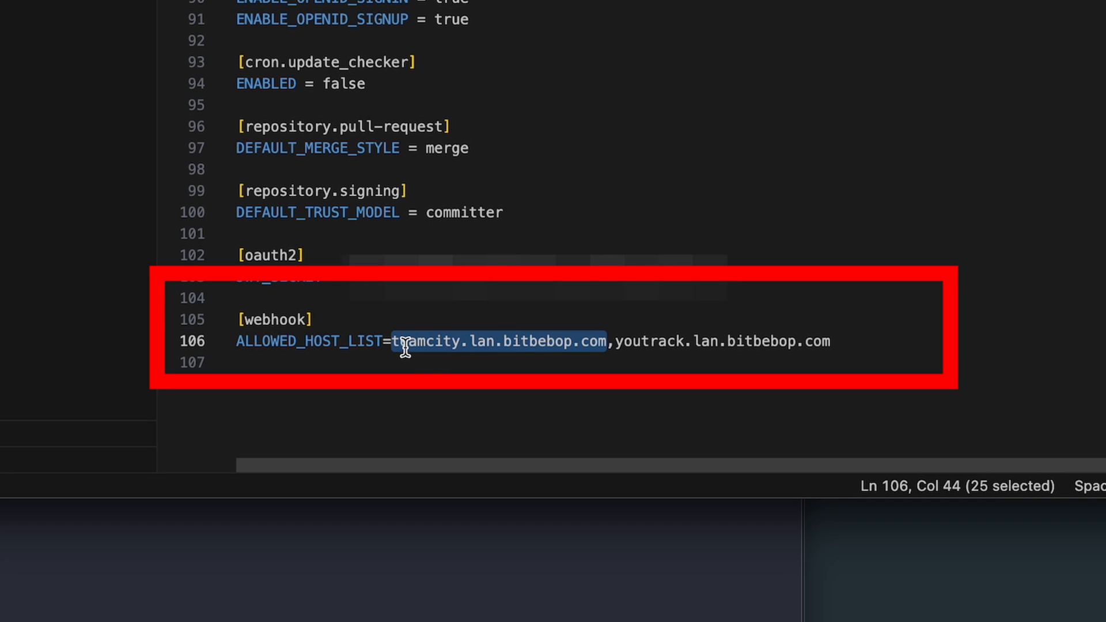
pyautogui.moveTo(434, 347)
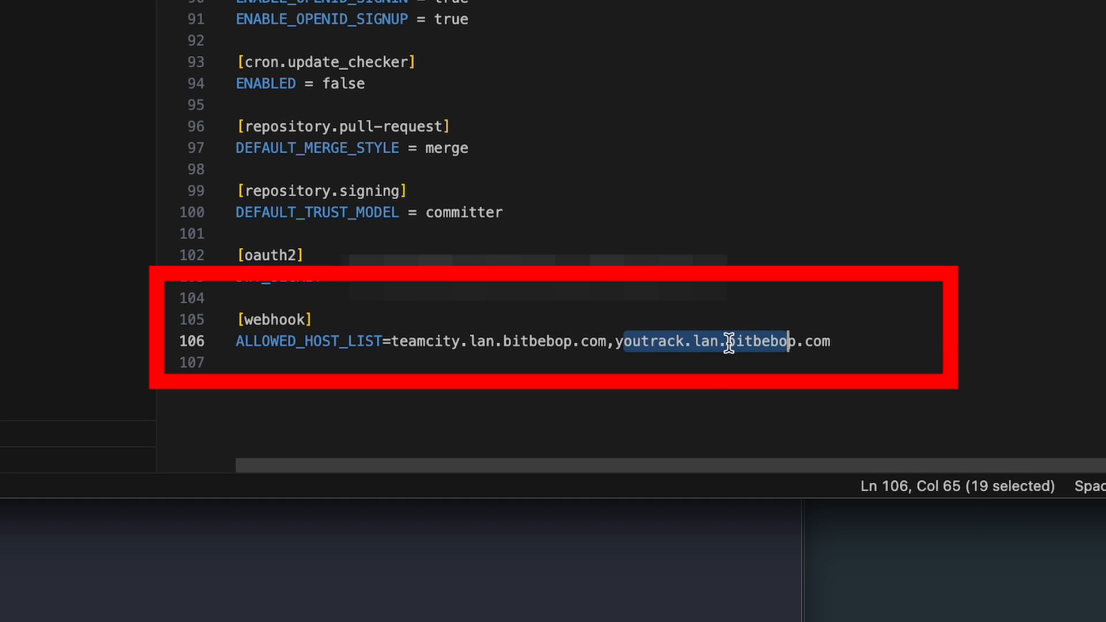
pyautogui.click(674, 341)
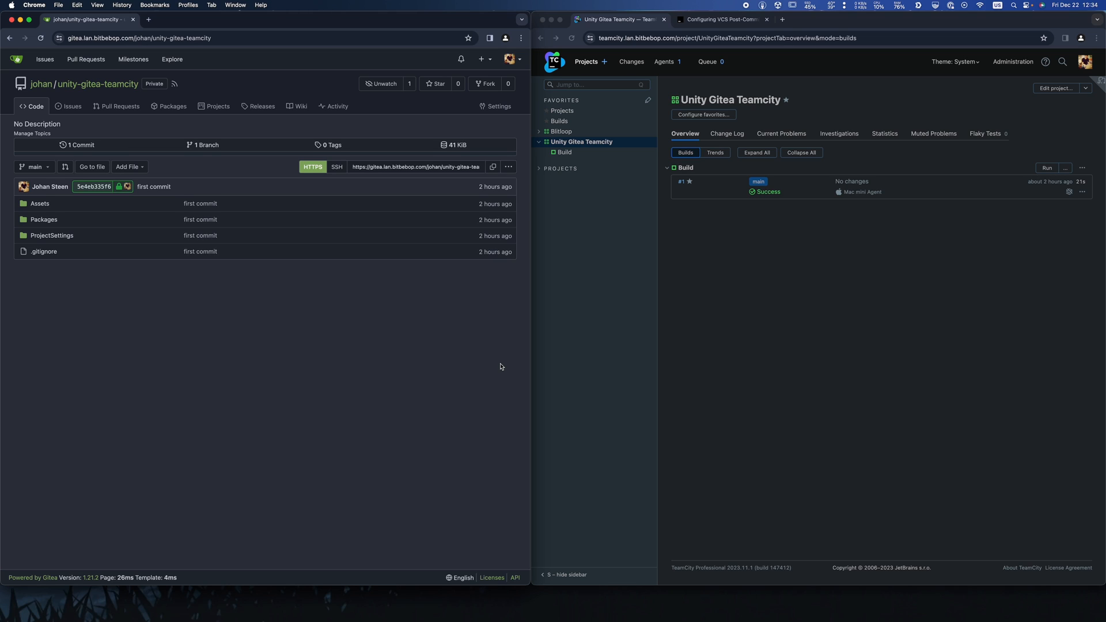
pyautogui.moveTo(608, 124)
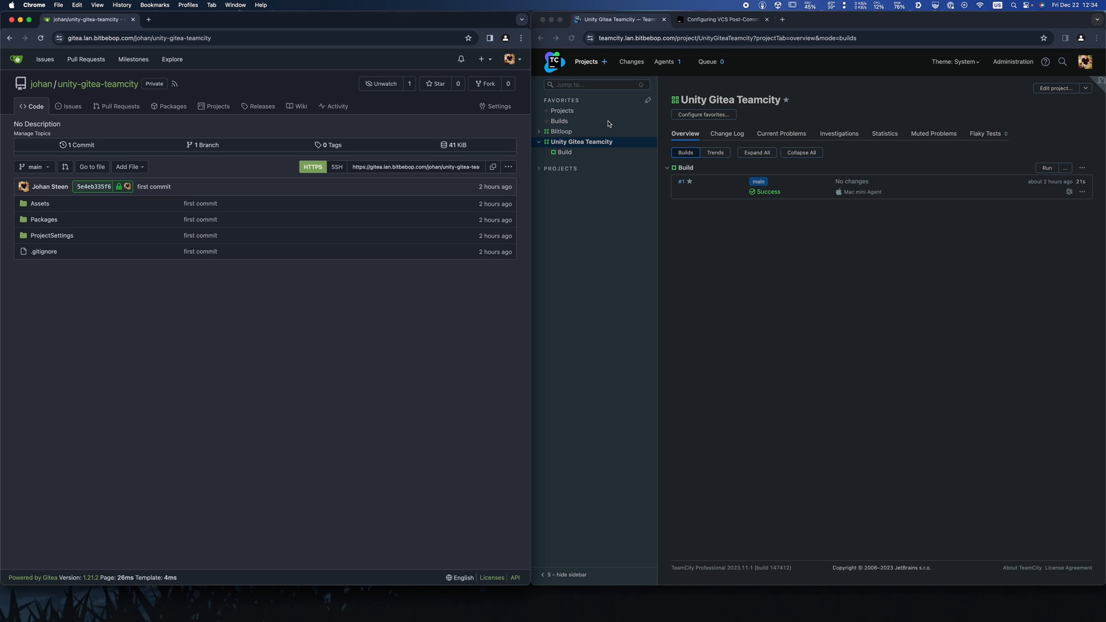
pyautogui.moveTo(719, 19)
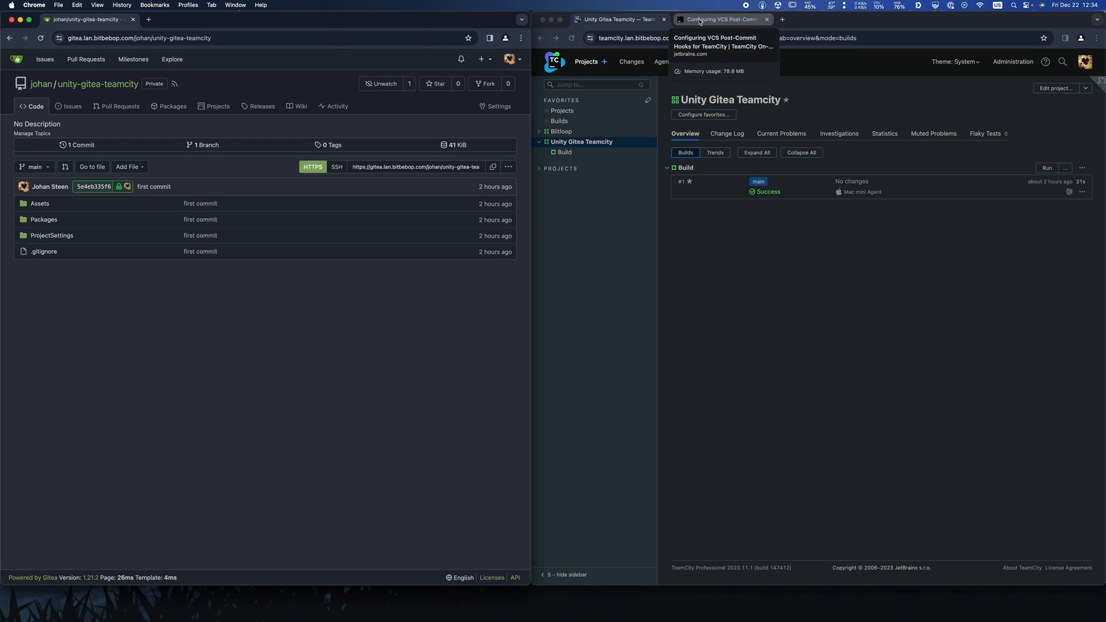
# Read the Instance Locator section and commitHookNotification POST example on the post-commit hooks page
pyautogui.click(719, 20)
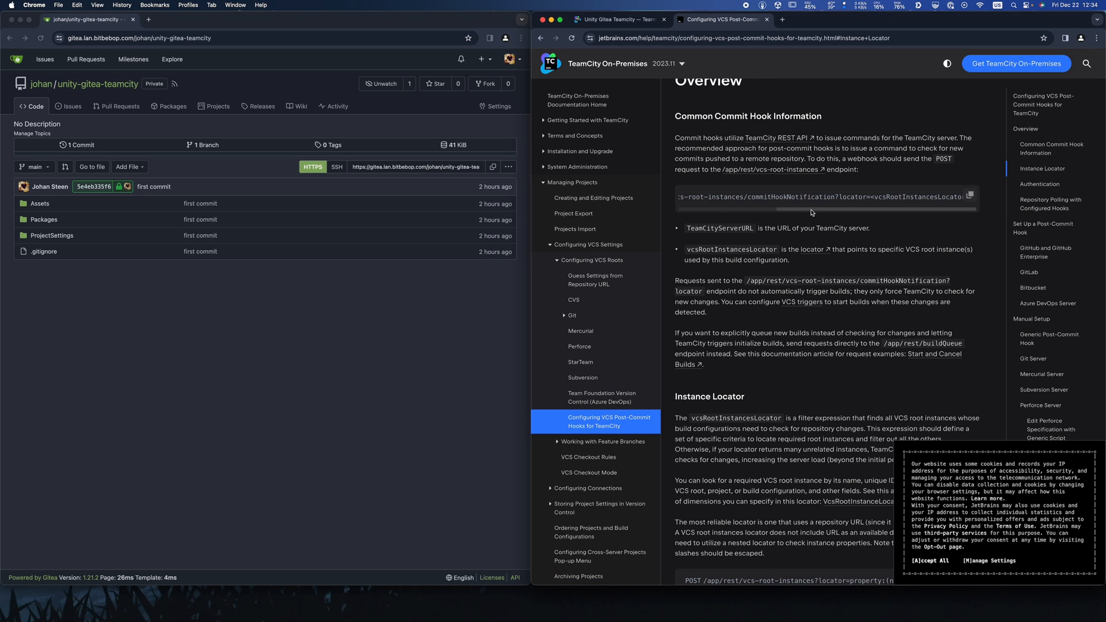
pyautogui.hscroll(-3)
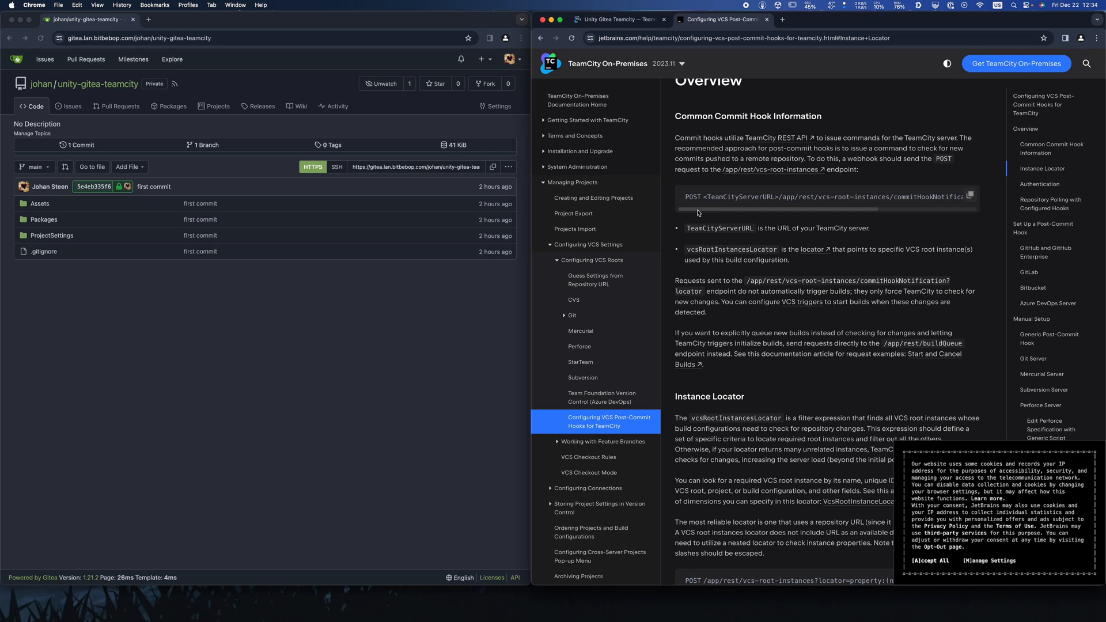
pyautogui.moveTo(706, 203)
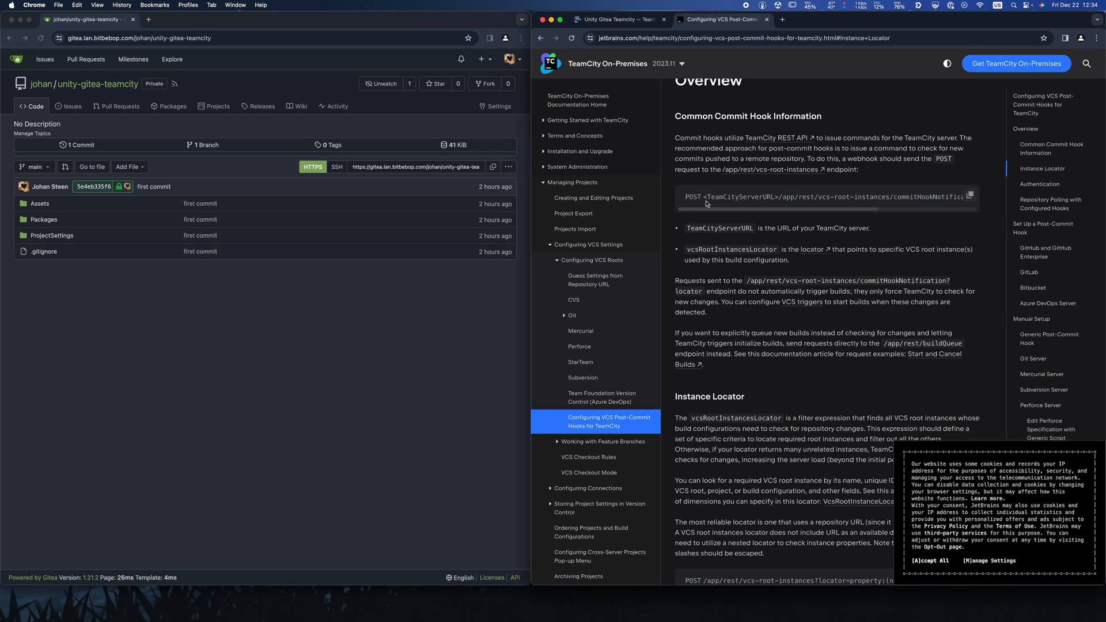
pyautogui.moveTo(699, 211)
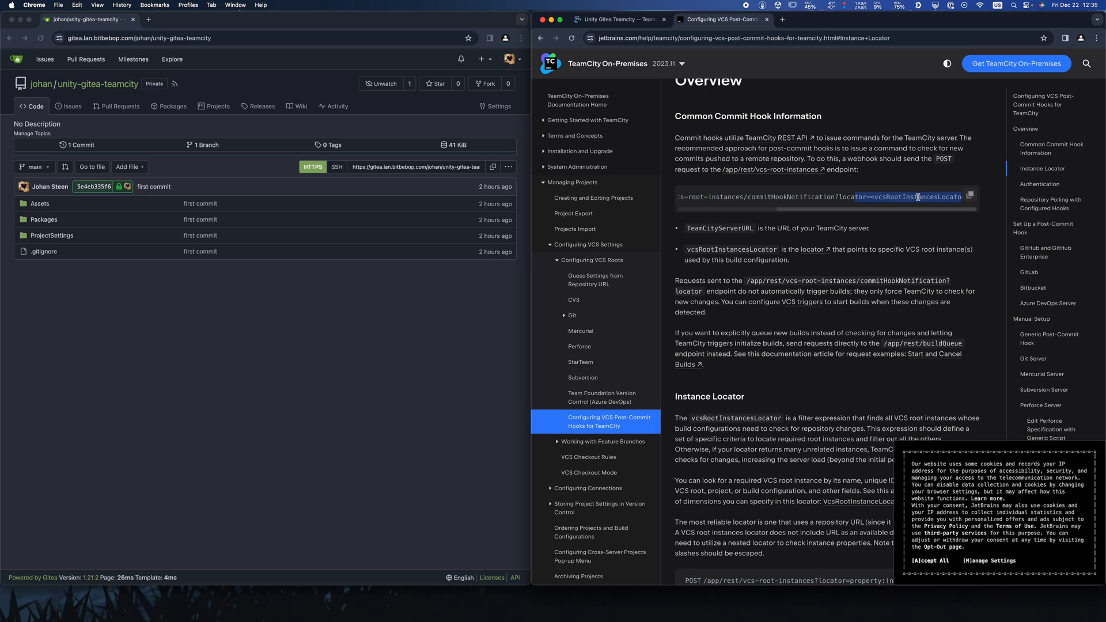
pyautogui.moveTo(929, 209)
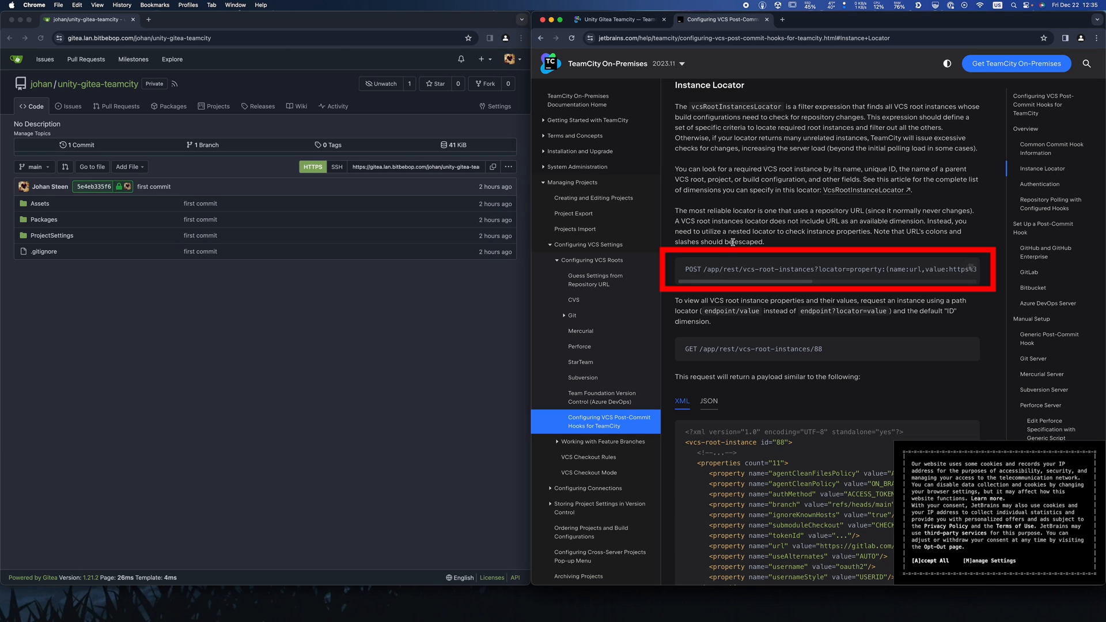
pyautogui.hscroll(3)
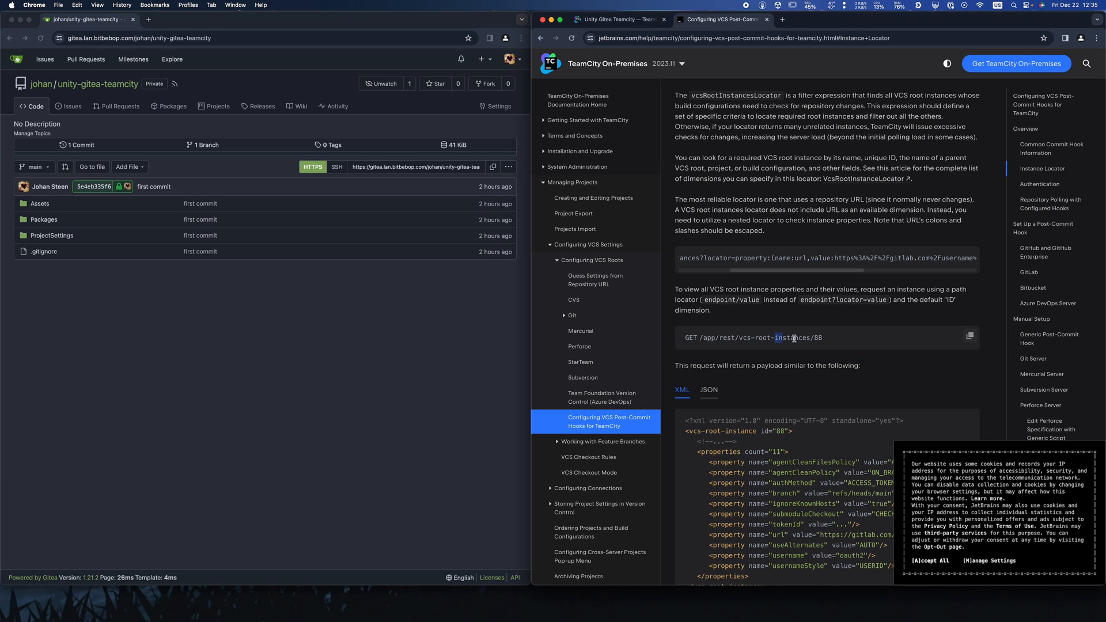
pyautogui.scroll(-3)
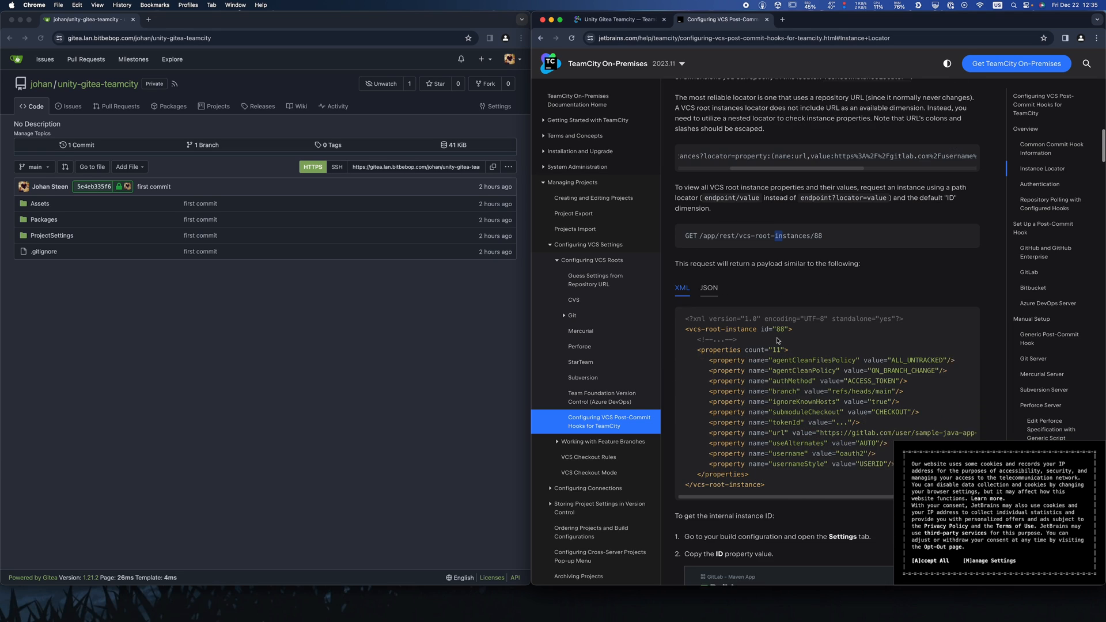
pyautogui.scroll(-3)
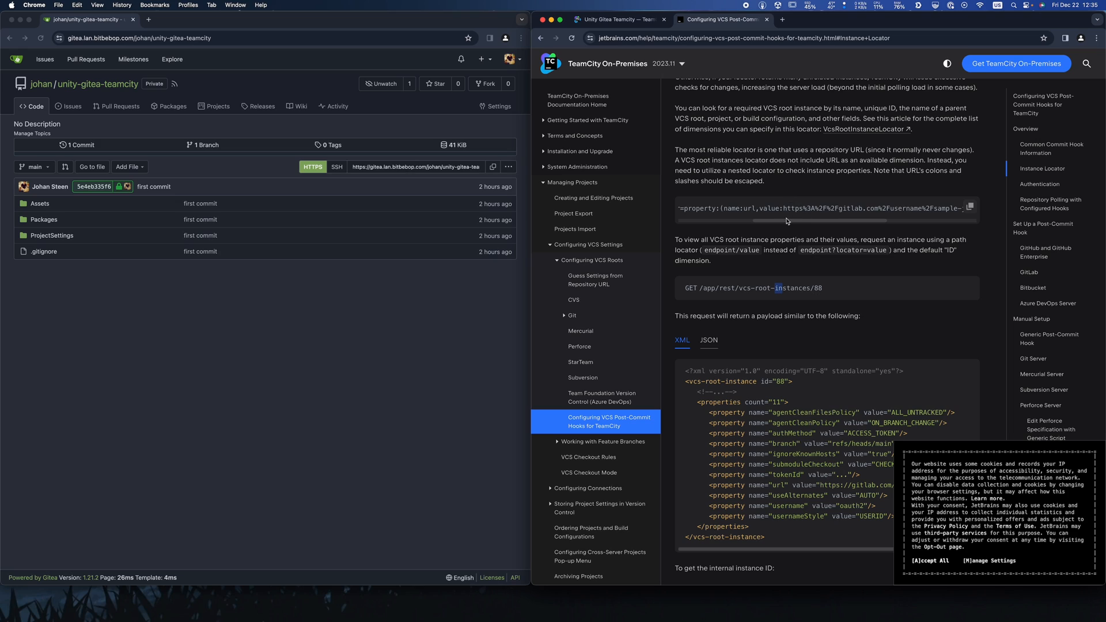
pyautogui.hscroll(3)
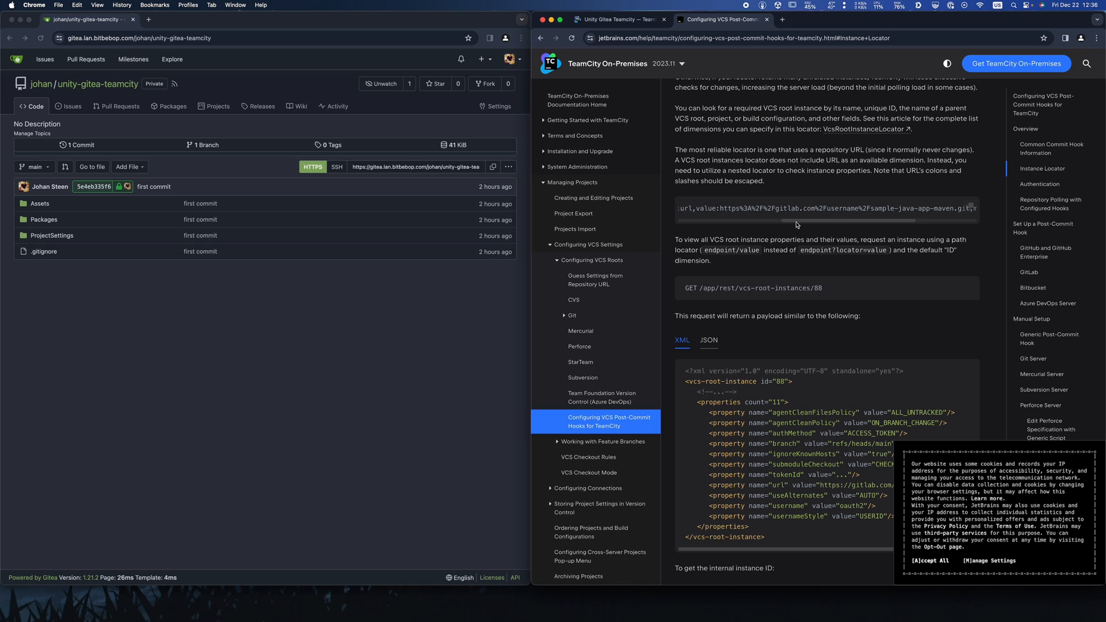
pyautogui.hscroll(3)
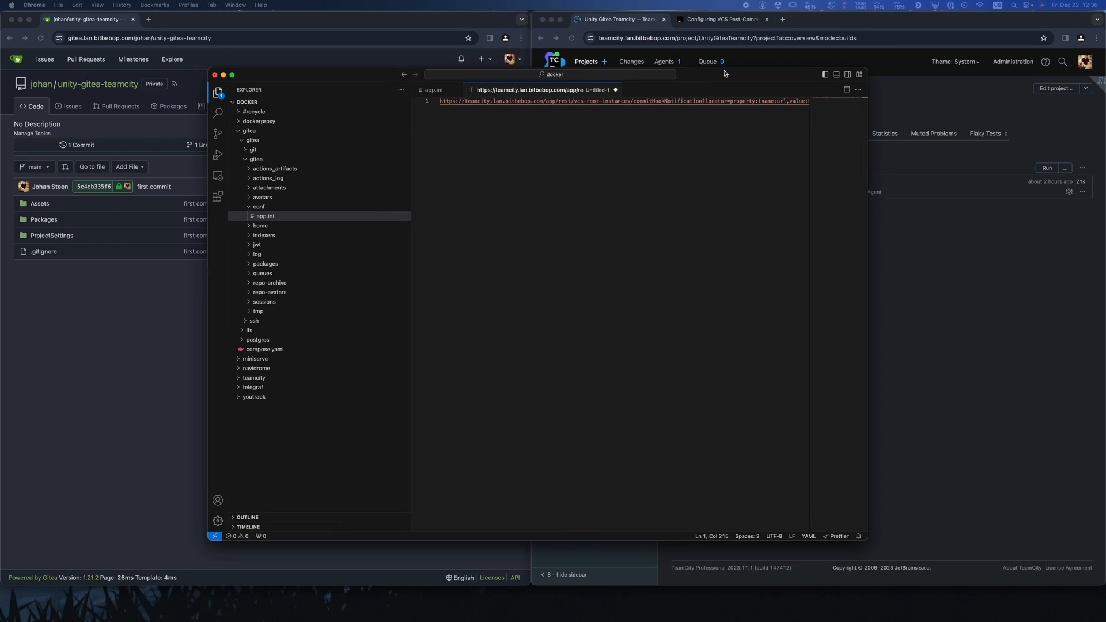
pyautogui.moveTo(459, 104)
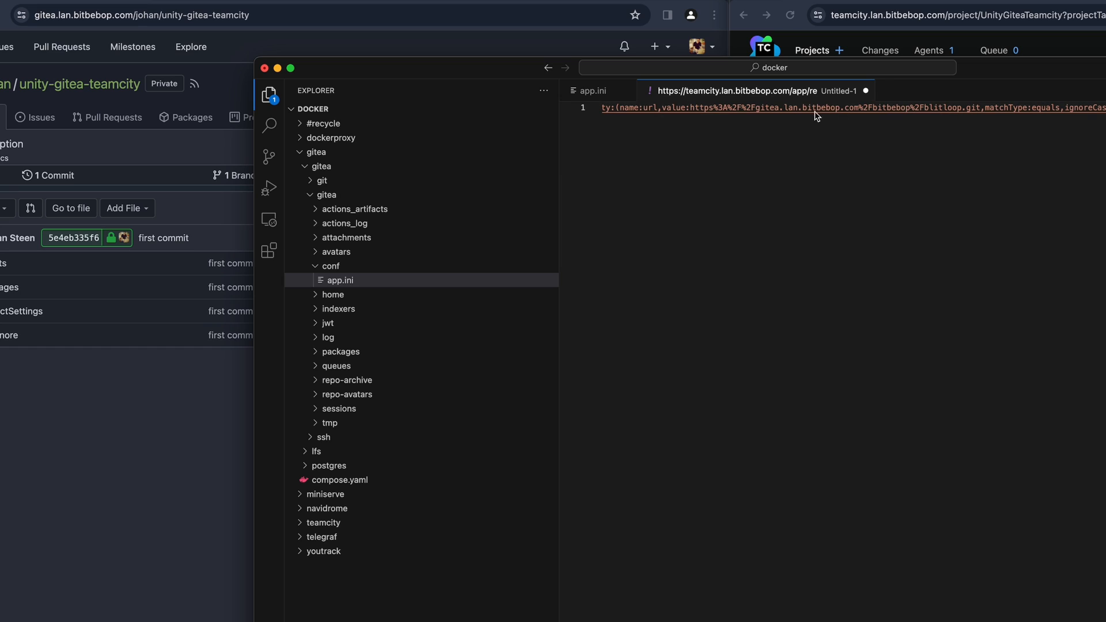
pyautogui.moveTo(736, 113)
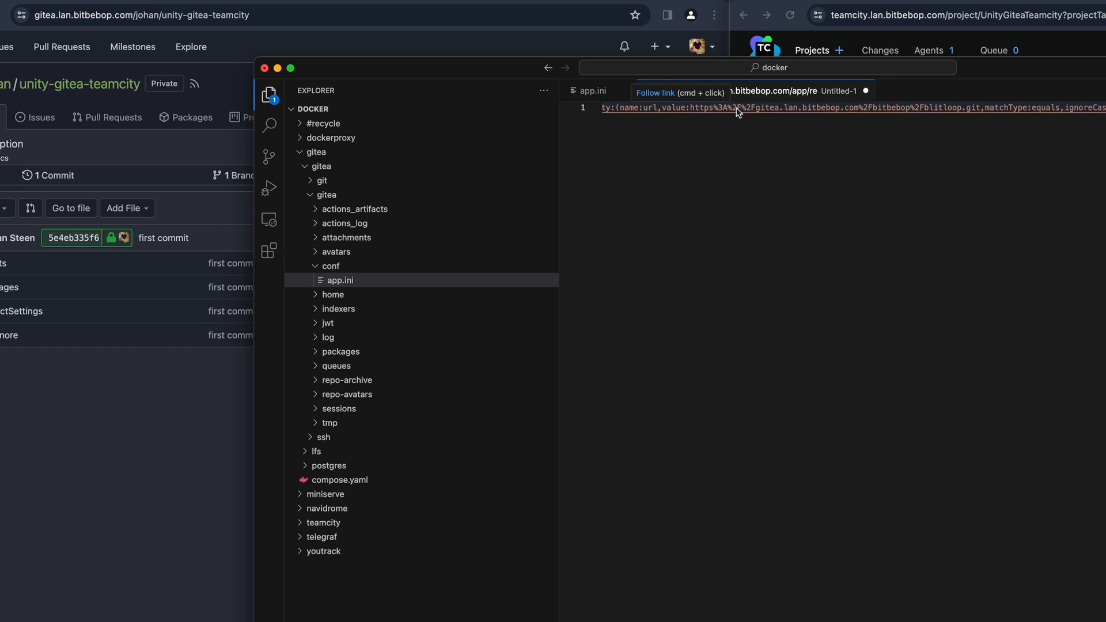
pyautogui.moveTo(765, 113)
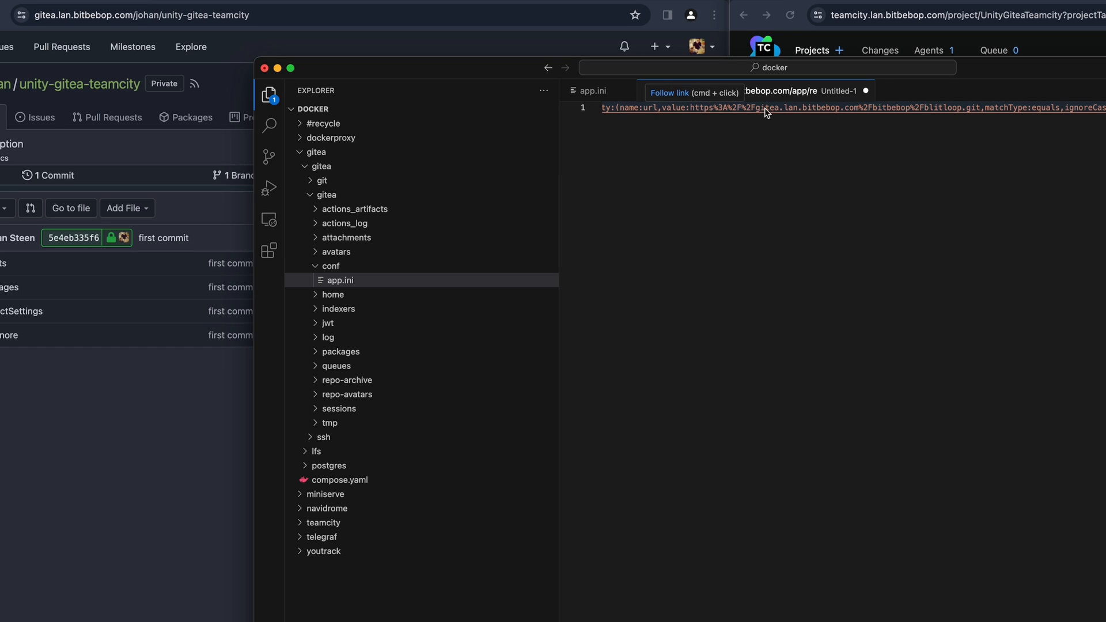
pyautogui.moveTo(765, 115)
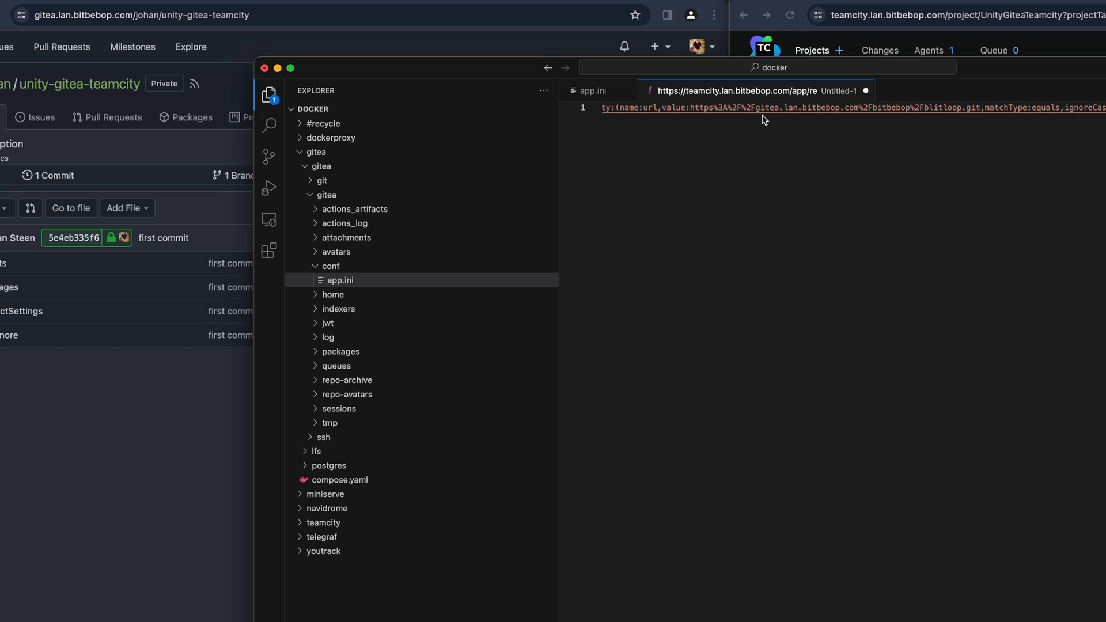
pyautogui.moveTo(884, 113)
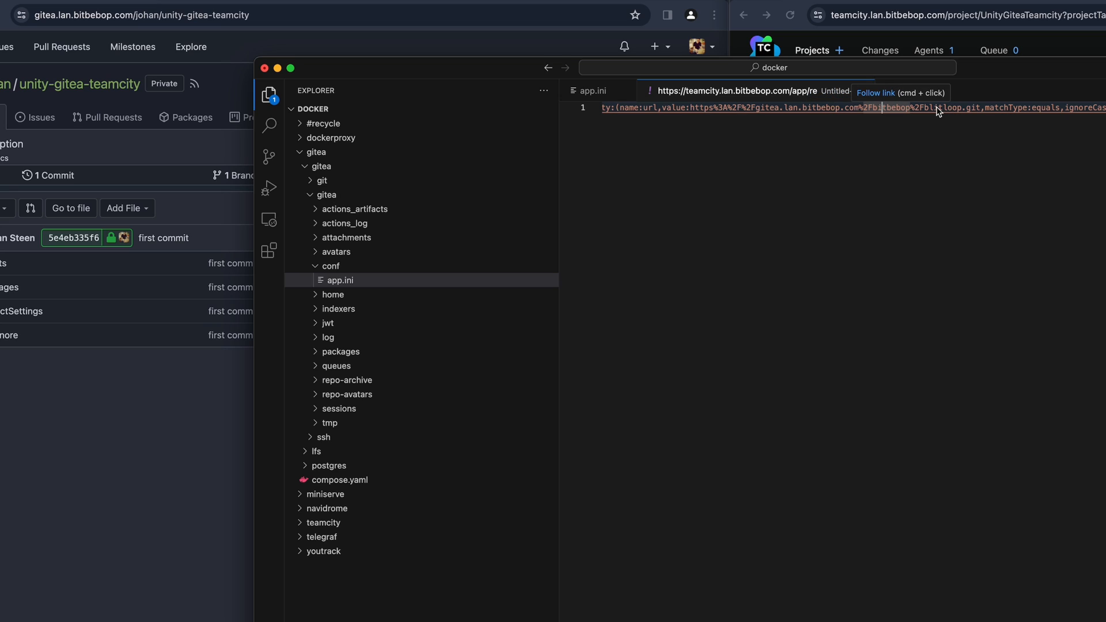
pyautogui.moveTo(957, 113)
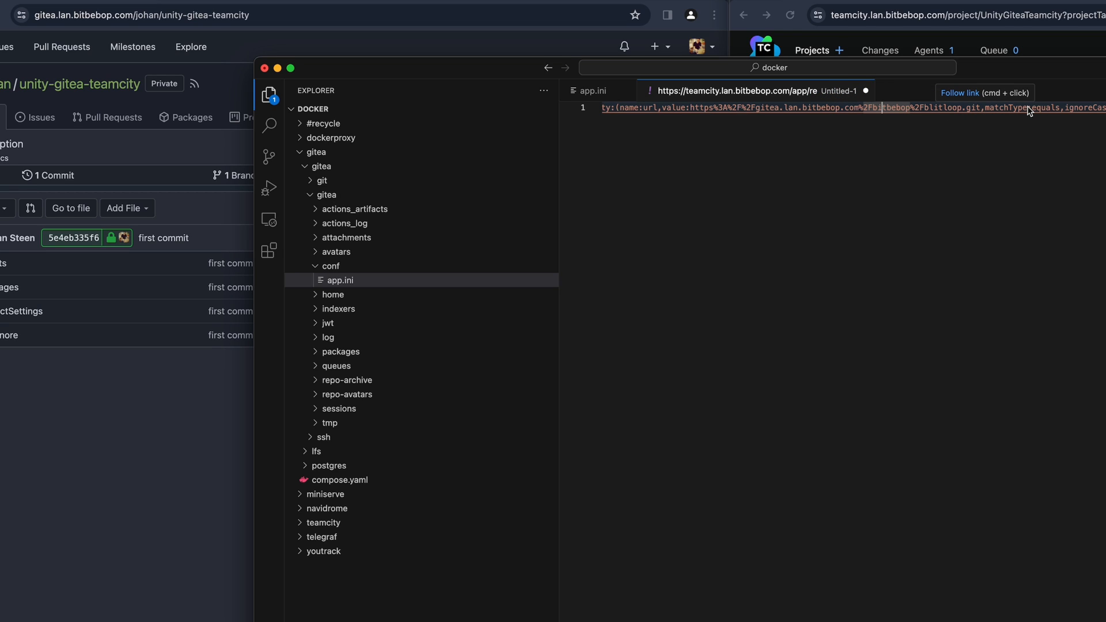
pyautogui.moveTo(705, 140)
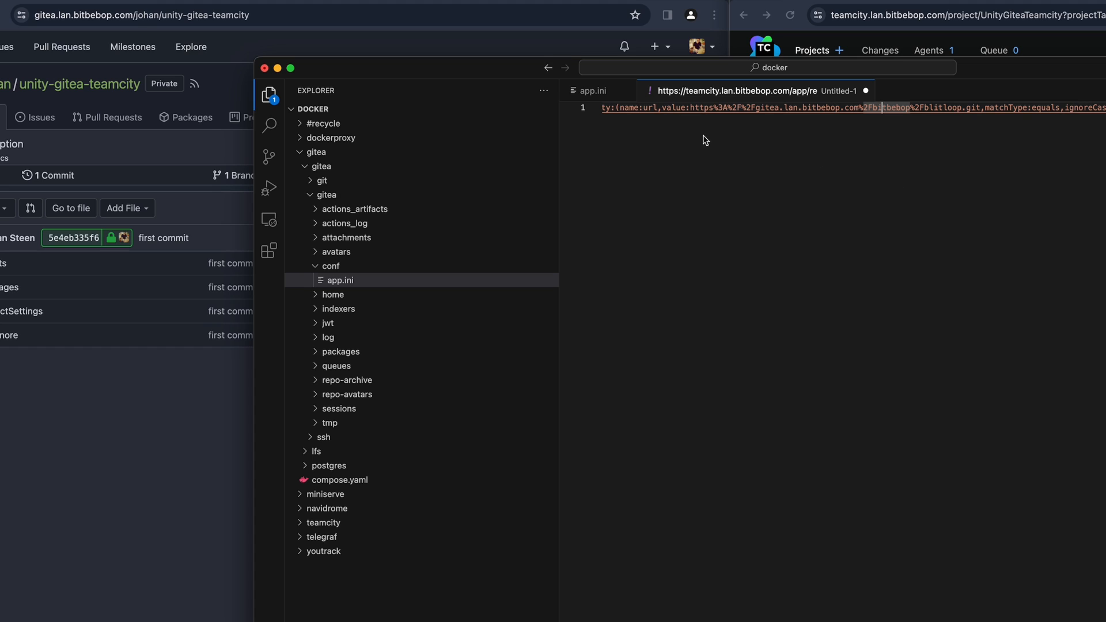
pyautogui.moveTo(850, 110)
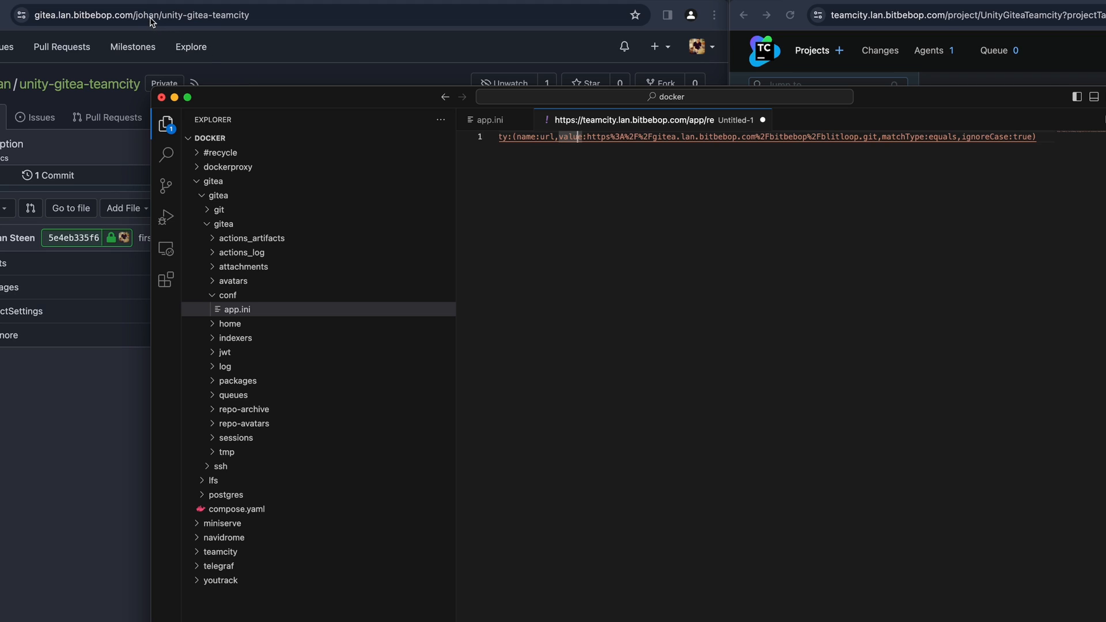
pyautogui.moveTo(183, 22)
pyautogui.write('johan%2Funity-gitea-teamcity')
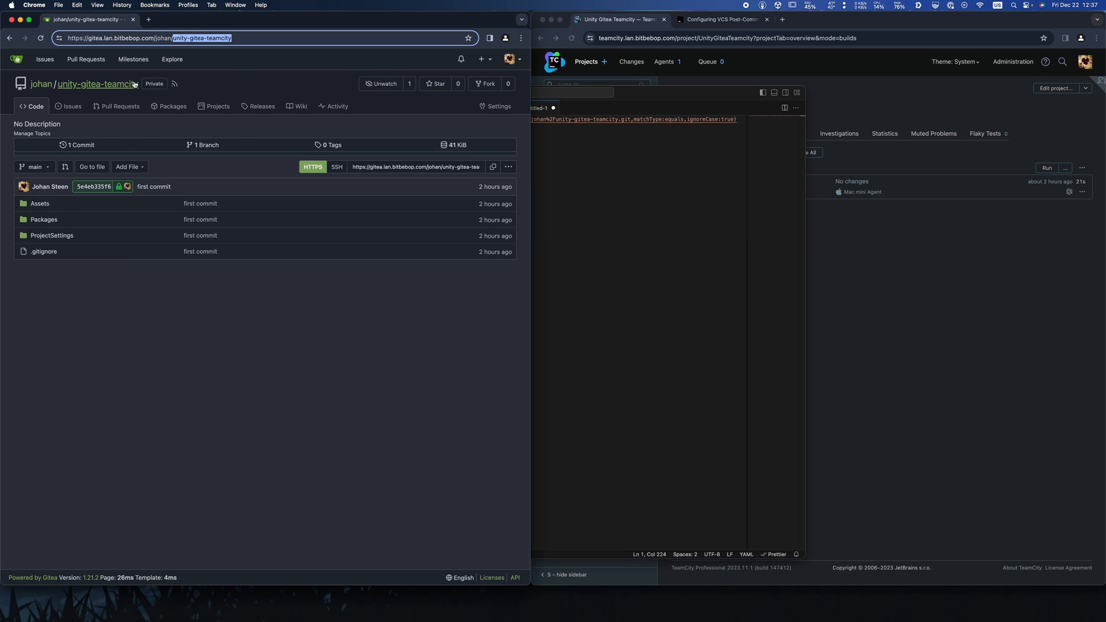
# From repository Settings > Webhooks, add a Gitea-type webhook targeting the TeamCity commitHookNotification URL
pyautogui.click(497, 106)
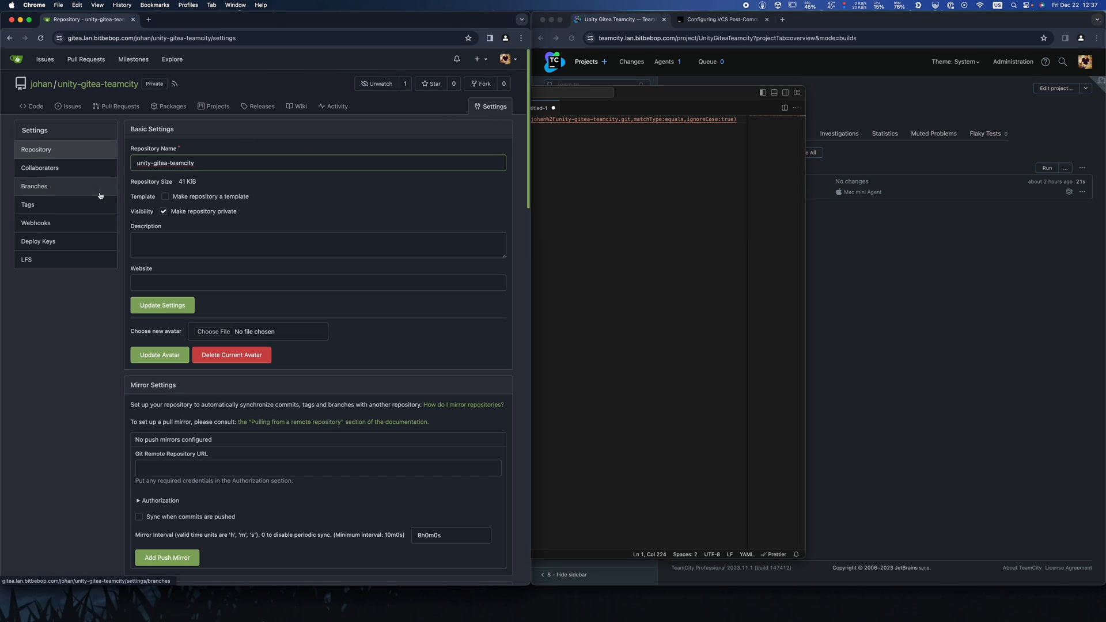
pyautogui.click(36, 222)
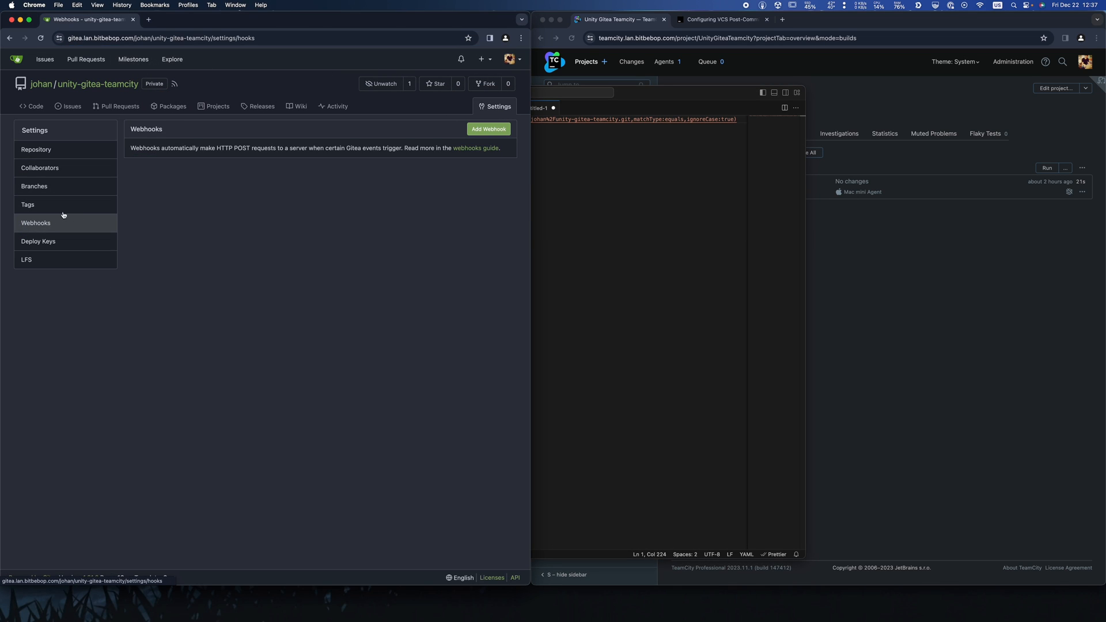
pyautogui.click(488, 129)
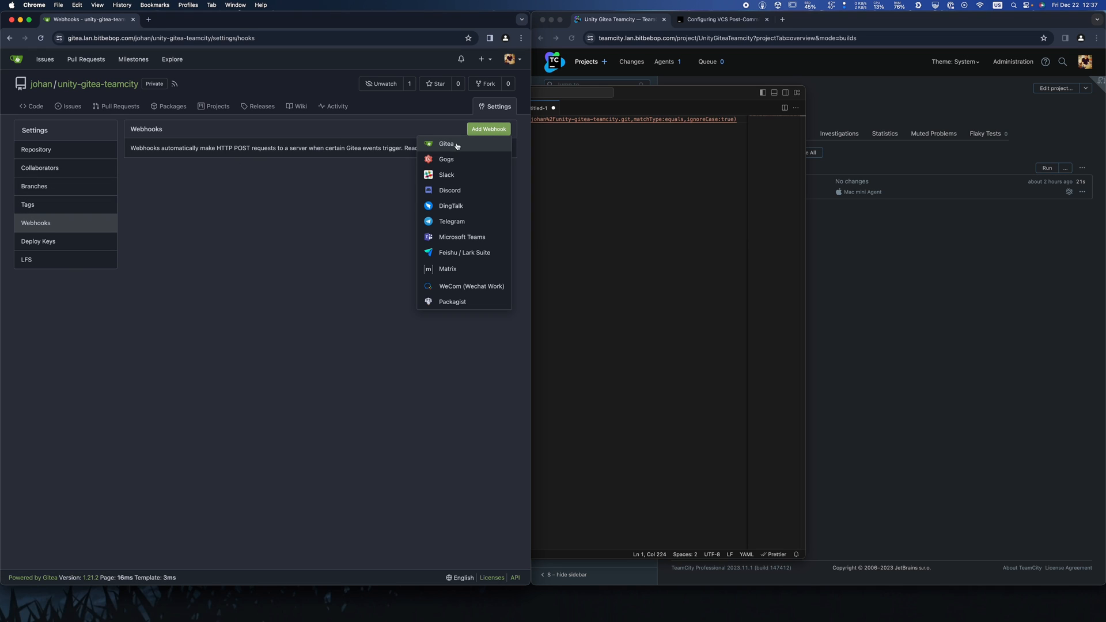
pyautogui.moveTo(447, 143)
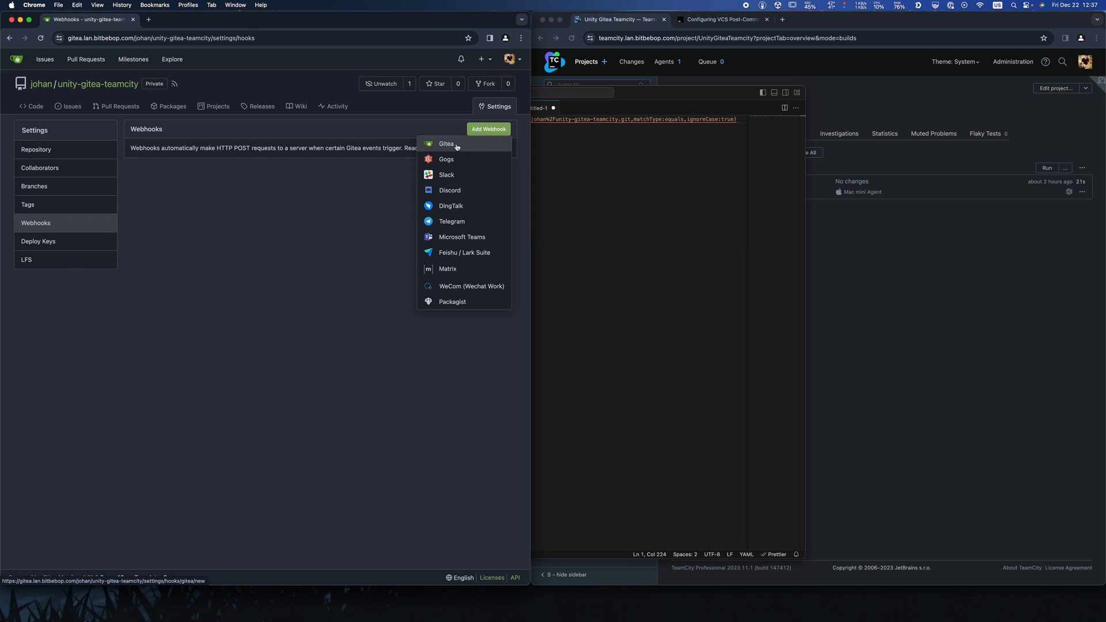
pyautogui.click(447, 143)
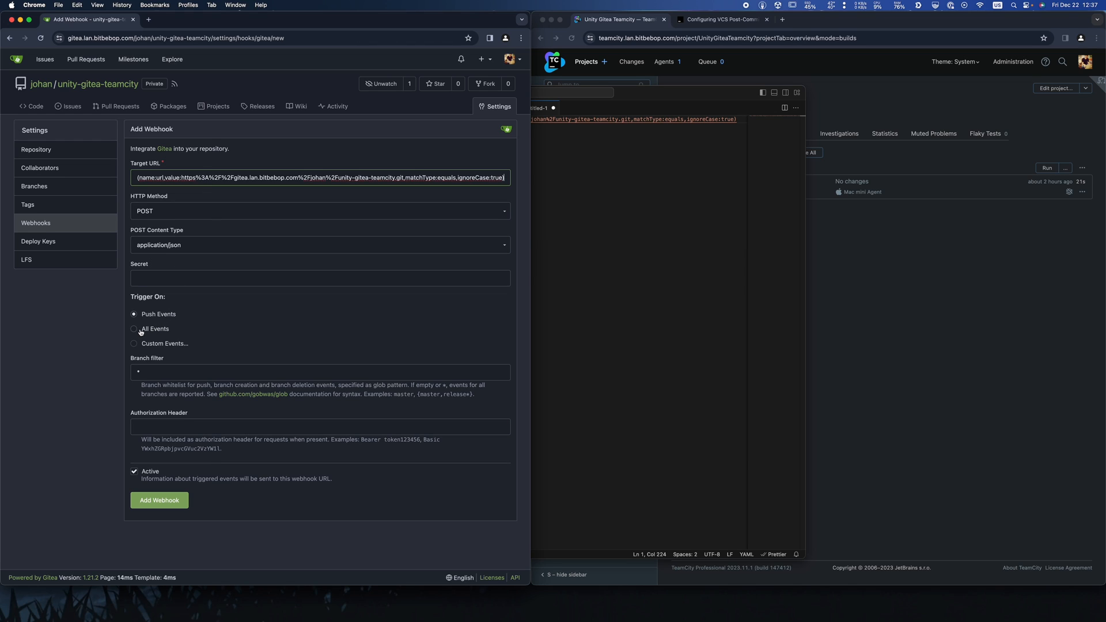
pyautogui.moveTo(177, 432)
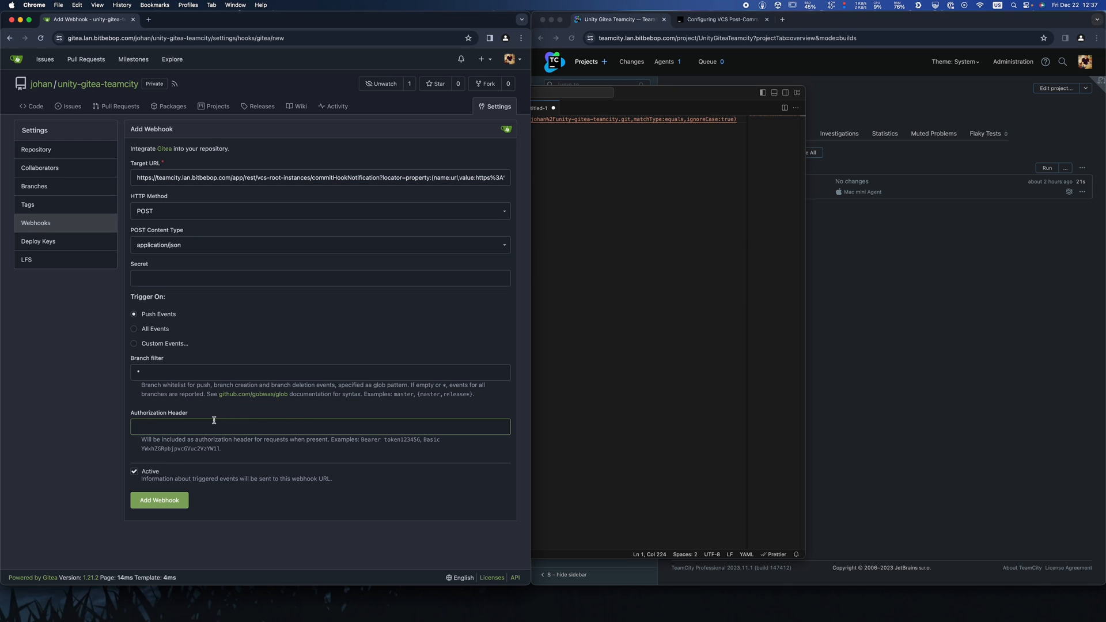
pyautogui.moveTo(117, 392)
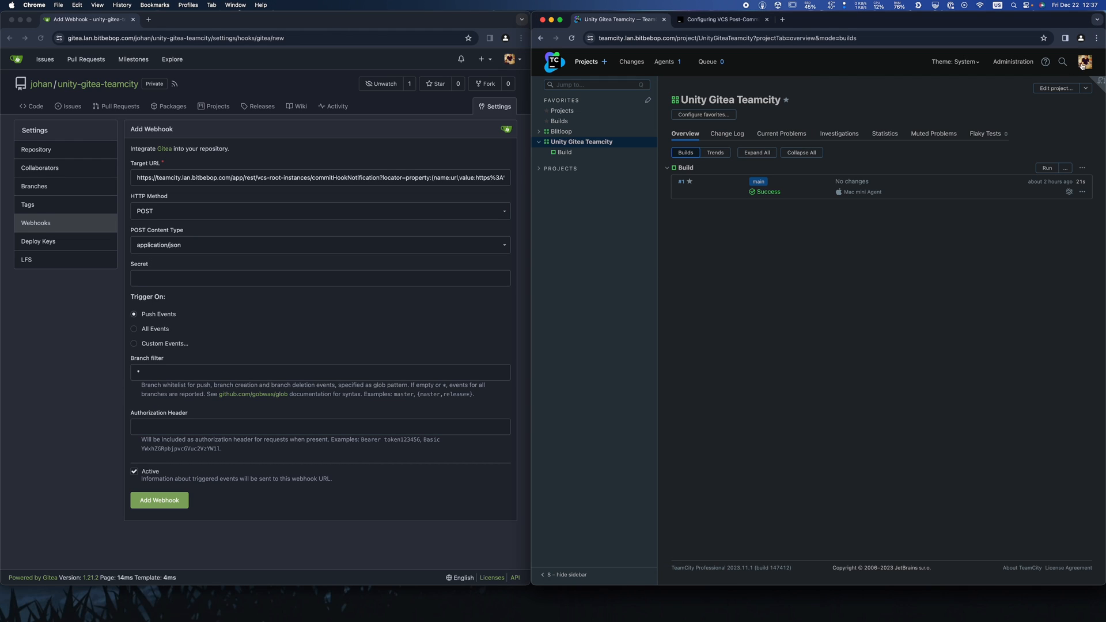
# Go via the avatar menu to Profile > Access Tokens, listing the Gitea and YouTrack tokens
pyautogui.click(1085, 61)
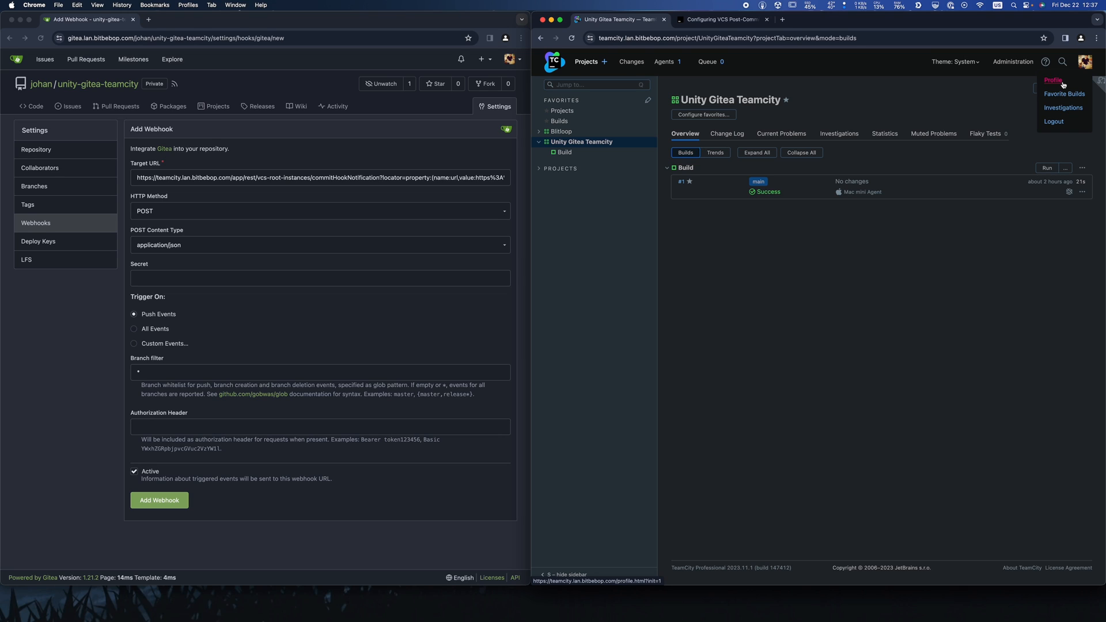
pyautogui.click(1053, 79)
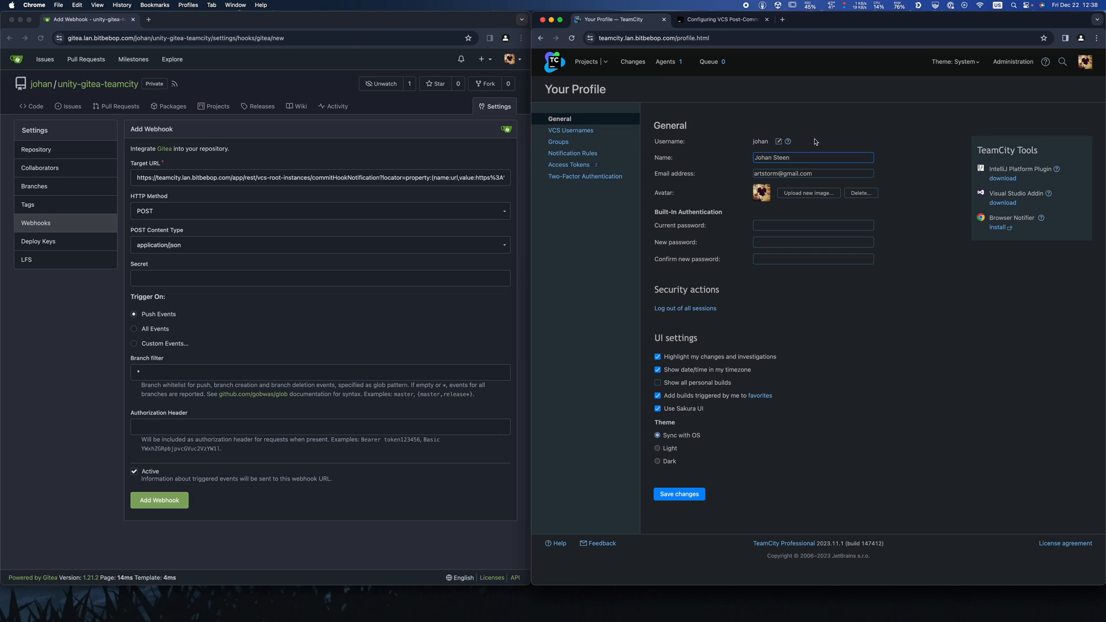
pyautogui.click(568, 165)
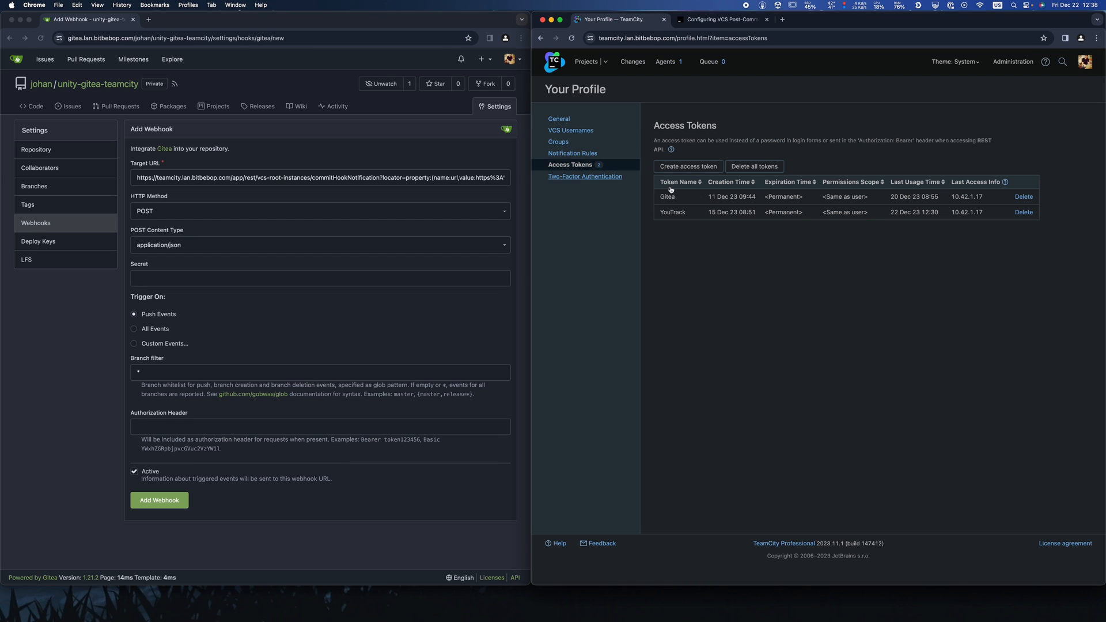
pyautogui.moveTo(951, 196)
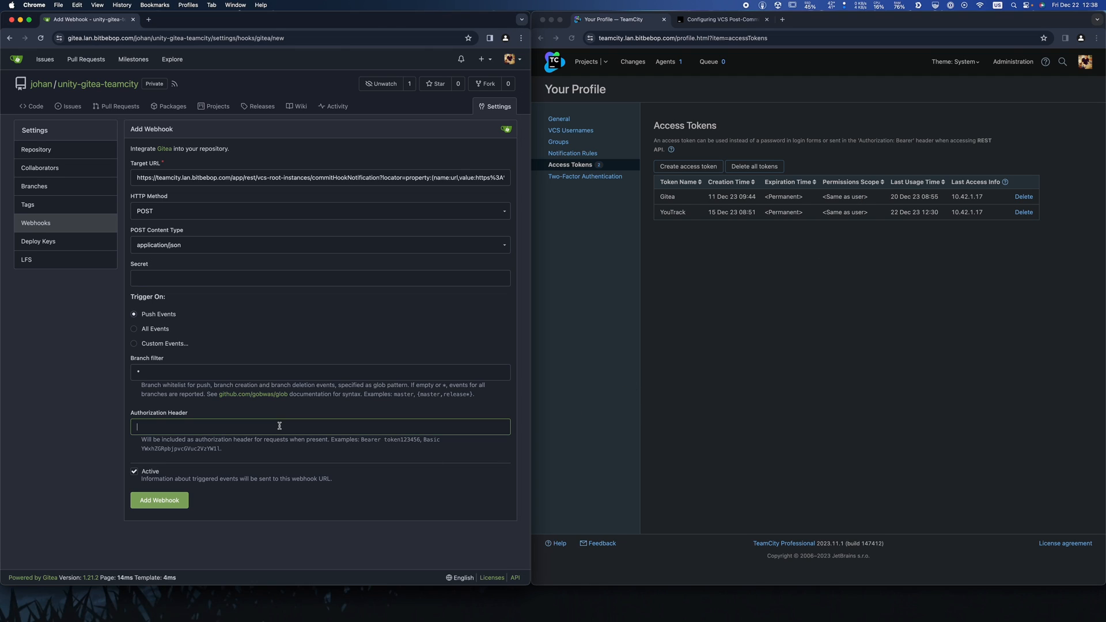
# Set the Authorization Header to 'Bearer <token>' and save the new webhook
pyautogui.write('Bearer')
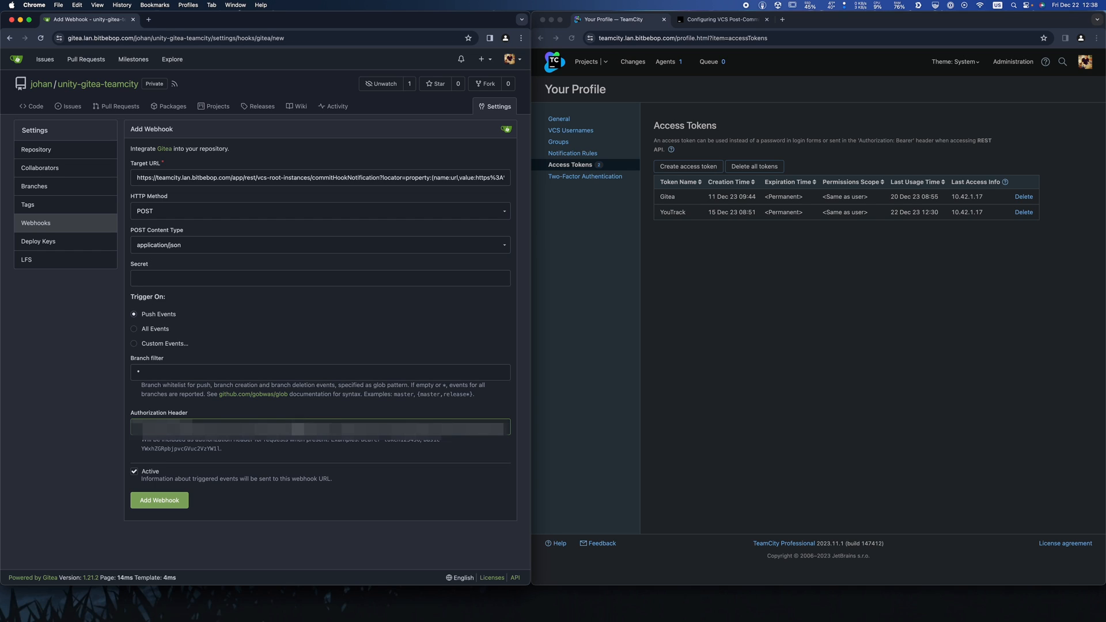
pyautogui.click(159, 500)
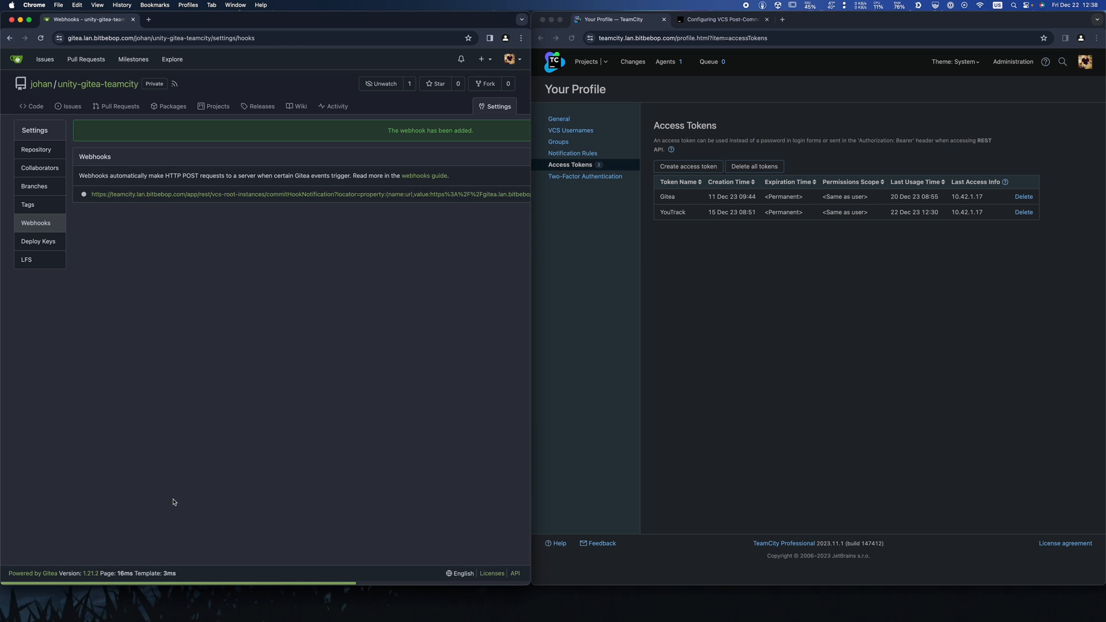
pyautogui.moveTo(416, 203)
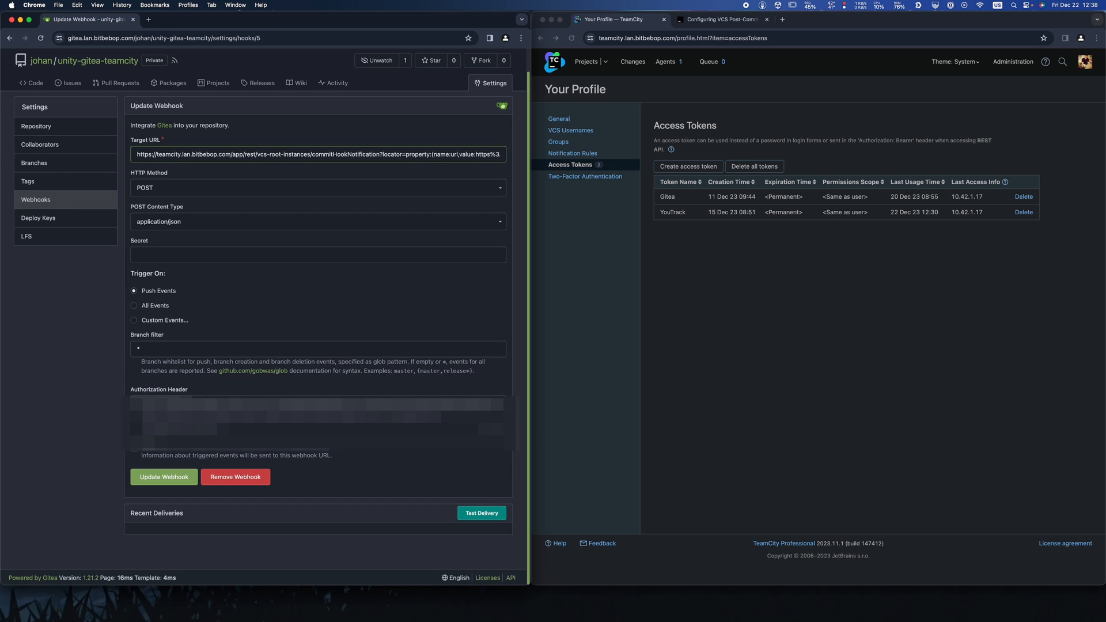
pyautogui.moveTo(482, 513)
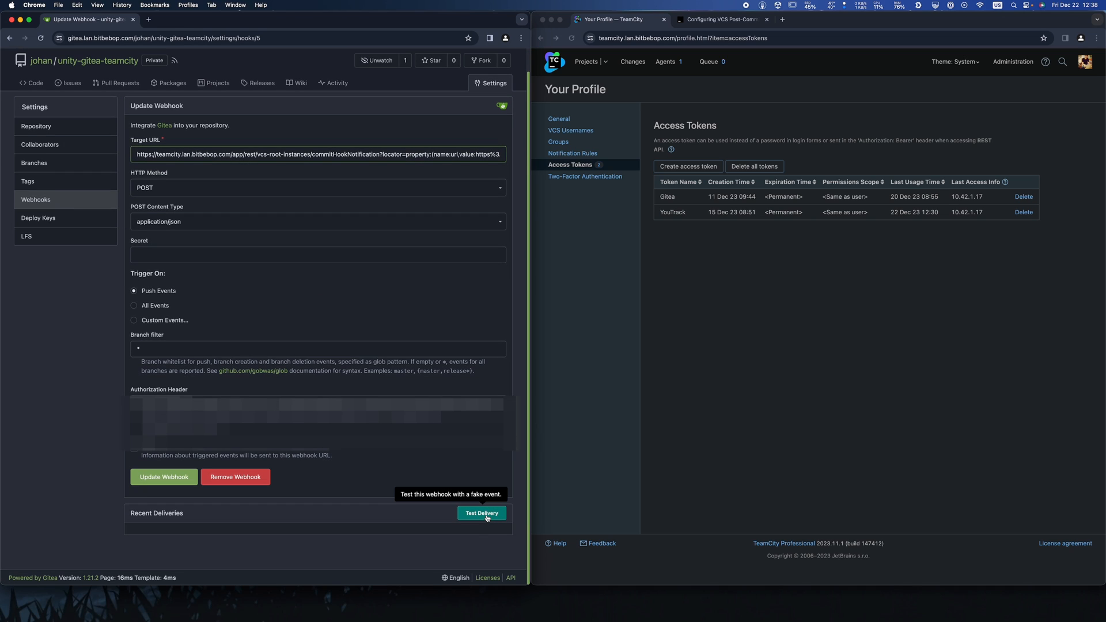
# Send a test delivery from the webhook and view its request and 202 response
pyautogui.click(481, 512)
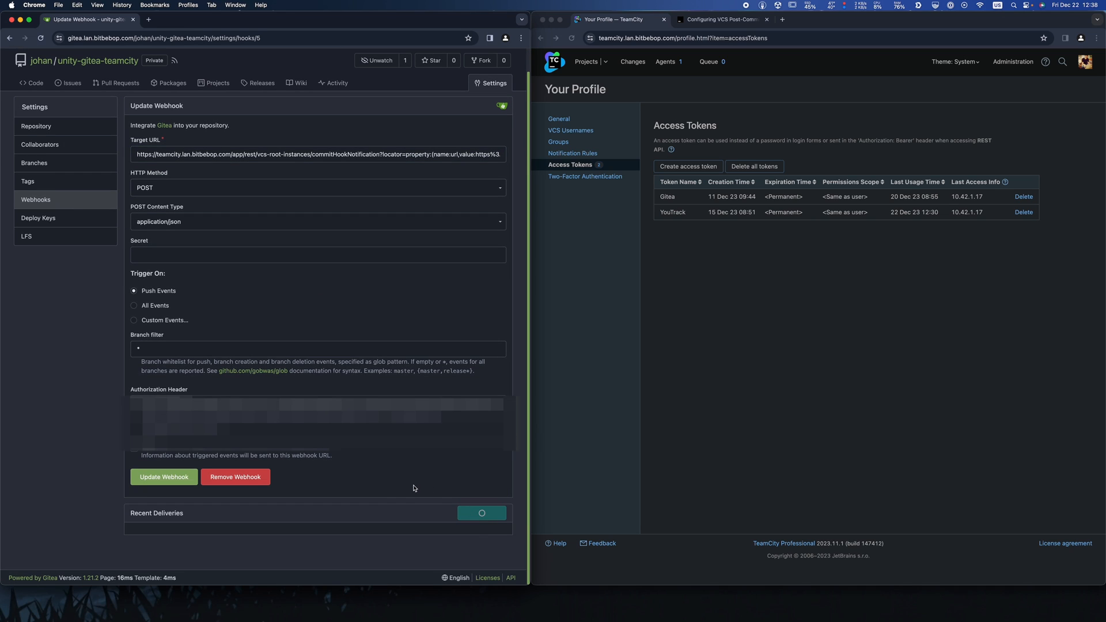
pyautogui.moveTo(410, 492)
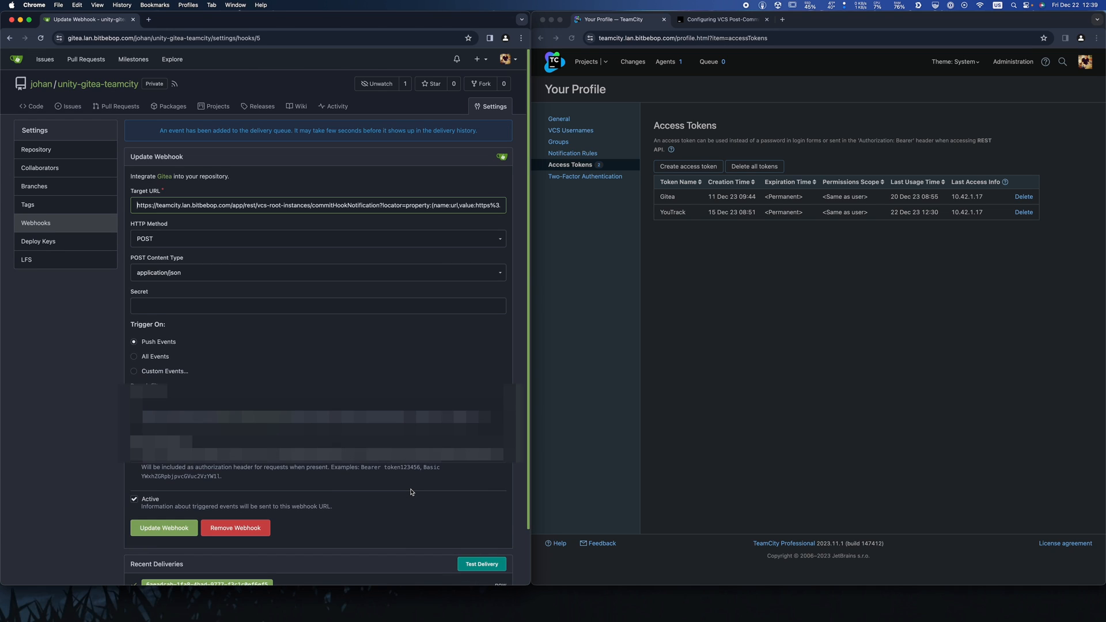
pyautogui.scroll(-3)
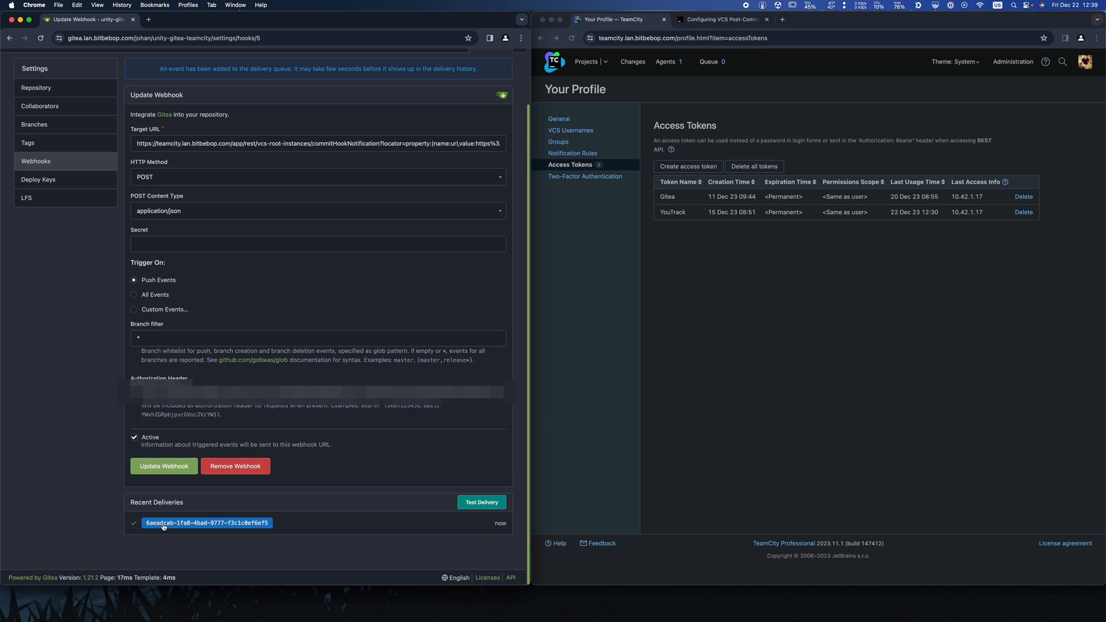
pyautogui.click(206, 523)
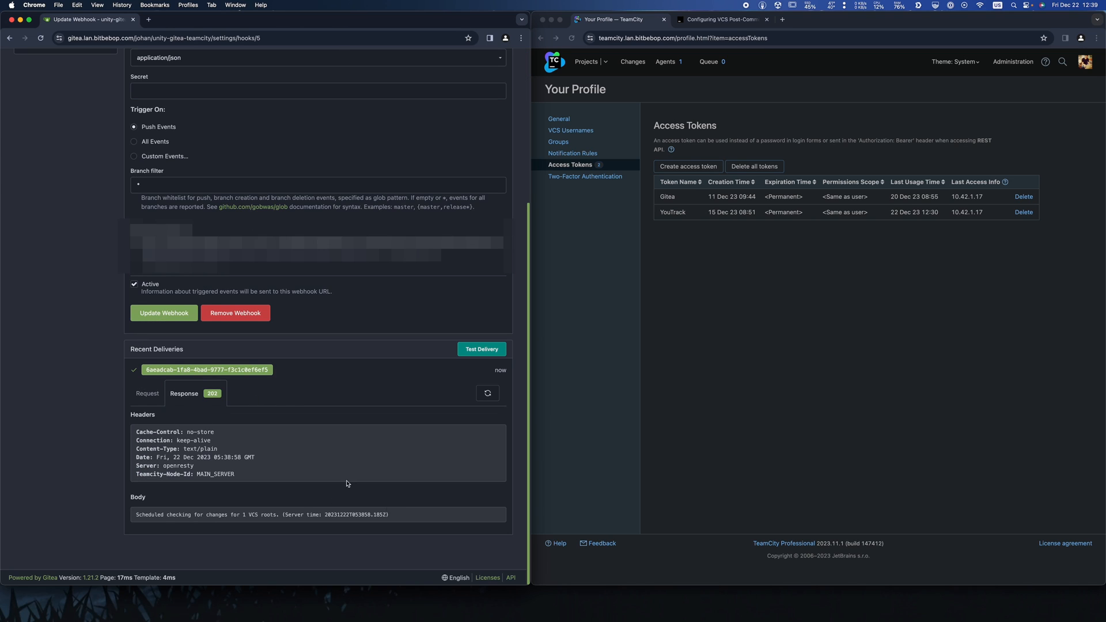
pyautogui.moveTo(300, 487)
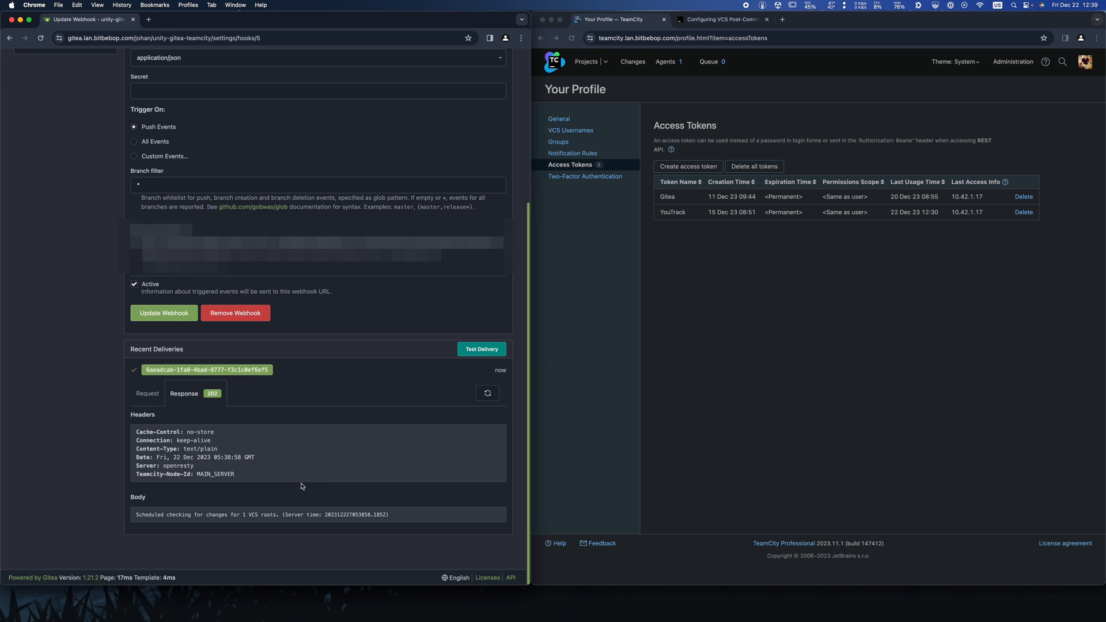
pyautogui.moveTo(679, 270)
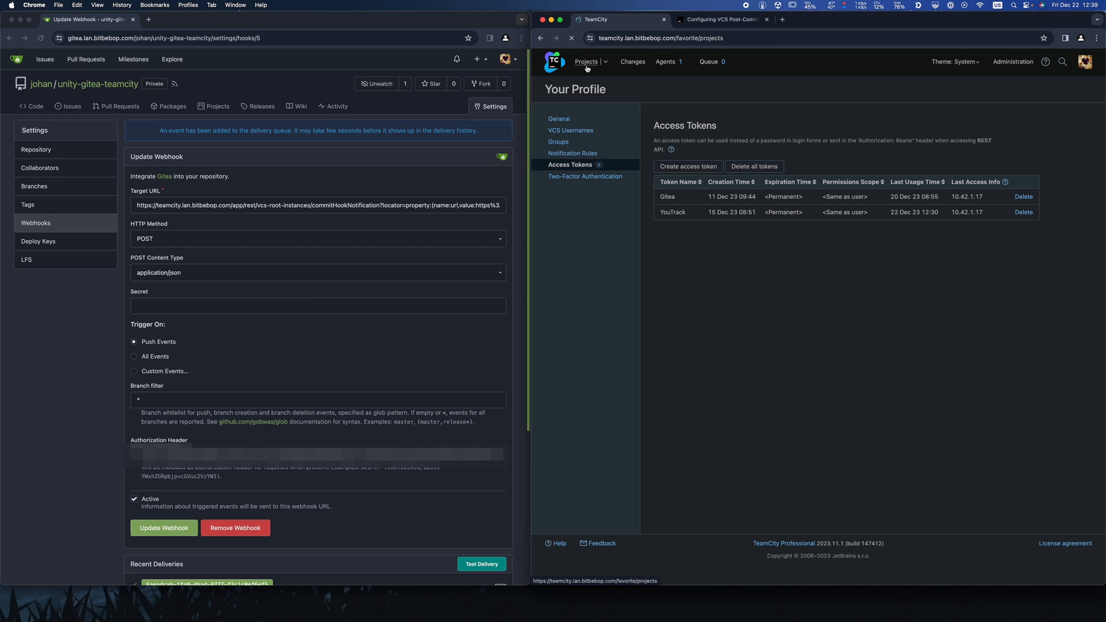
# Open the Unity Gitea Teamcity project in VS Code and create readme.md with a heading
pyautogui.click(585, 61)
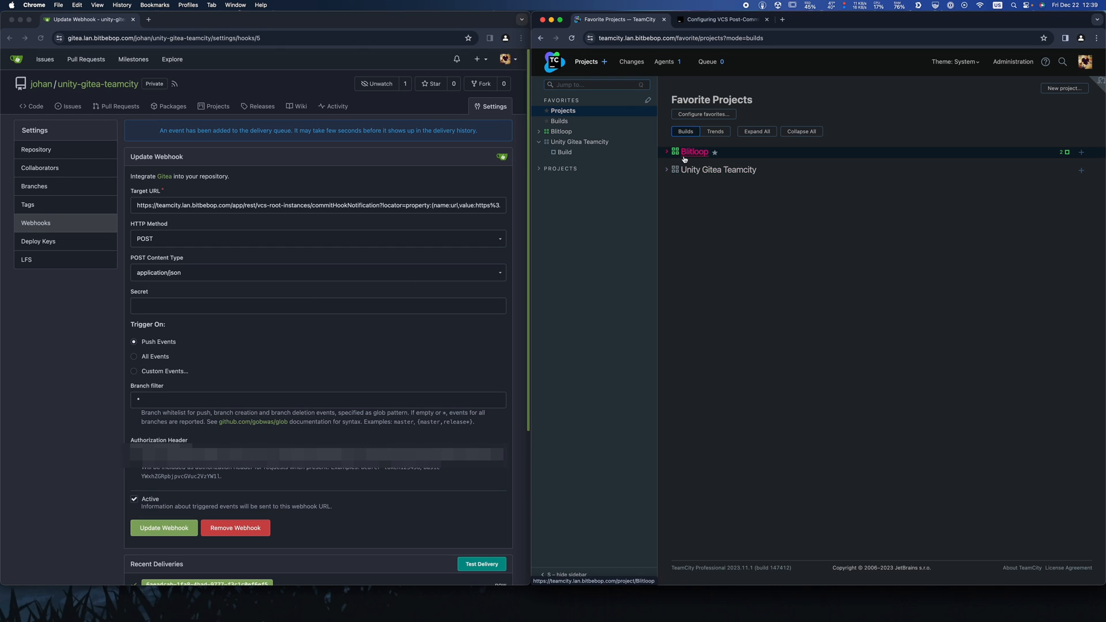
pyautogui.click(580, 142)
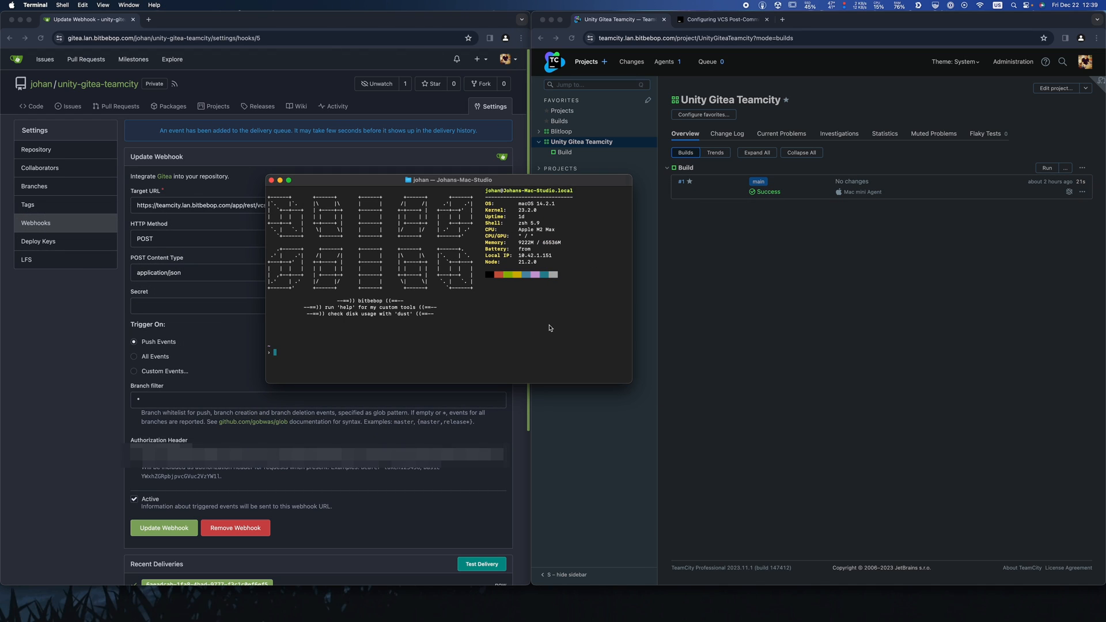
pyautogui.write('p Unity')
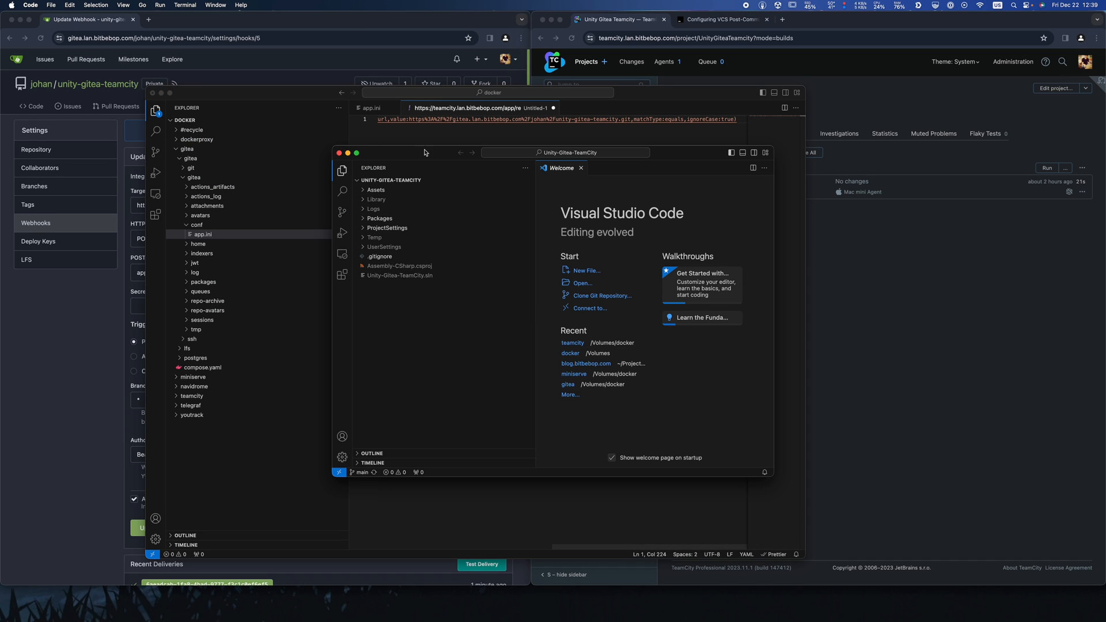
pyautogui.rightClick(233, 240)
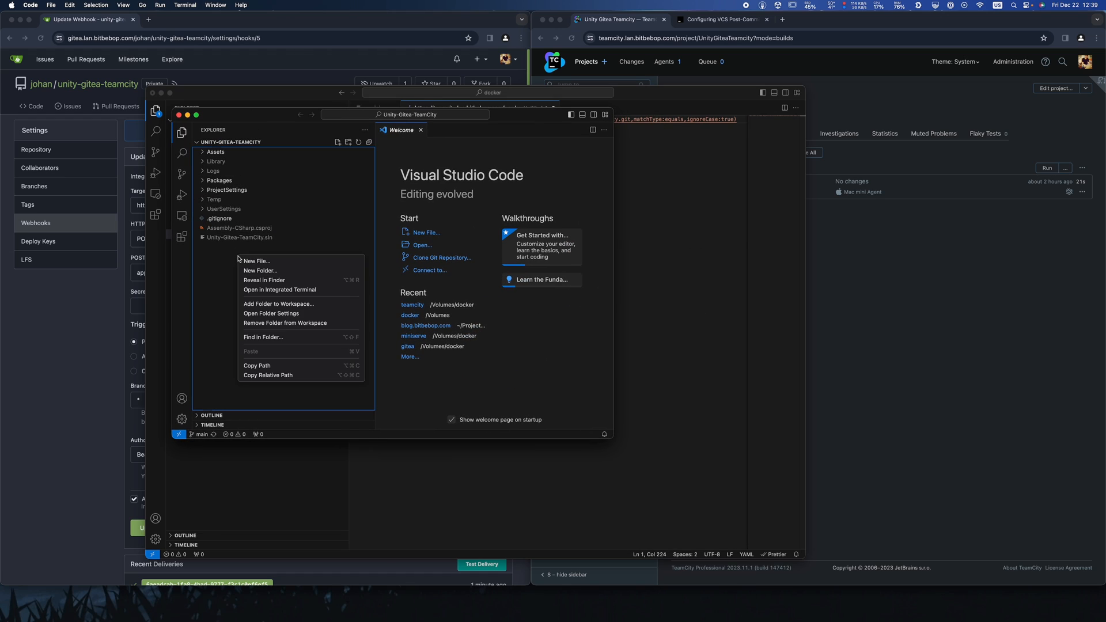
pyautogui.click(255, 261)
pyautogui.write('readme.md')
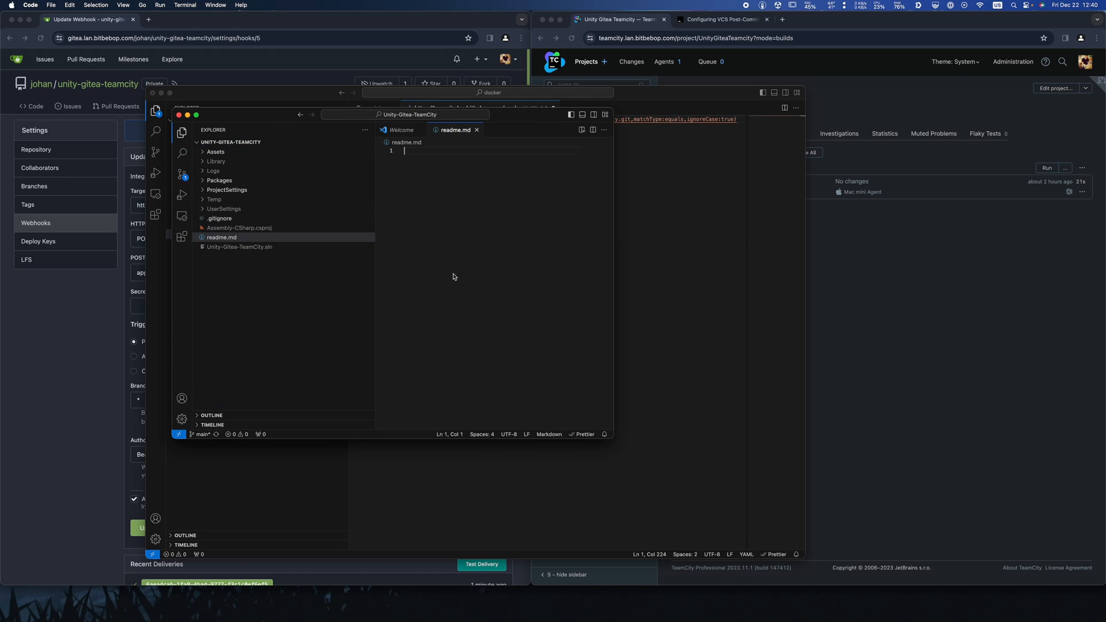
pyautogui.write('# re')
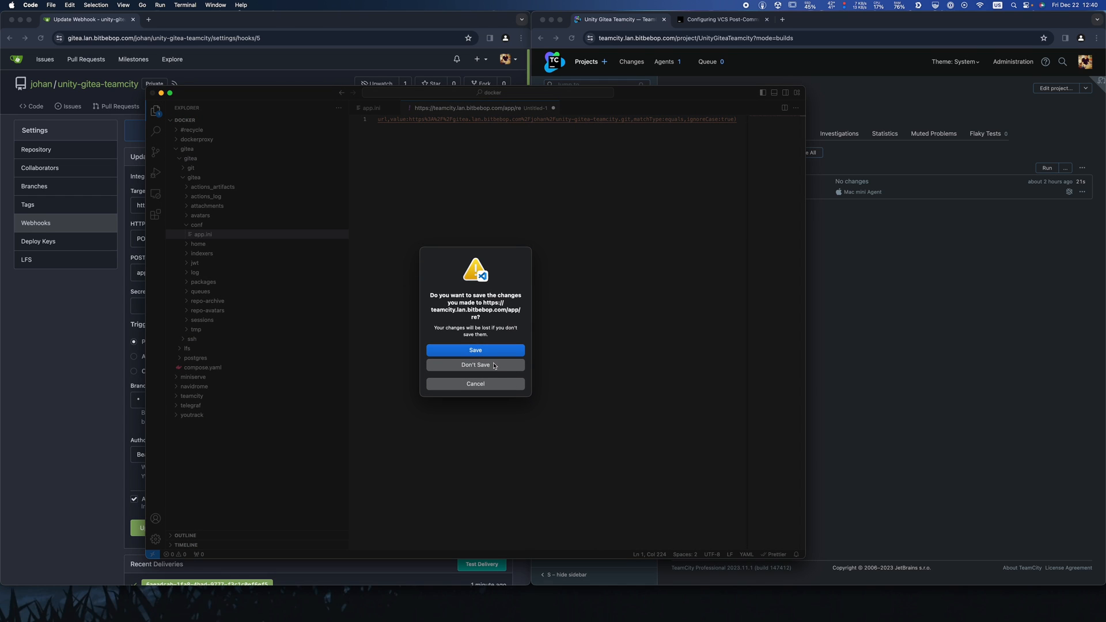
pyautogui.click(475, 365)
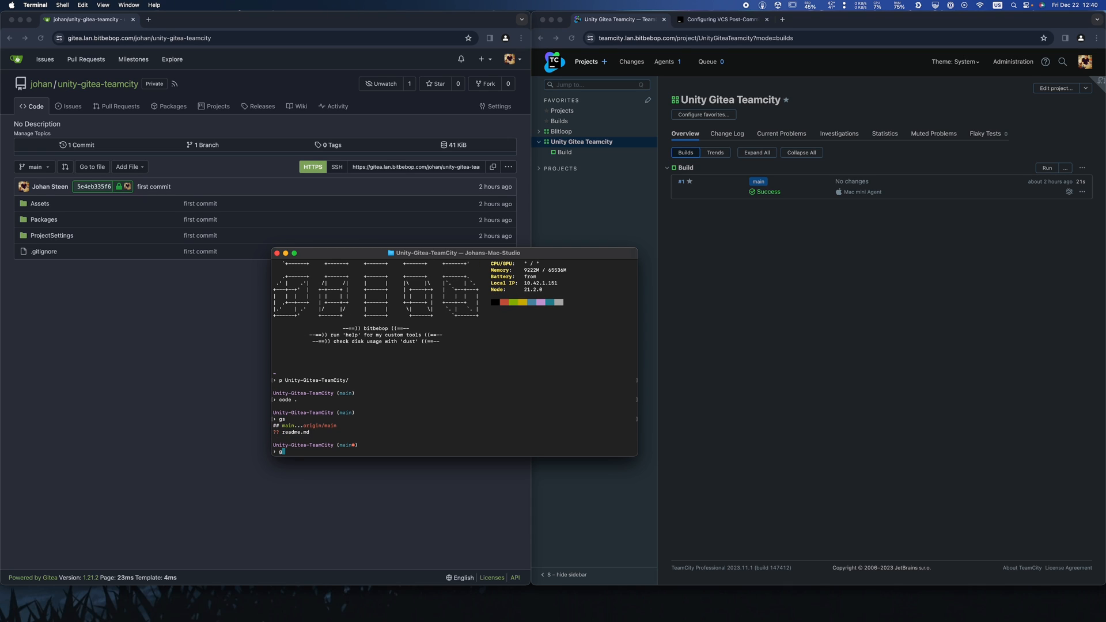
# Run git add ., git commit -m "Added Readme" and git push so TeamCity starts build #2
pyautogui.write('git add .')
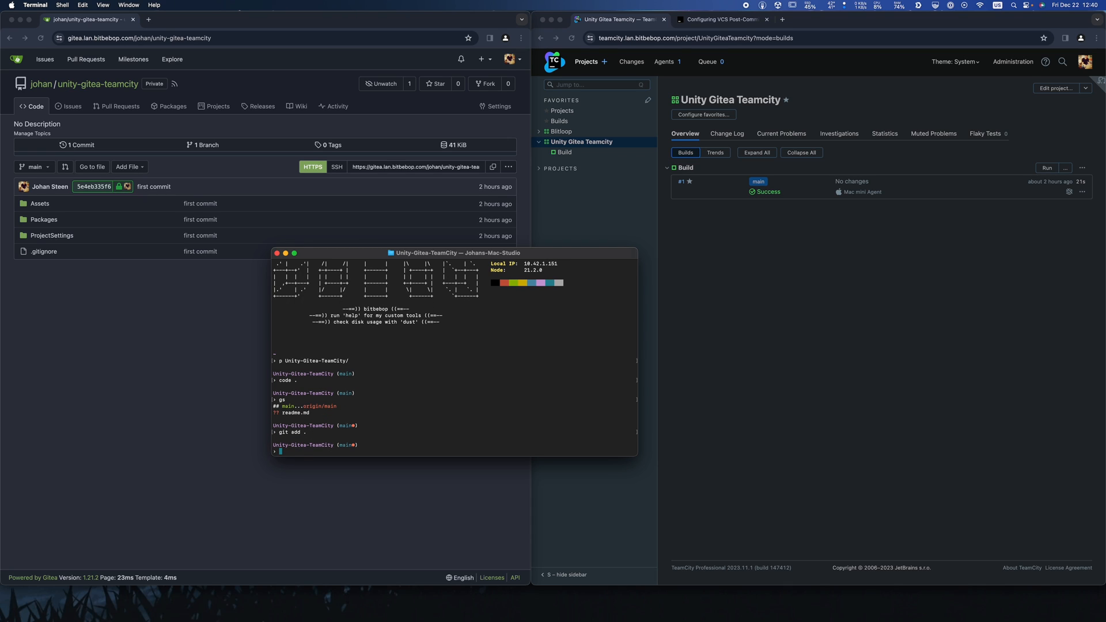
pyautogui.write('git commit -m "Added Readme')
pyautogui.write('git push')
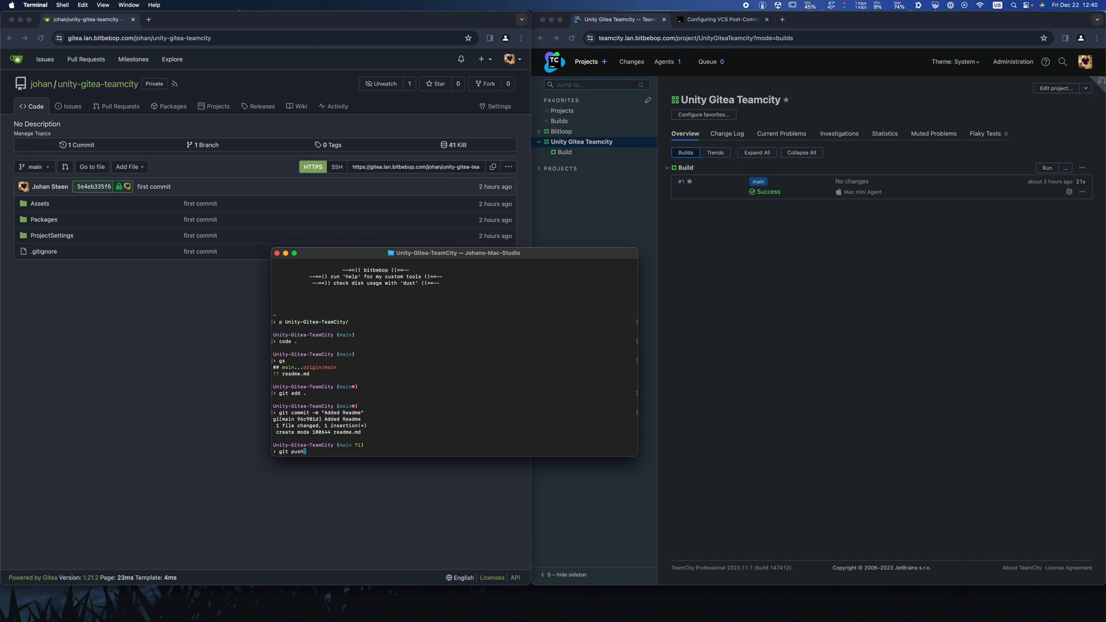
pyautogui.press('Return')
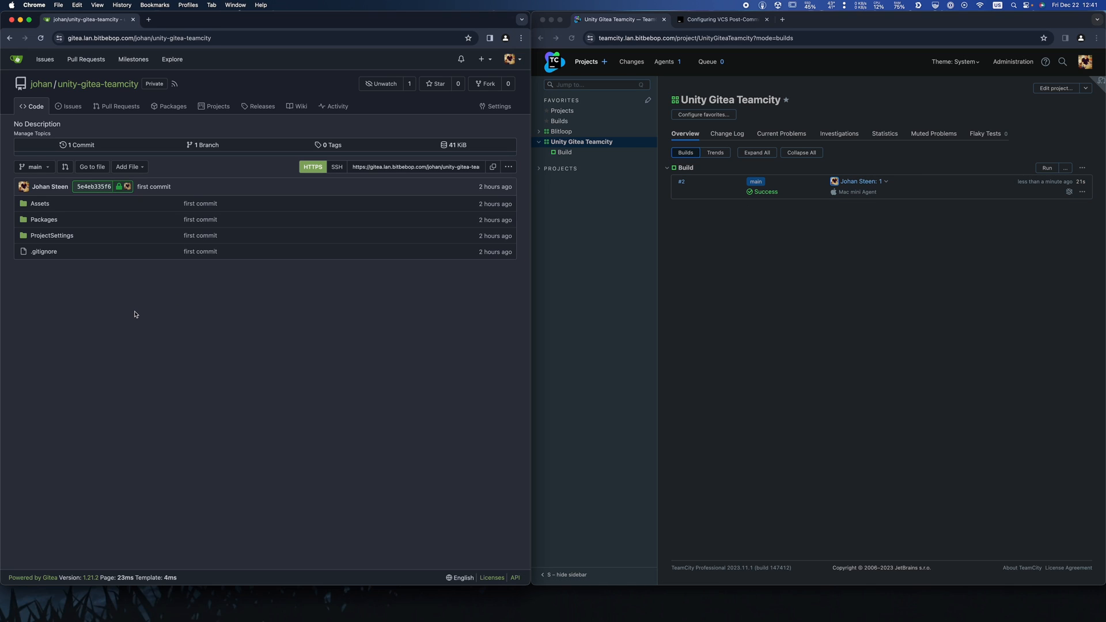
# Show the main branch commit history listing the Added Readme commit
pyautogui.click(79, 145)
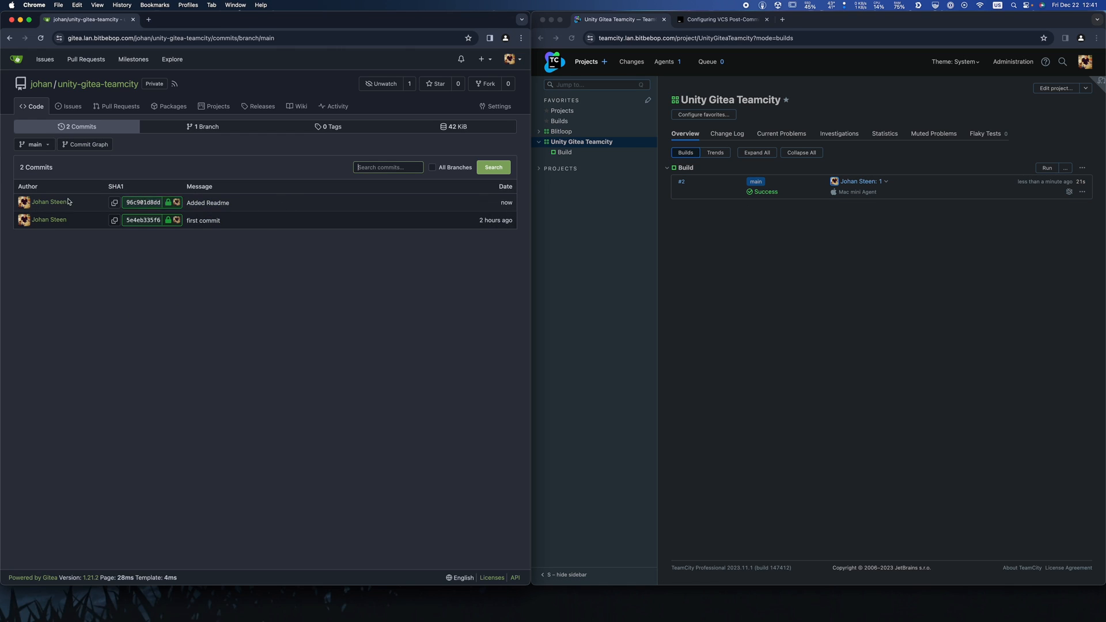
pyautogui.moveTo(253, 211)
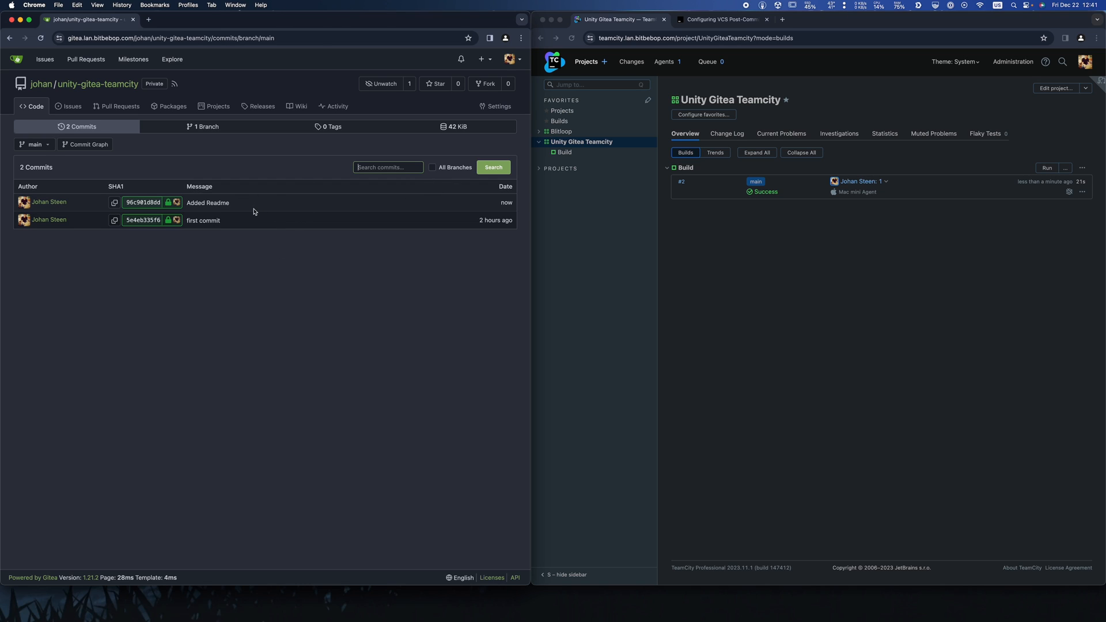
pyautogui.moveTo(252, 212)
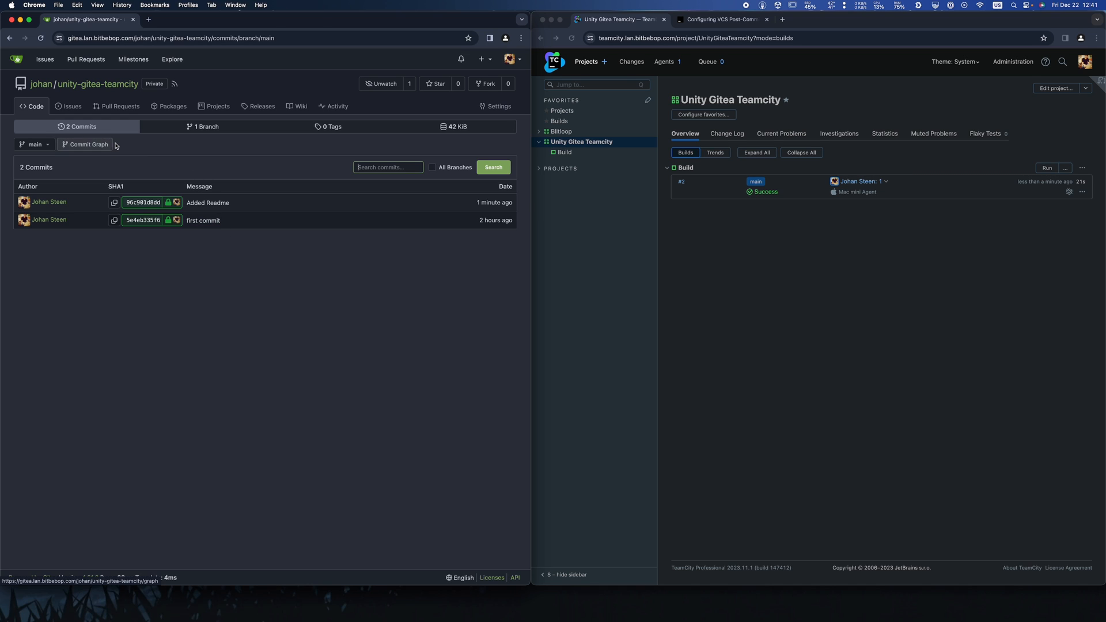
pyautogui.moveTo(300, 306)
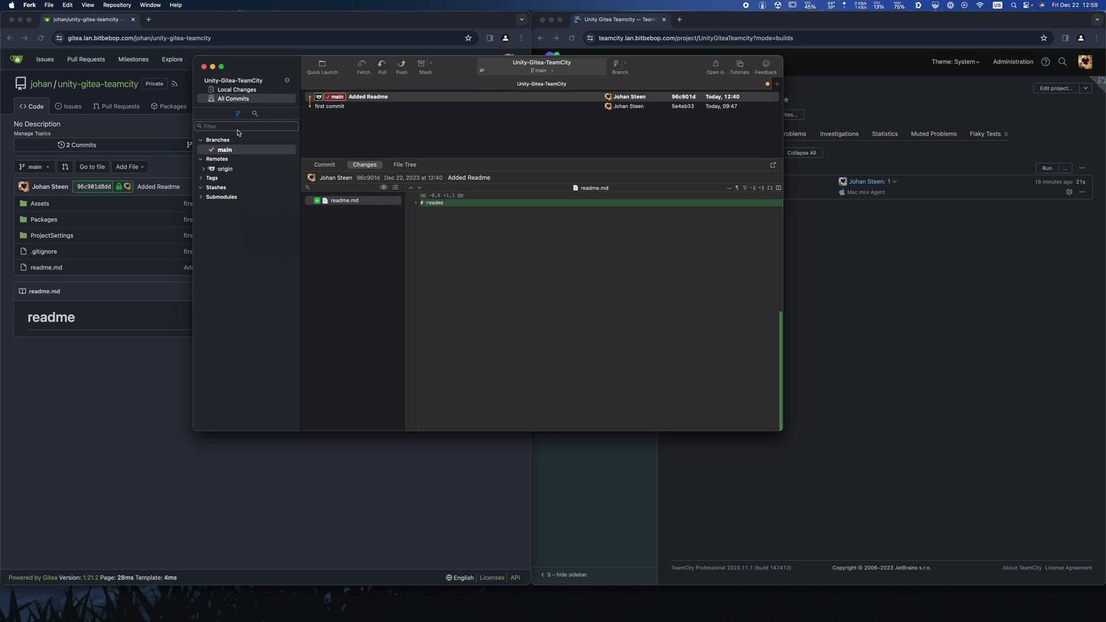
# Create and check out branch update-readme from main, then add a Foo line to the readme
pyautogui.rightClick(224, 150)
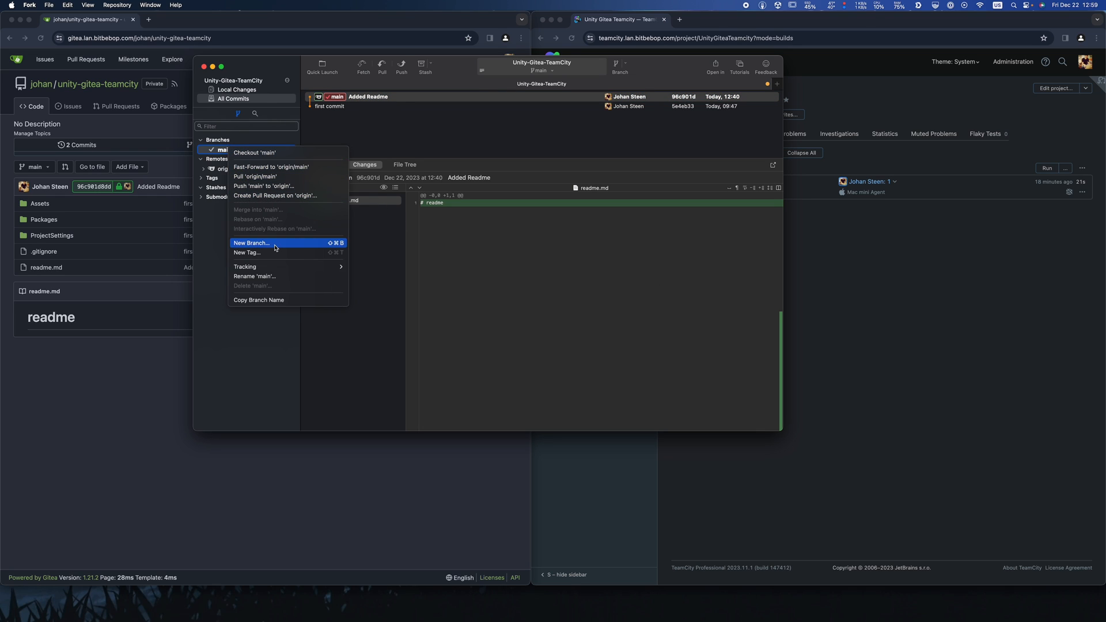
pyautogui.click(251, 243)
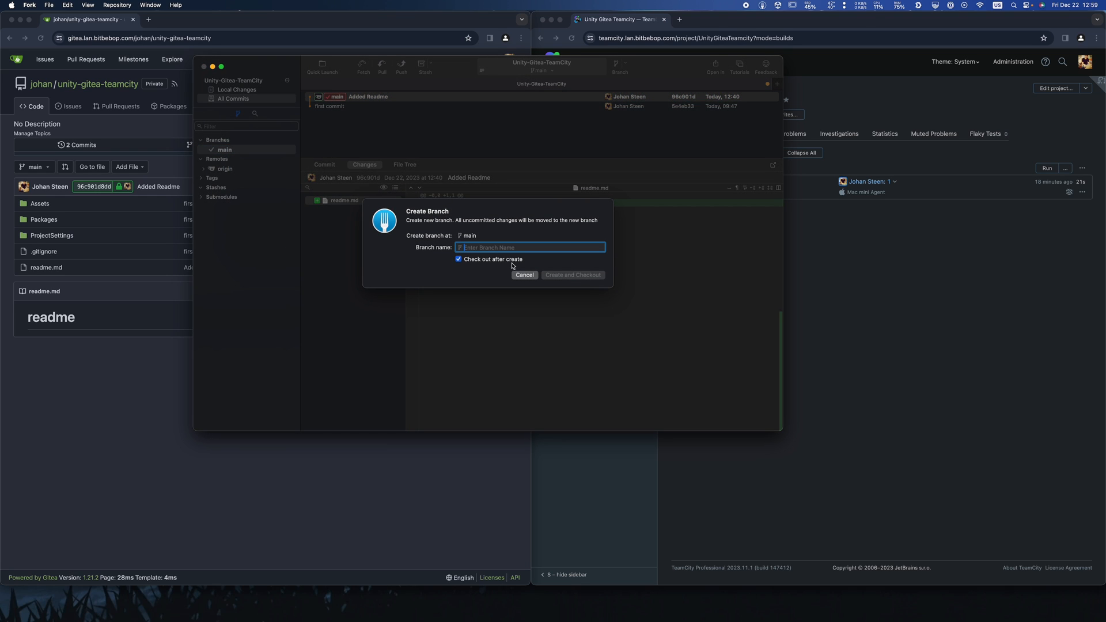
pyautogui.write('update-read')
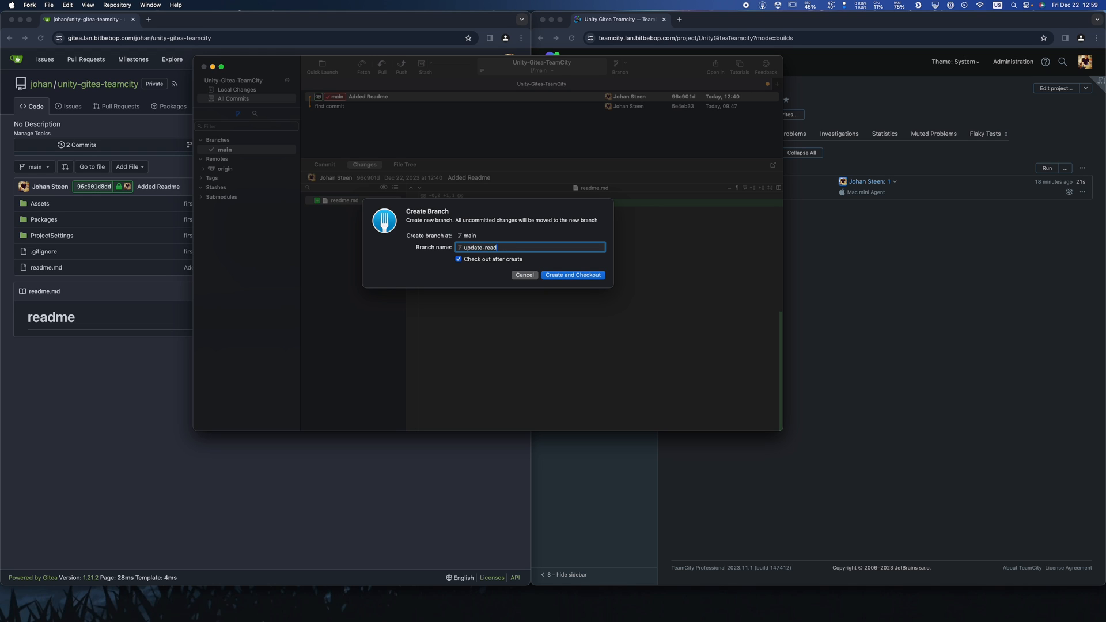
pyautogui.click(572, 276)
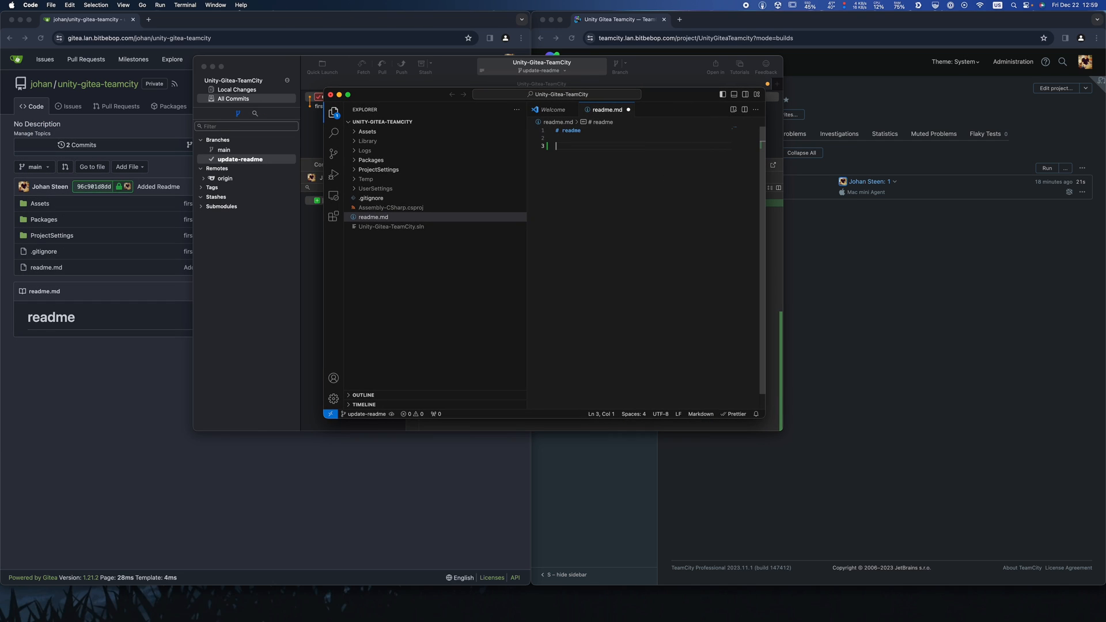
pyautogui.write('Foo')
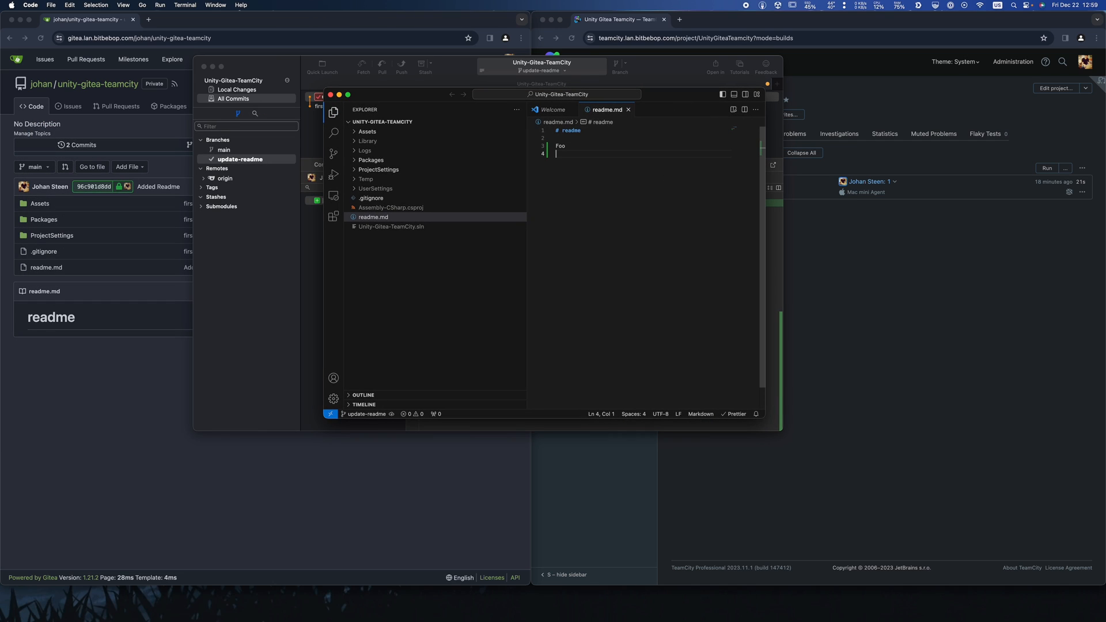
# Stage readme.md, commit it as 'Updated readme', and bring up the push dialog
pyautogui.click(241, 90)
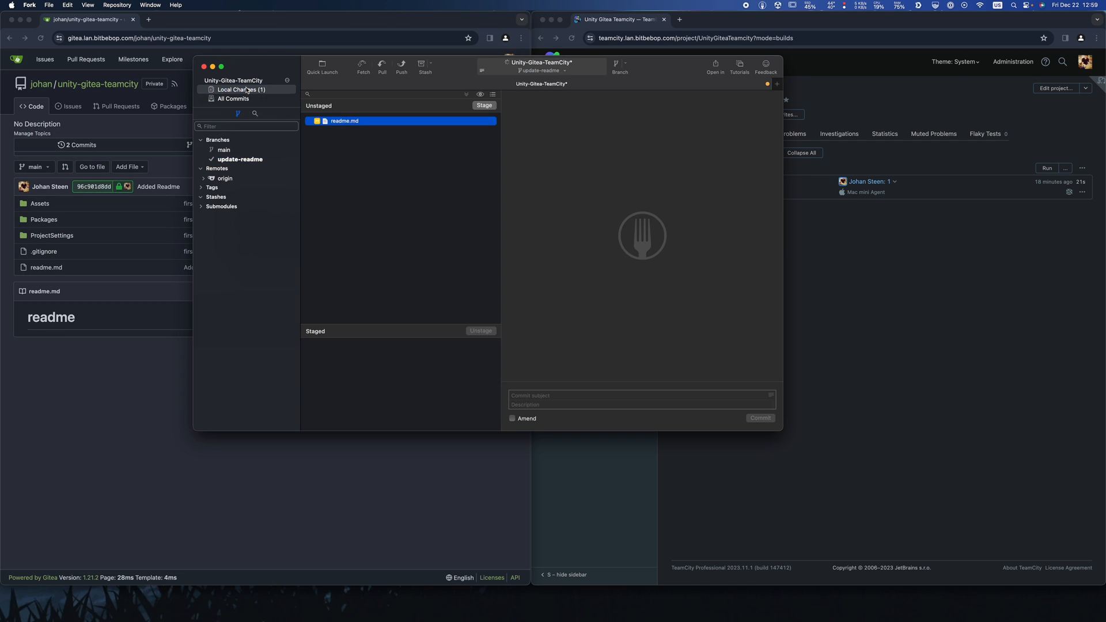
pyautogui.click(483, 104)
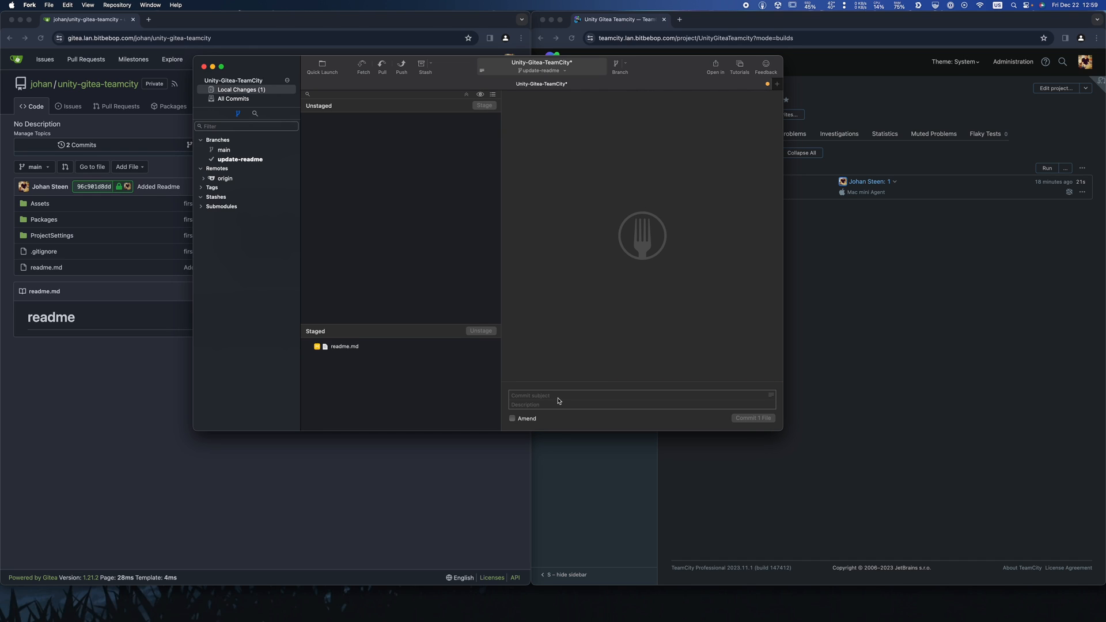
pyautogui.write('Updated')
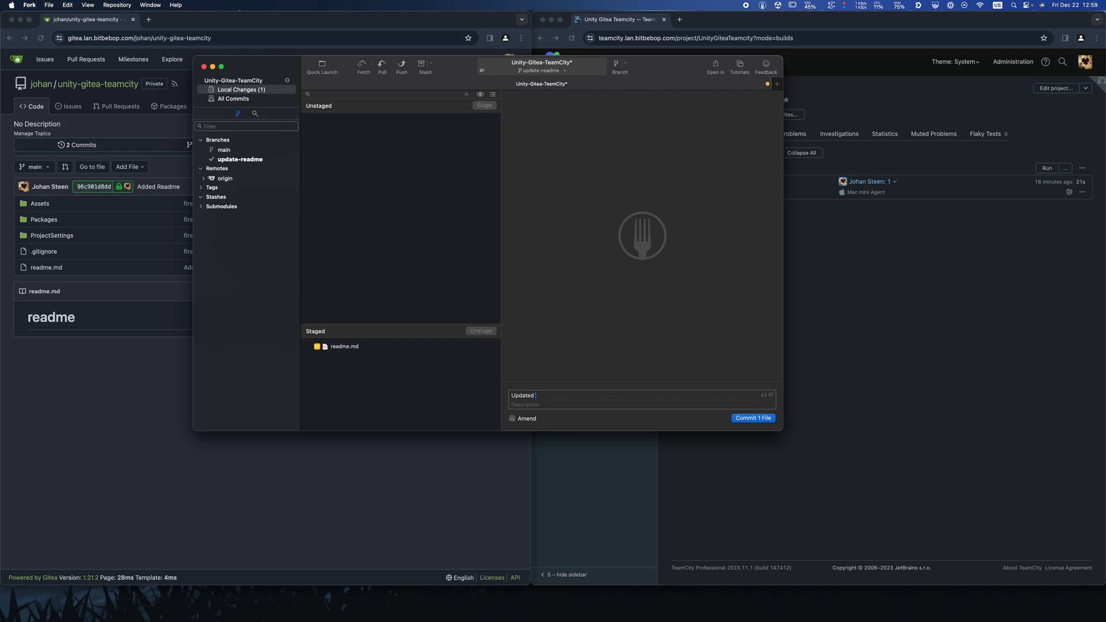
pyautogui.write('readme')
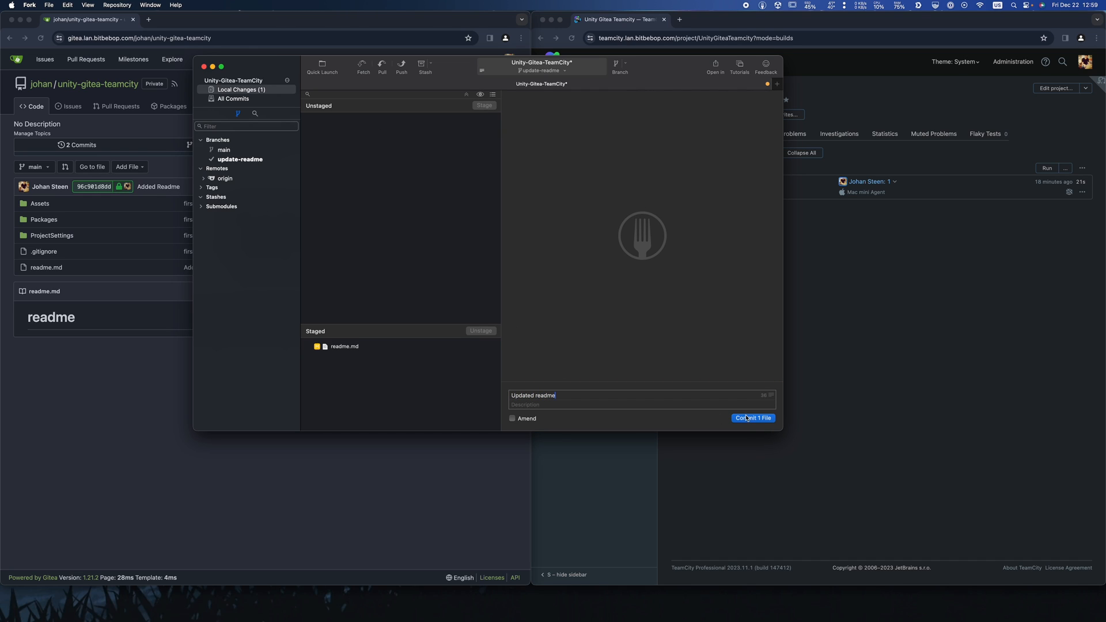
pyautogui.click(752, 417)
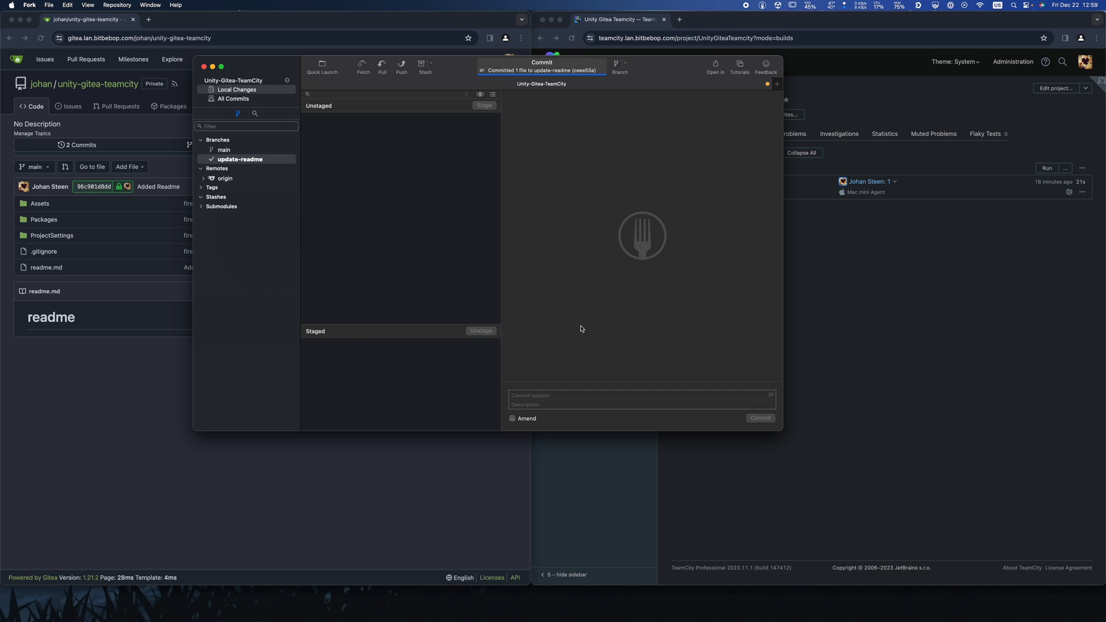
pyautogui.click(401, 66)
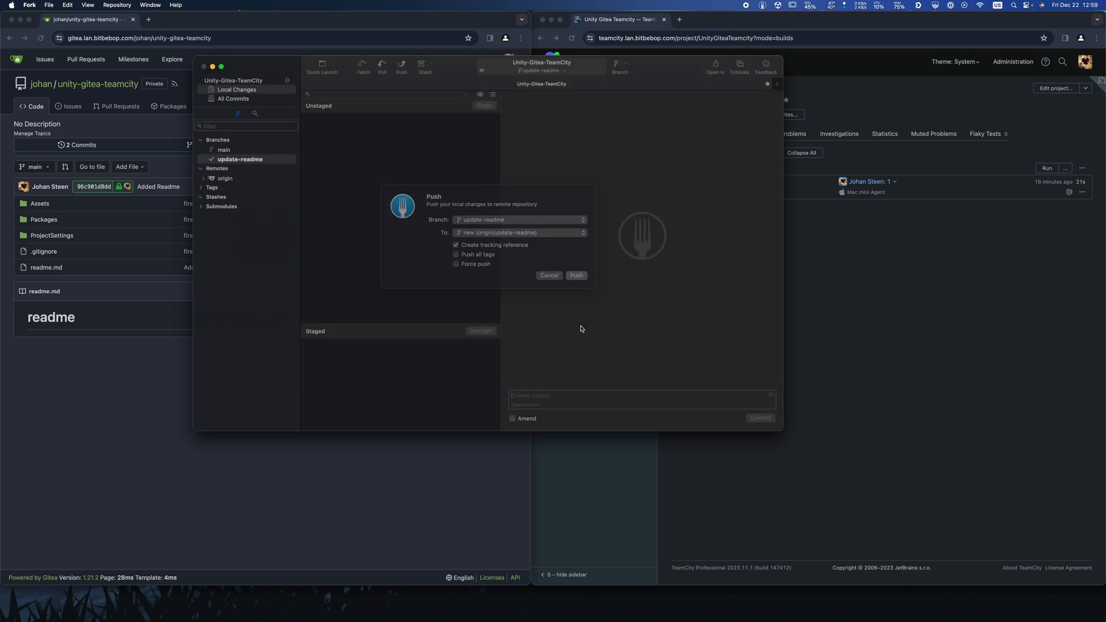
# Push update-readme and create pull request #1 'Updated readme' into main
pyautogui.click(576, 276)
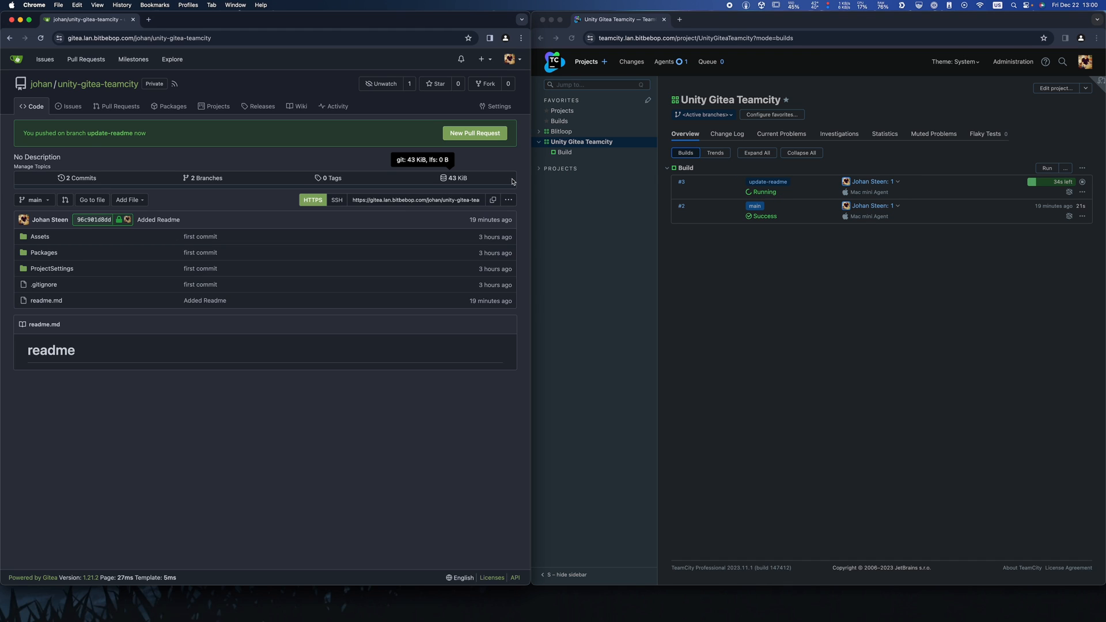
pyautogui.click(473, 133)
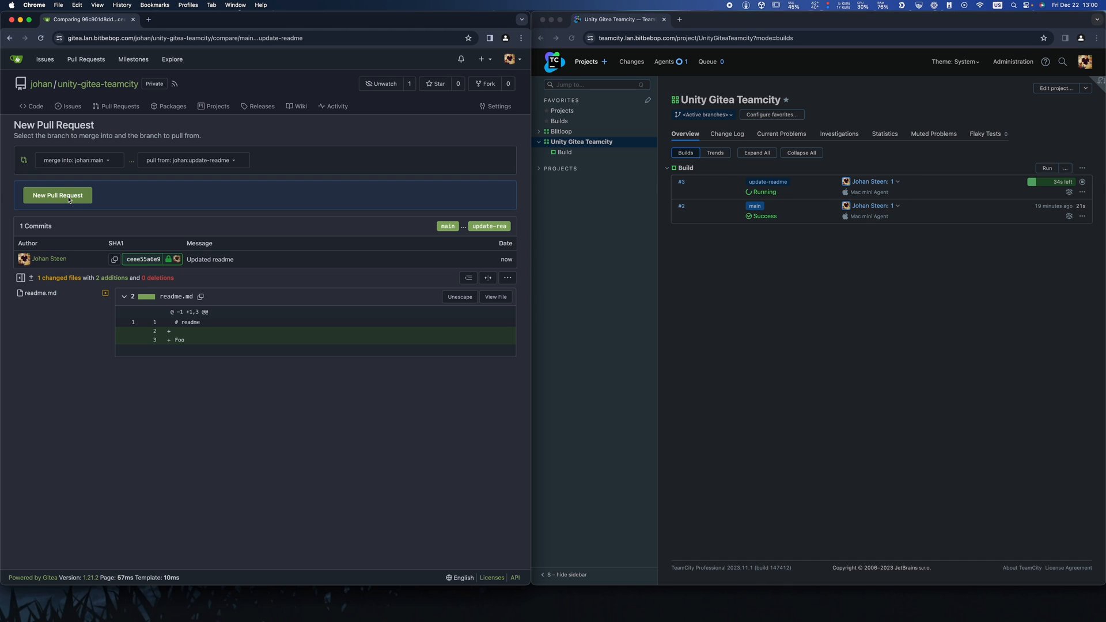
pyautogui.click(58, 195)
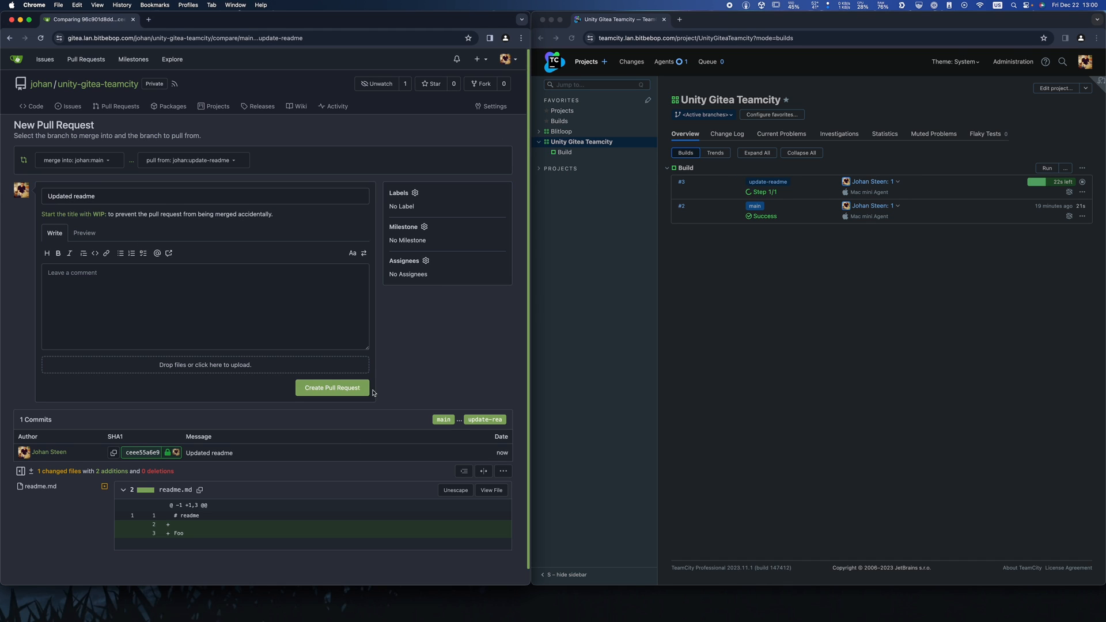
pyautogui.click(332, 387)
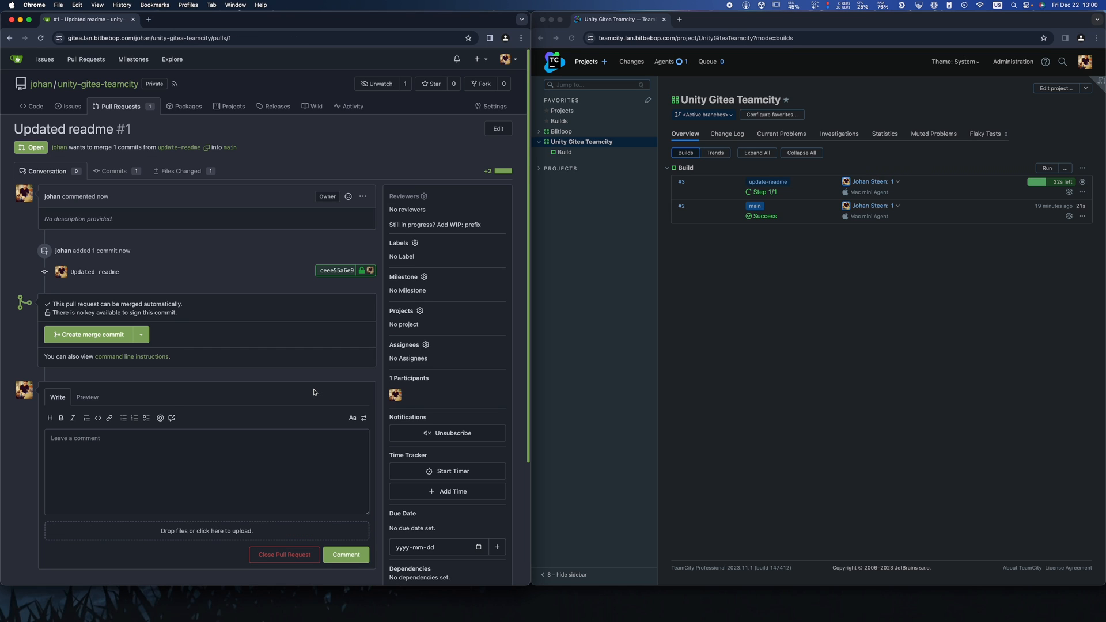
pyautogui.moveTo(261, 324)
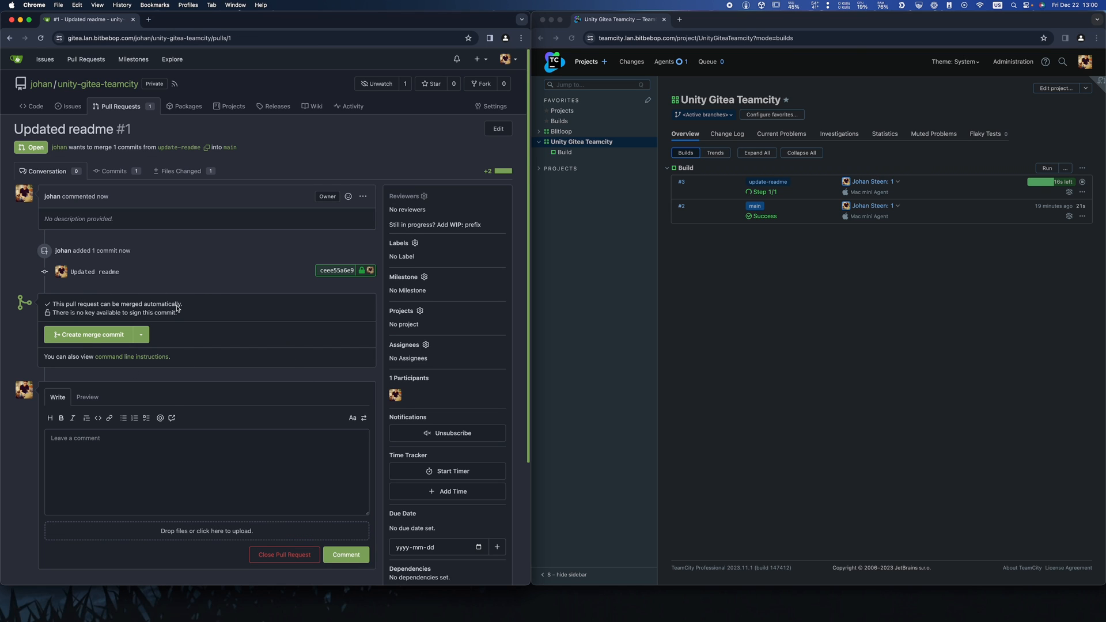
pyautogui.moveTo(912, 293)
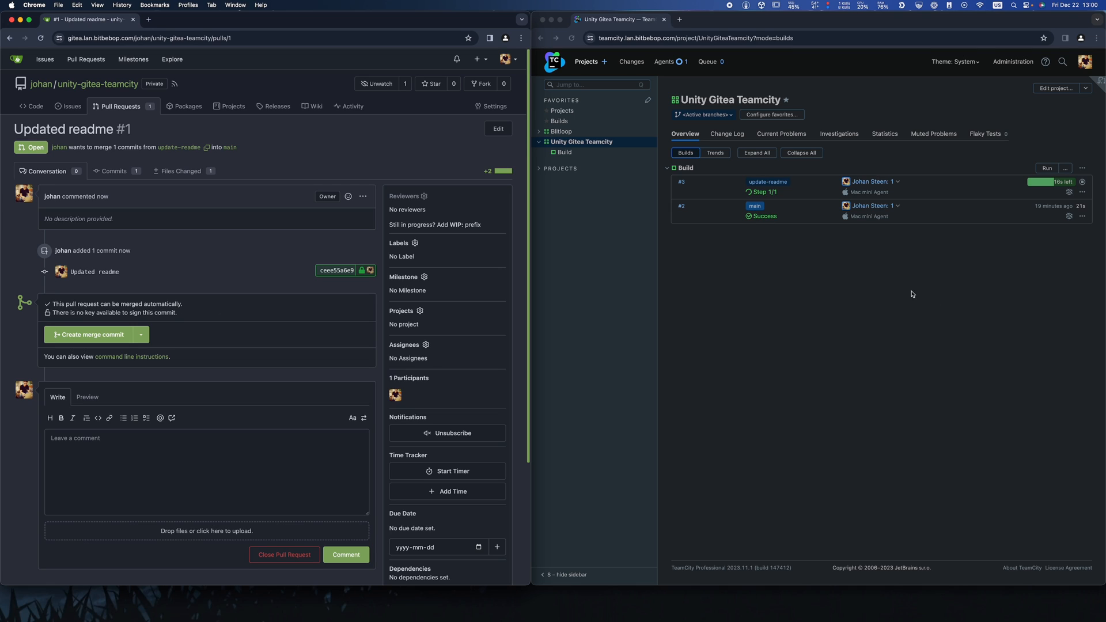
pyautogui.moveTo(755, 348)
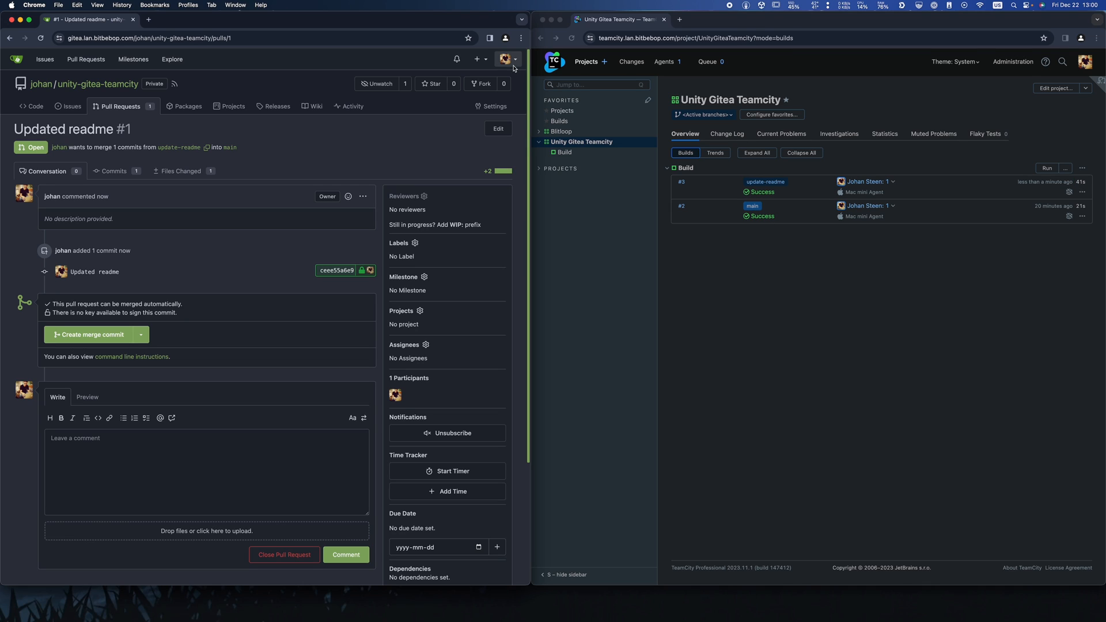
pyautogui.moveTo(574, 246)
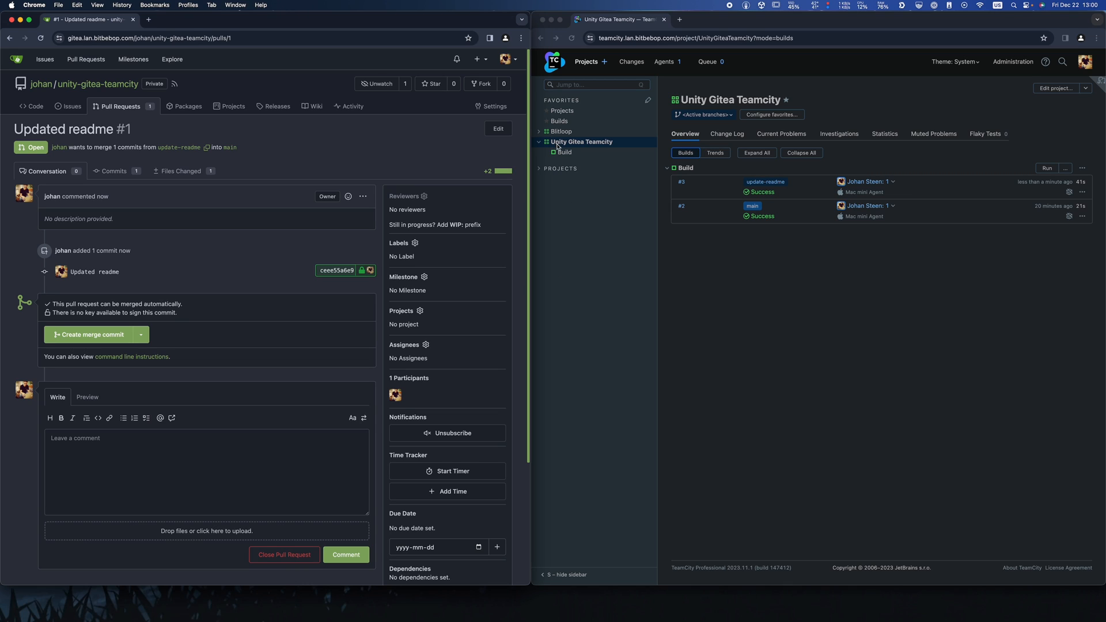
pyautogui.moveTo(569, 153)
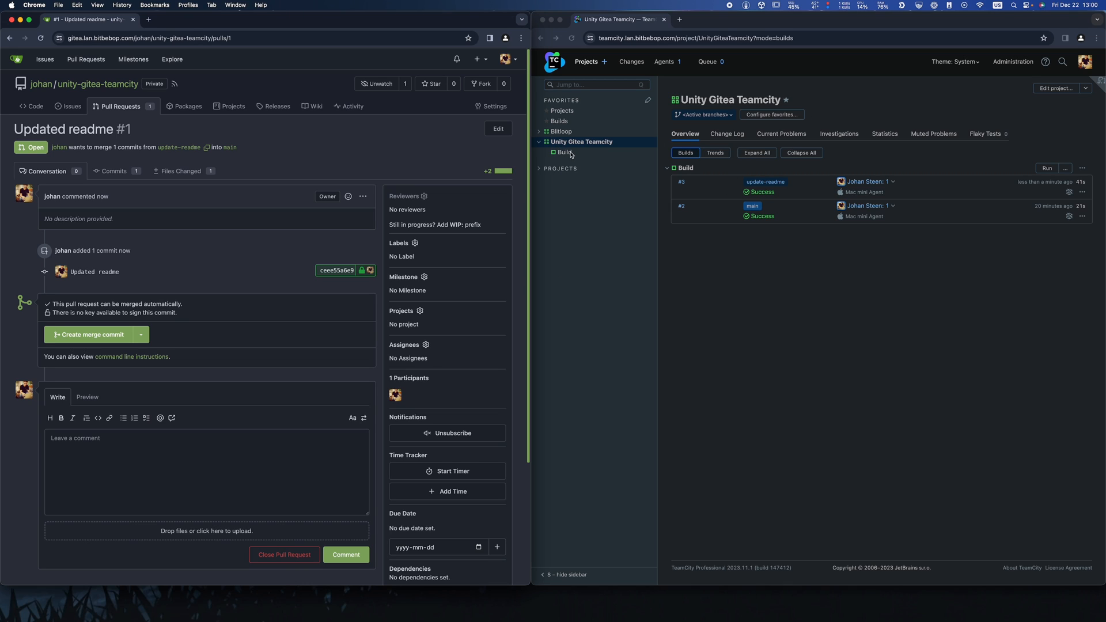
# Go to the Build configuration's Build Features and start adding a feature, browsing the type list
pyautogui.click(564, 152)
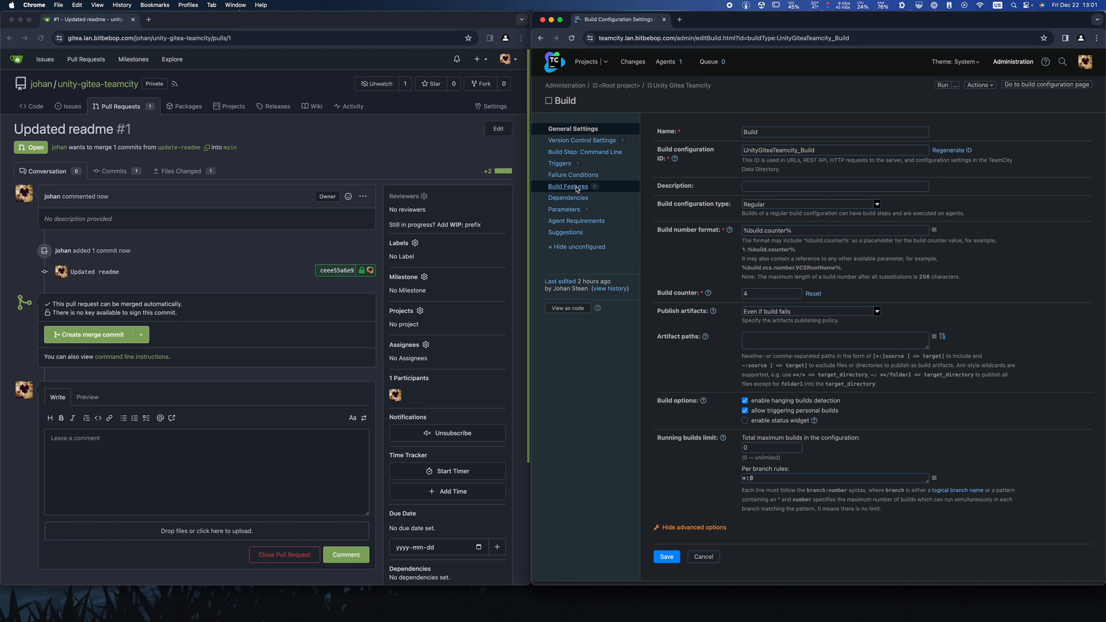
pyautogui.click(569, 187)
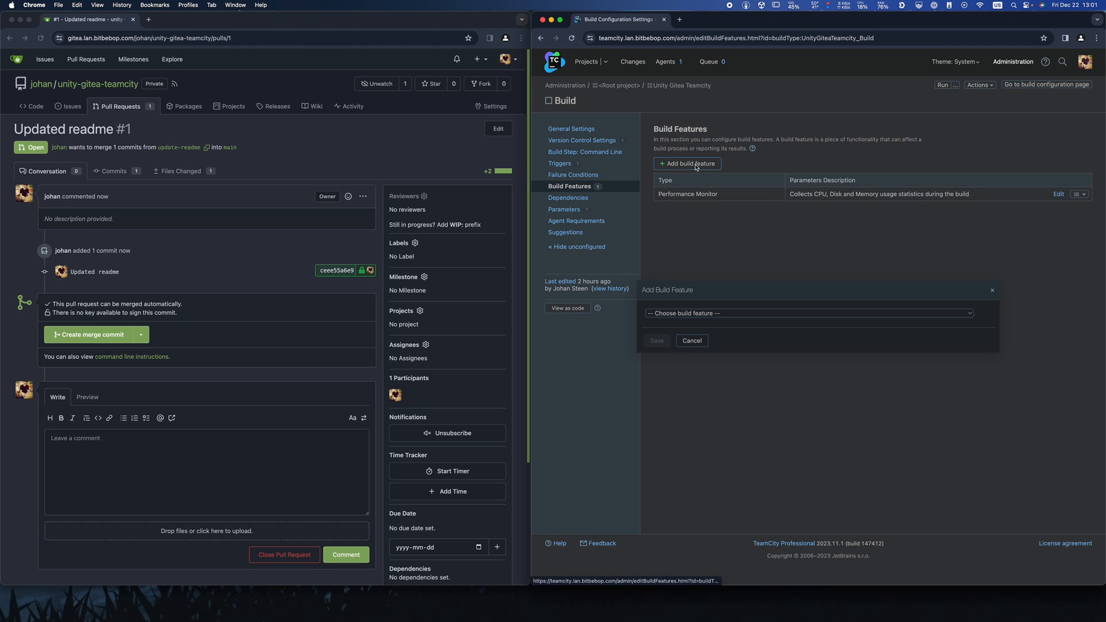
pyautogui.click(806, 314)
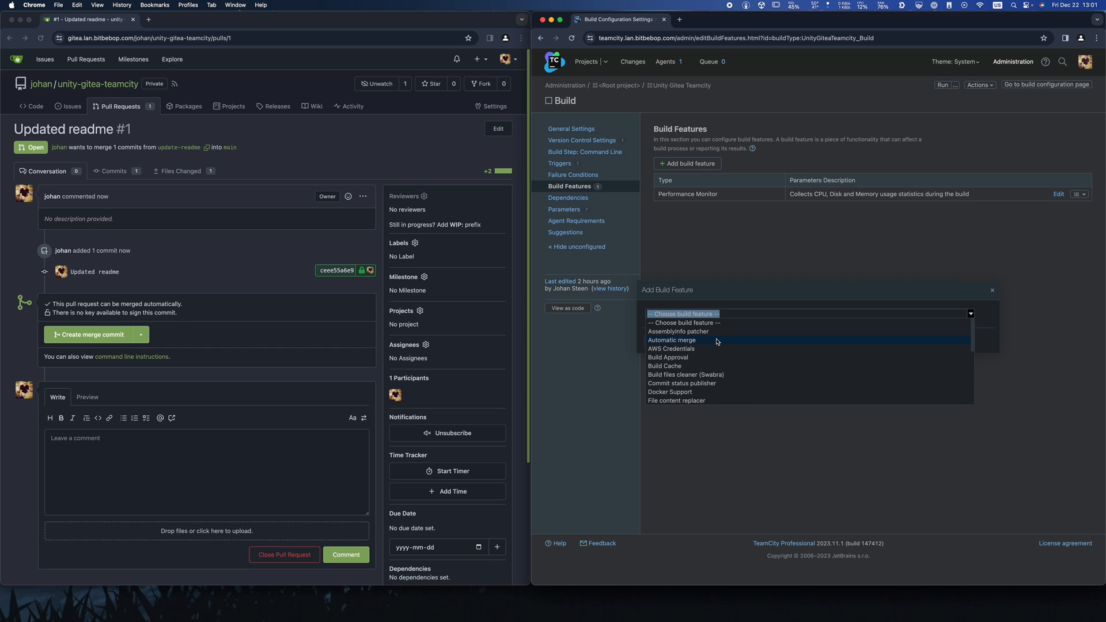
pyautogui.scroll(-3)
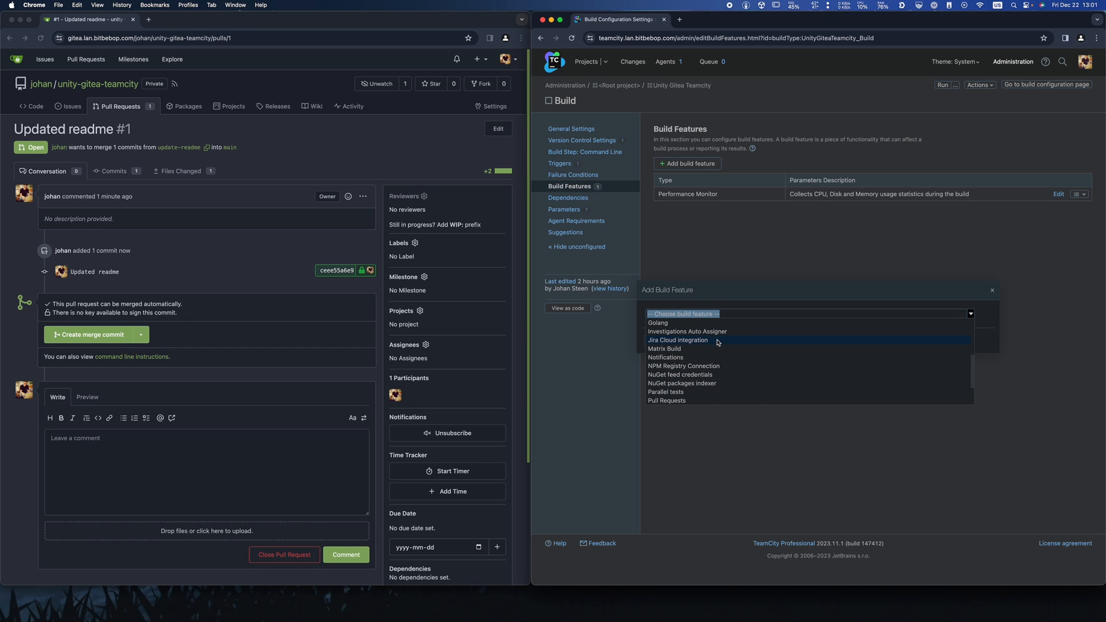
pyautogui.scroll(-3)
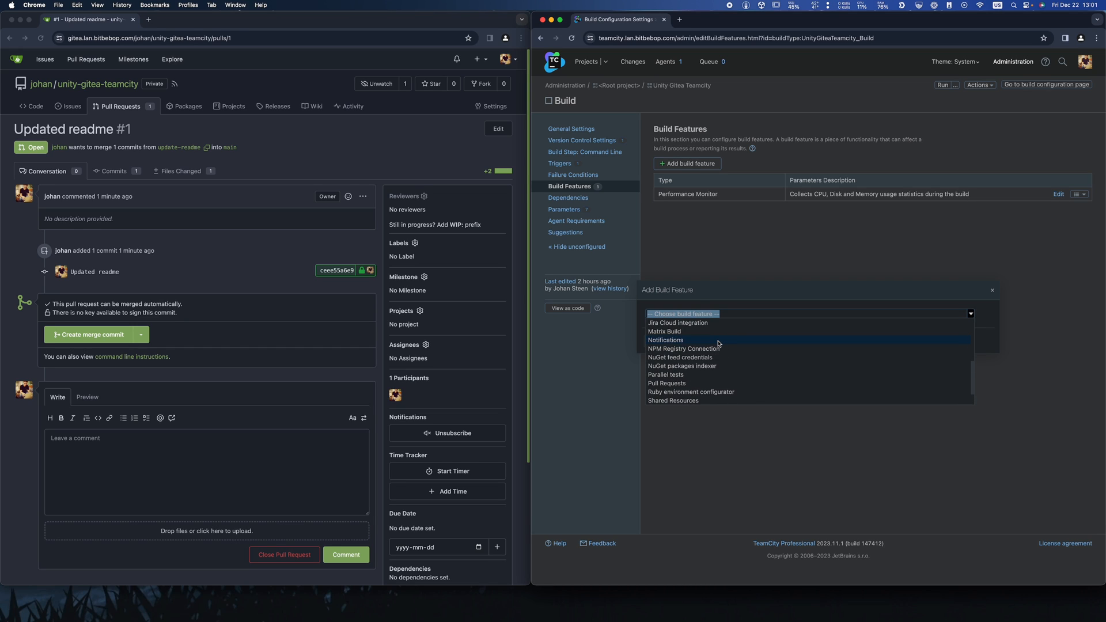
pyautogui.scroll(3)
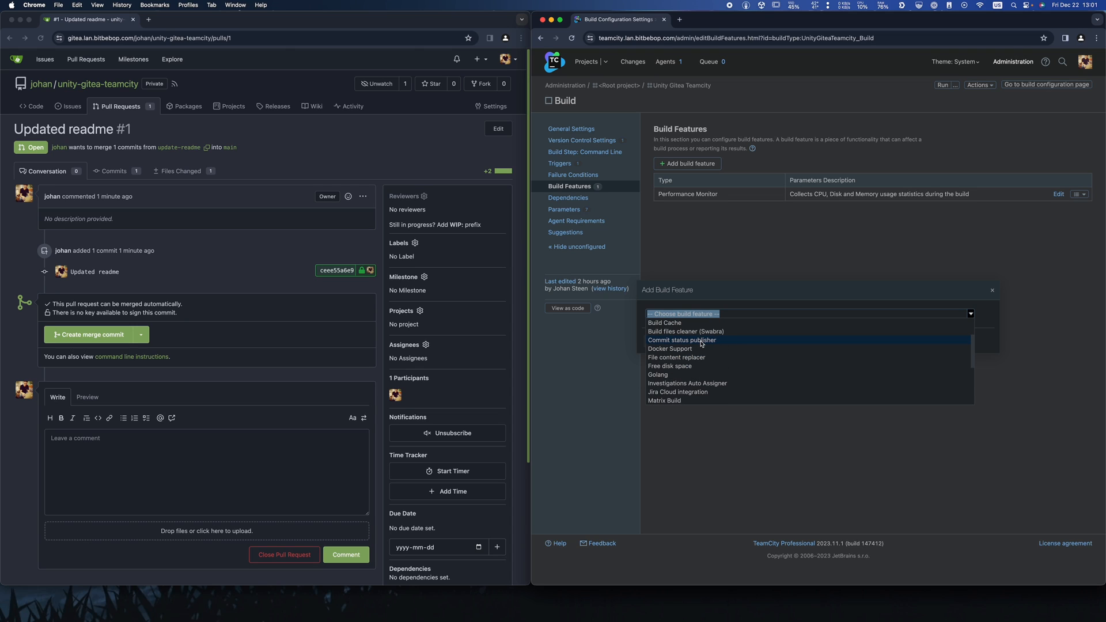
pyautogui.click(681, 340)
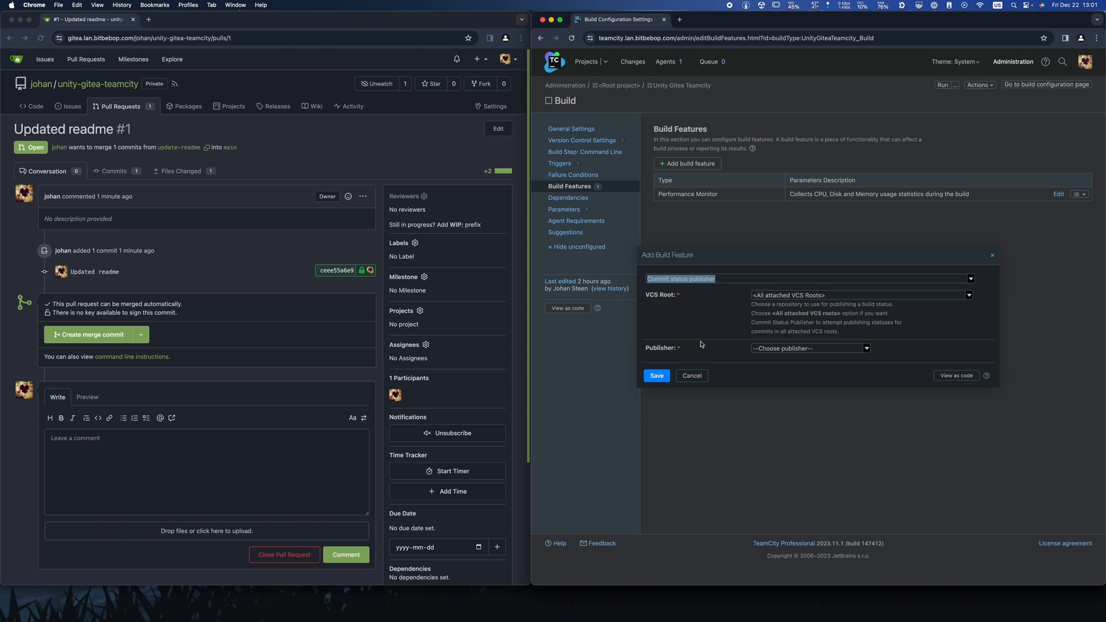
pyautogui.moveTo(839, 352)
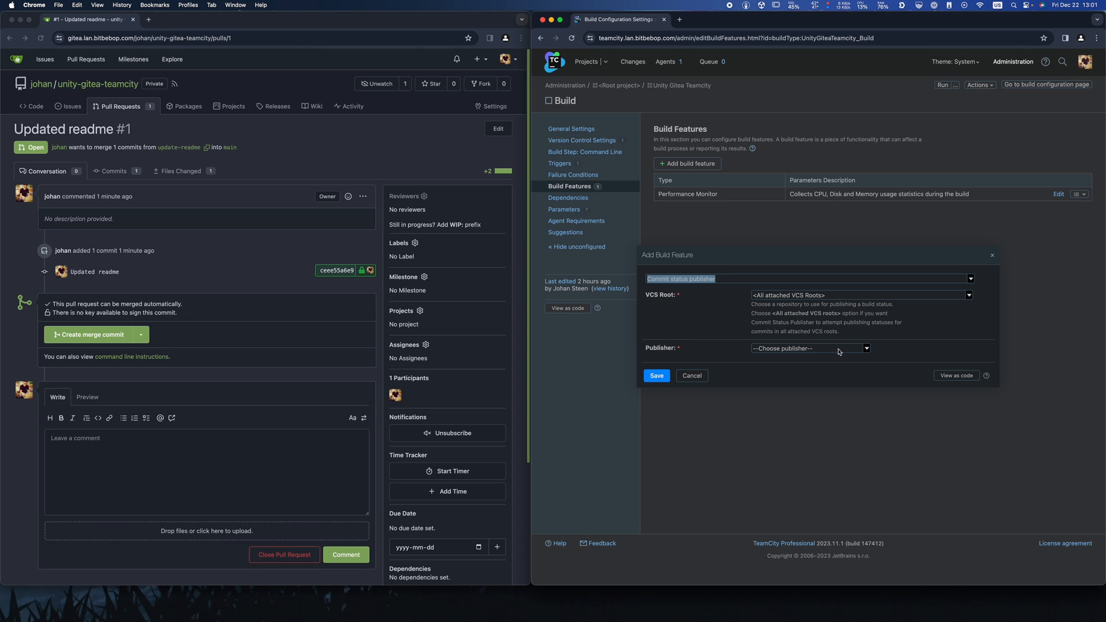
pyautogui.click(808, 347)
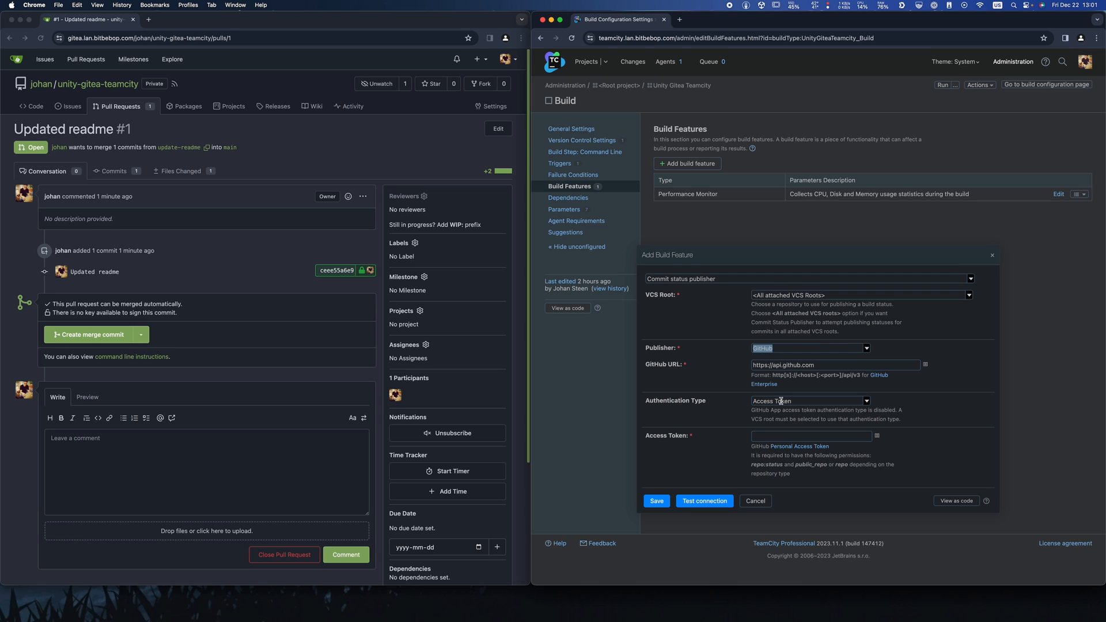
pyautogui.click(837, 365)
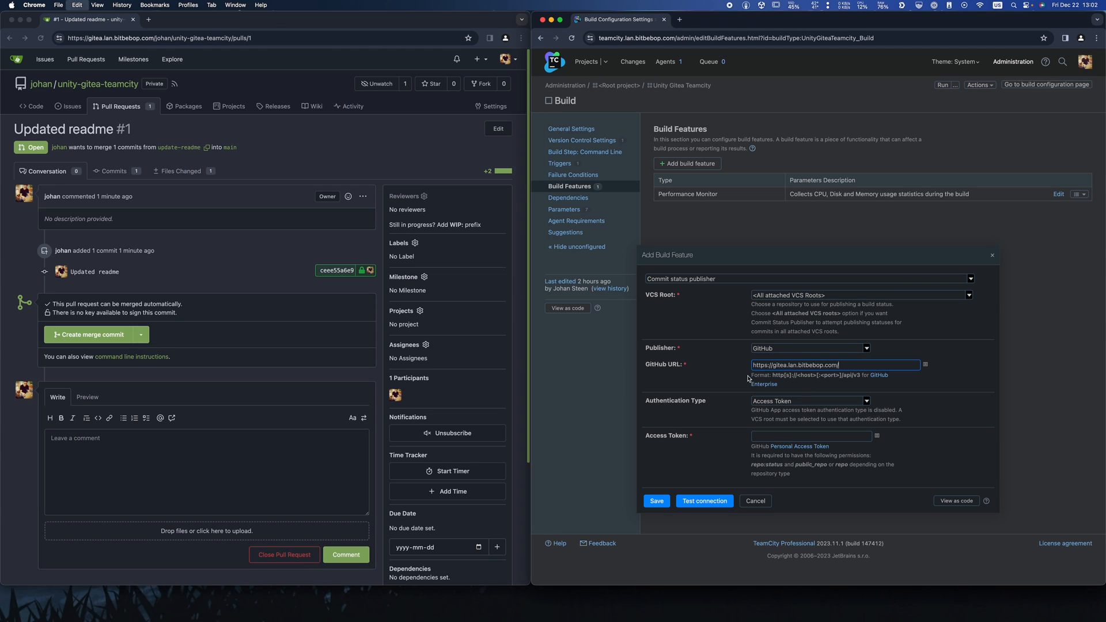
pyautogui.moveTo(886, 365)
pyautogui.write('/api/v')
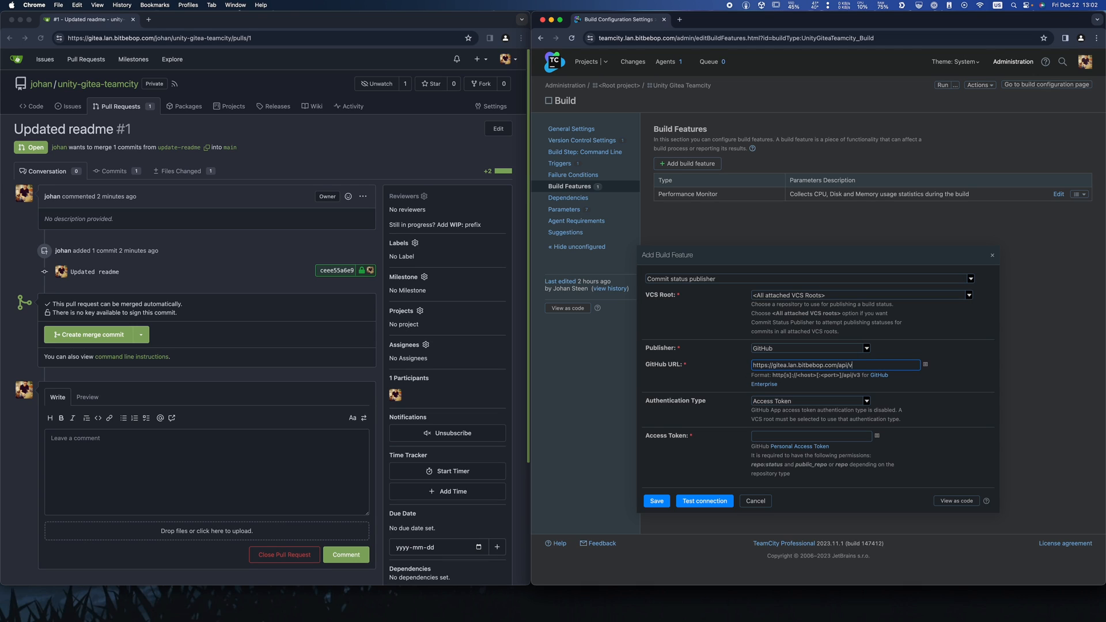
pyautogui.write('1')
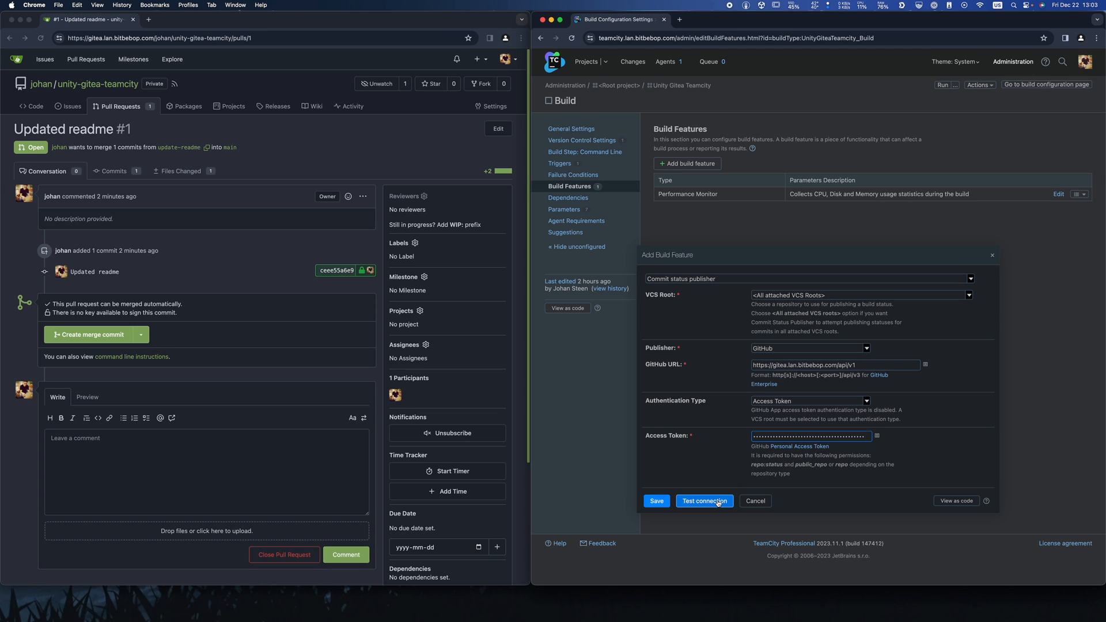
# Test the connection to Gitea successfully, then save the commit status publisher feature
pyautogui.click(703, 501)
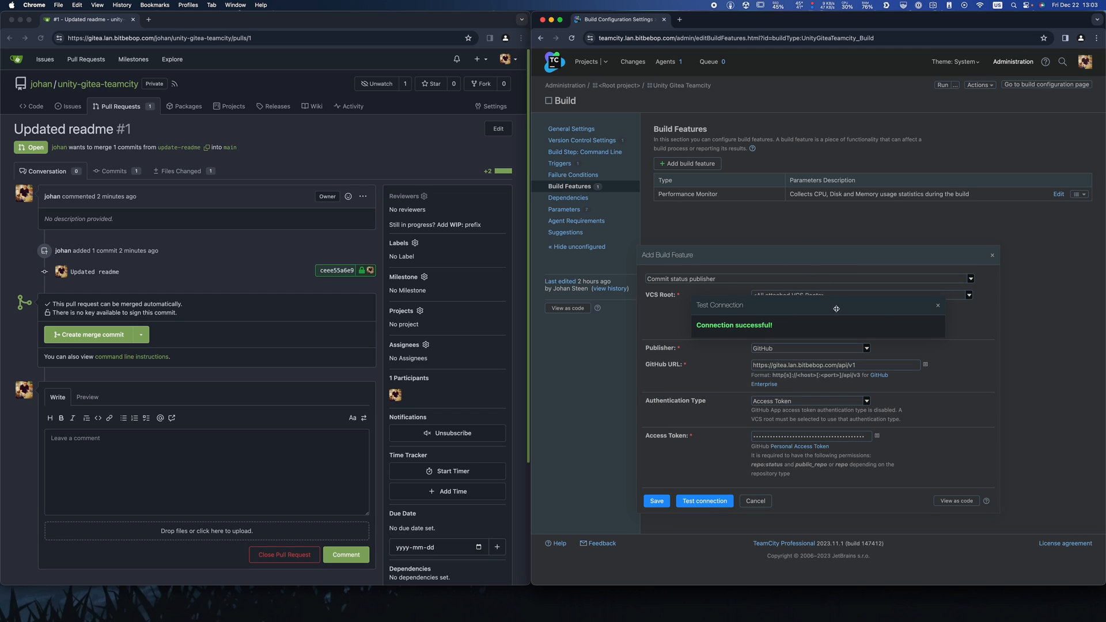
pyautogui.click(938, 304)
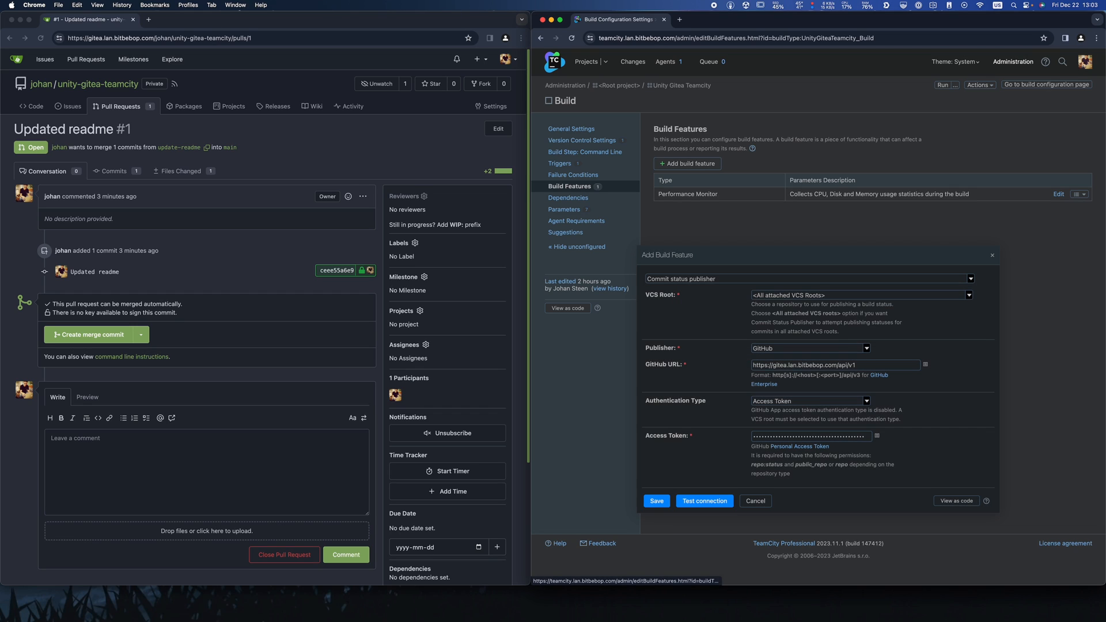
pyautogui.click(656, 501)
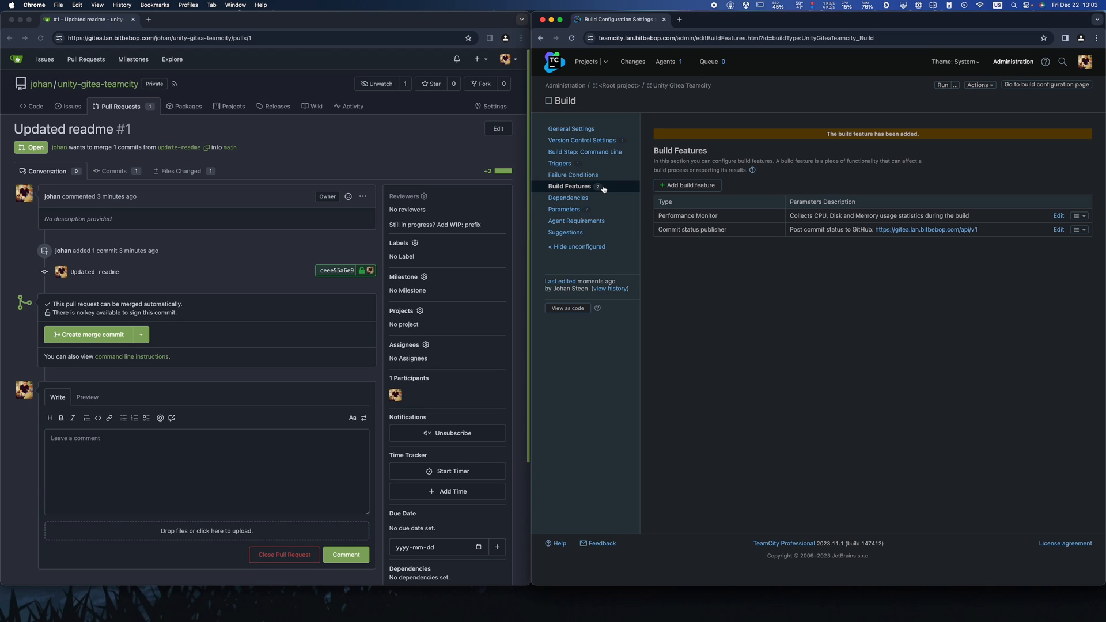
pyautogui.moveTo(293, 237)
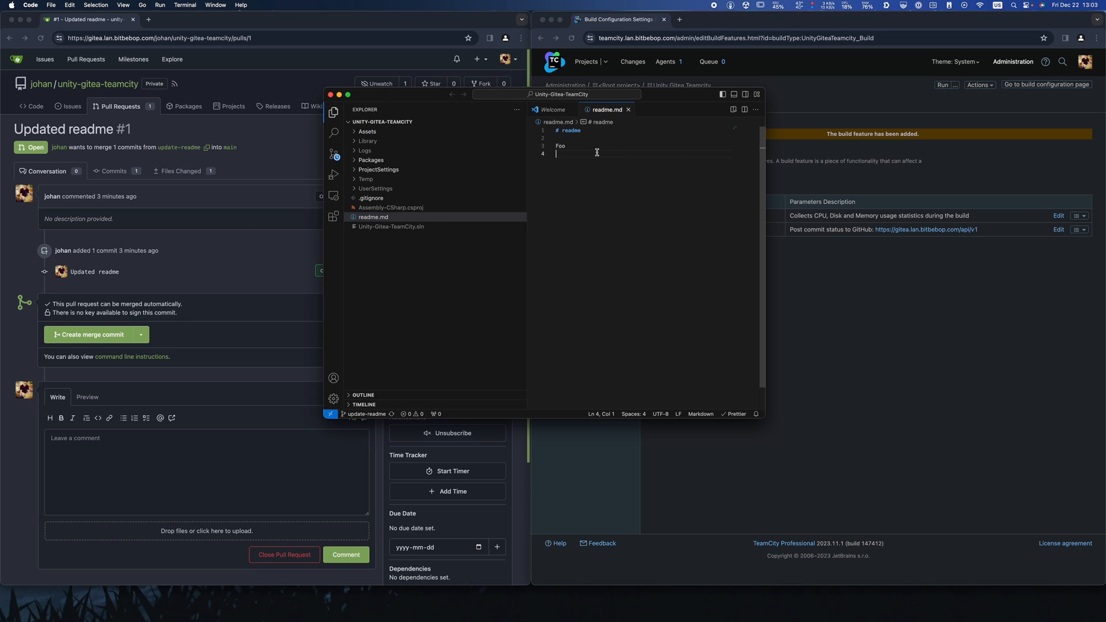
# Add a 'Bar' line beneath Foo in readme.md
pyautogui.write('Bar')
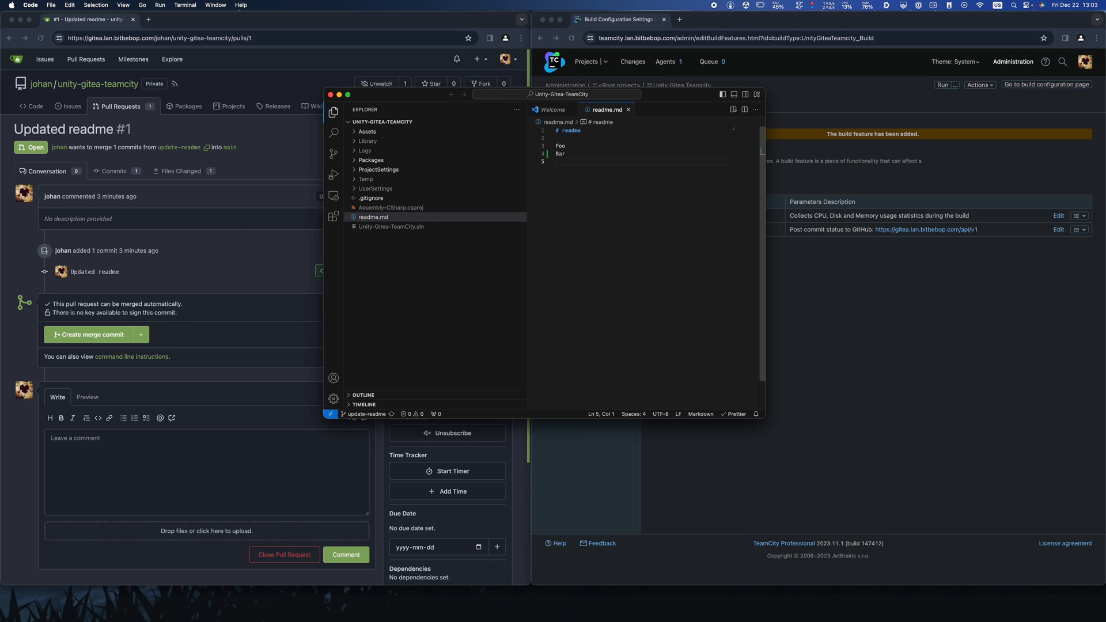
pyautogui.moveTo(441, 503)
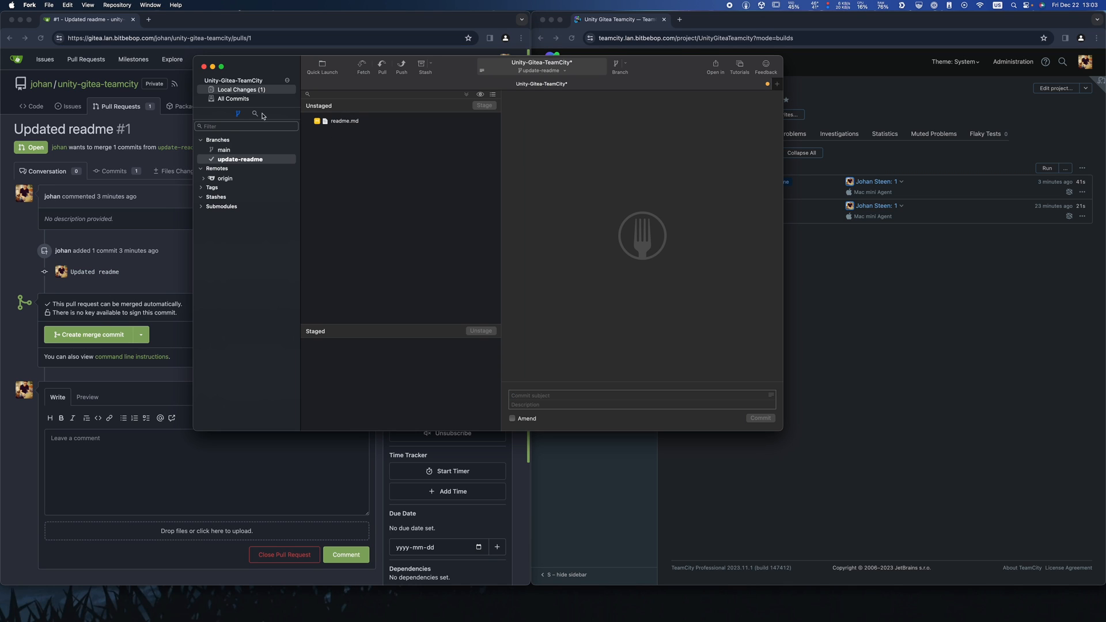
# Stage readme.md and commit it with the subject 'Added bar'
pyautogui.click(484, 105)
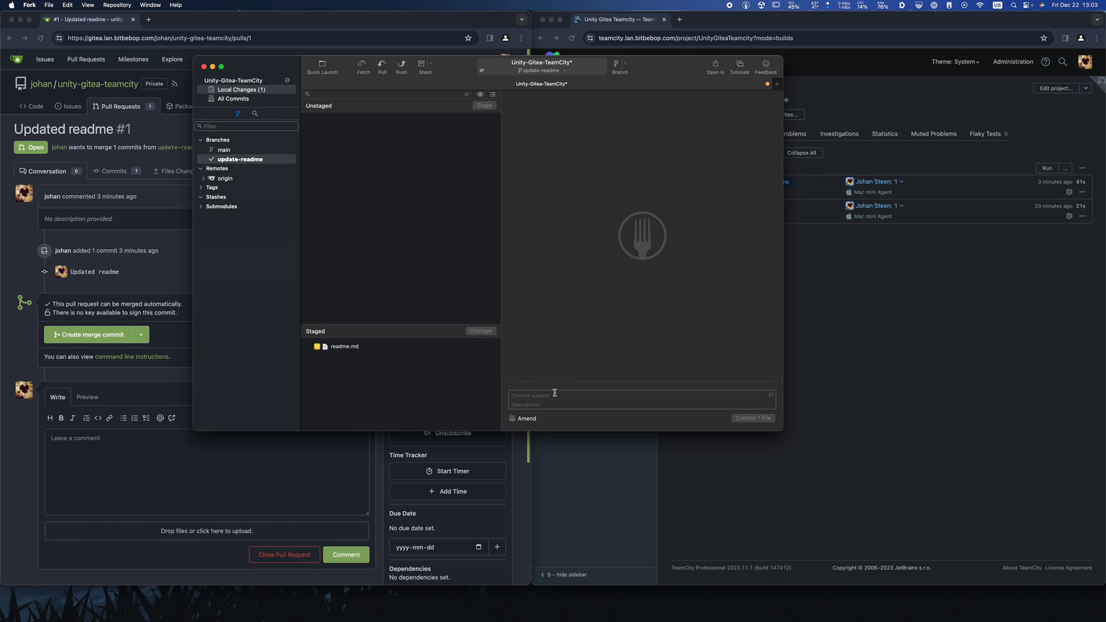
pyautogui.write('Added bar')
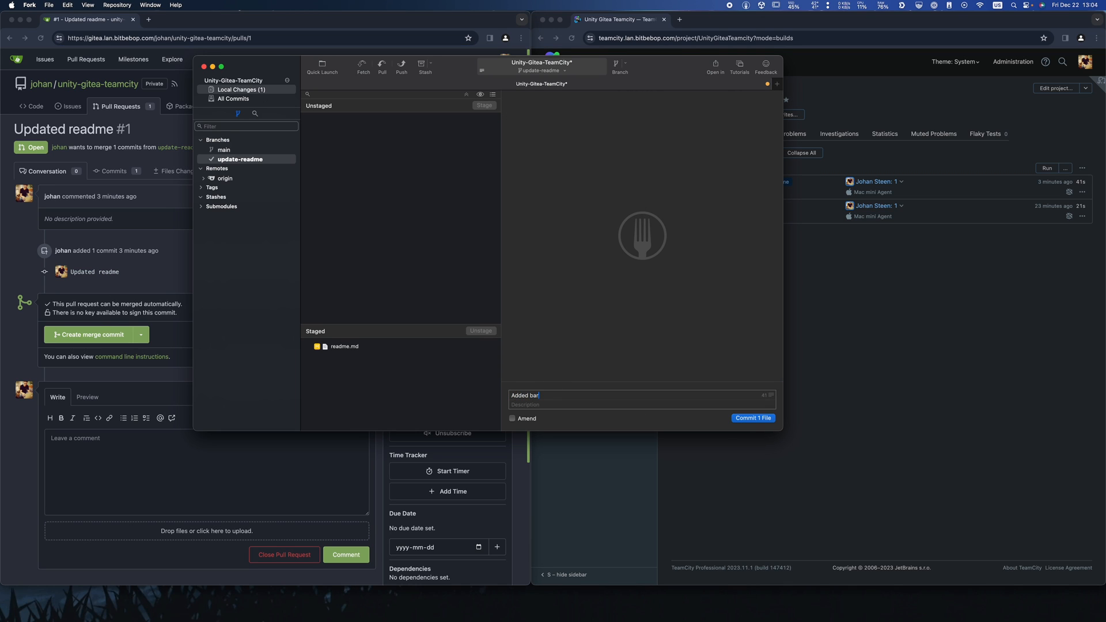
pyautogui.click(752, 417)
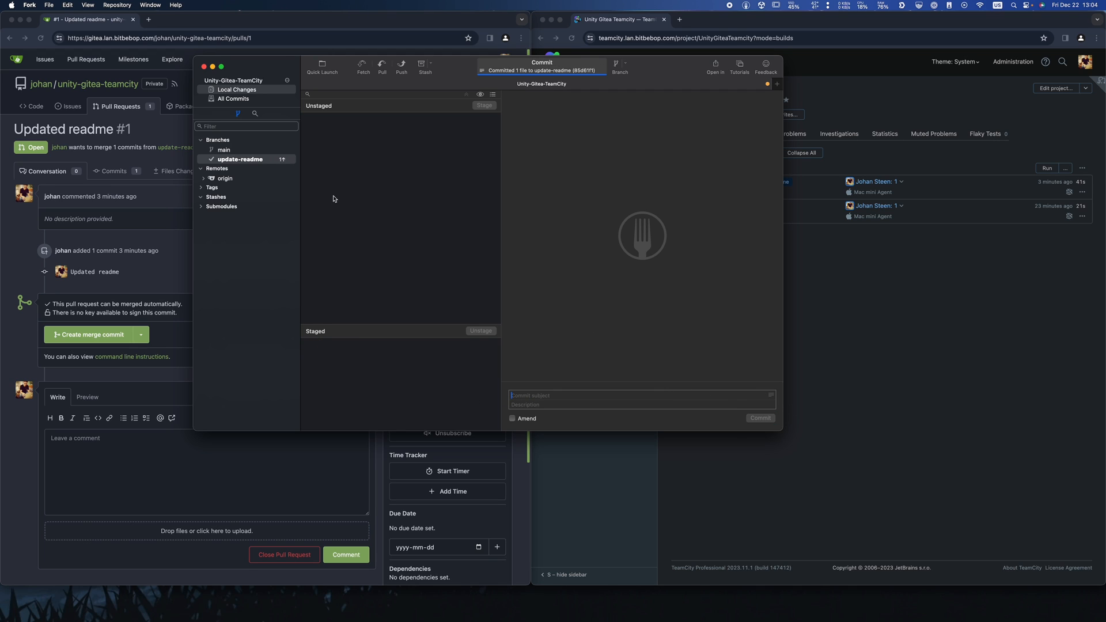
# Push the update-readme branch to origin
pyautogui.click(401, 66)
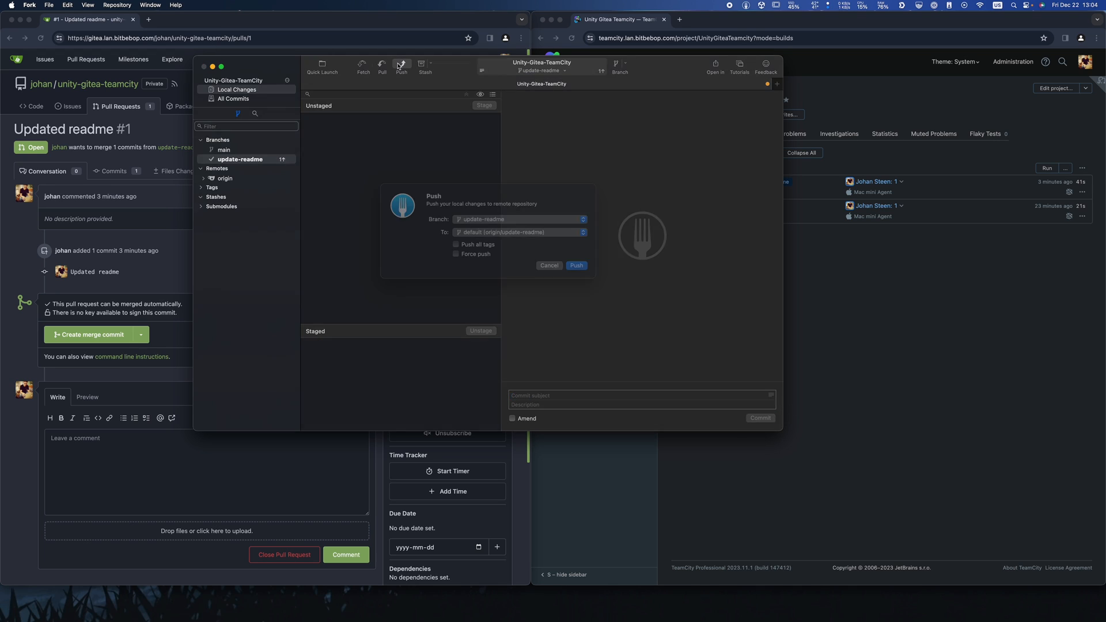
pyautogui.click(576, 266)
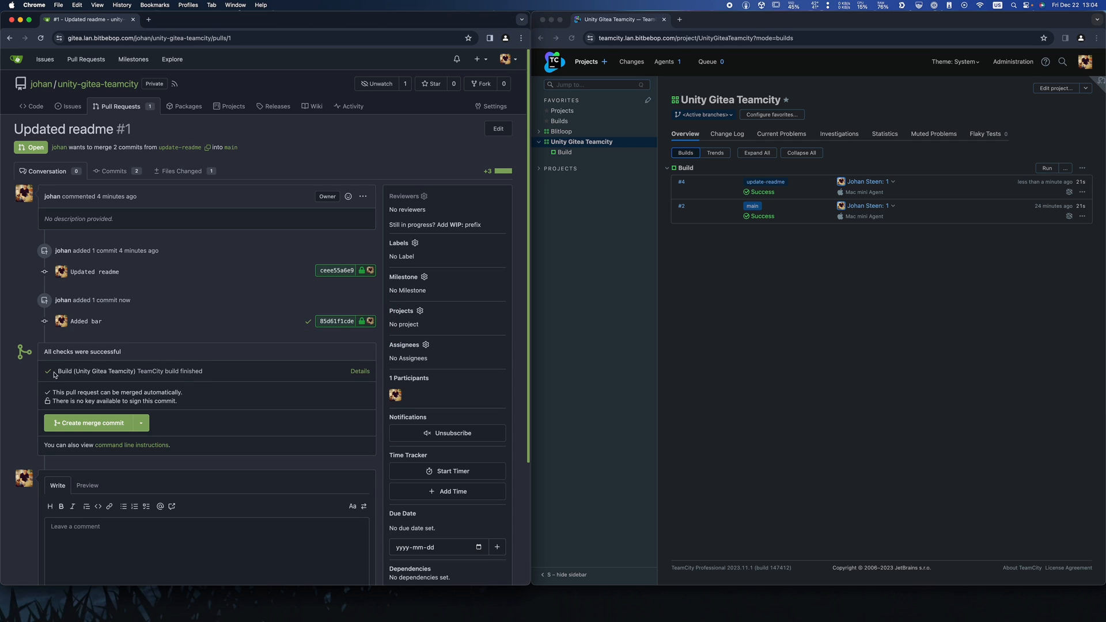
pyautogui.moveTo(90, 348)
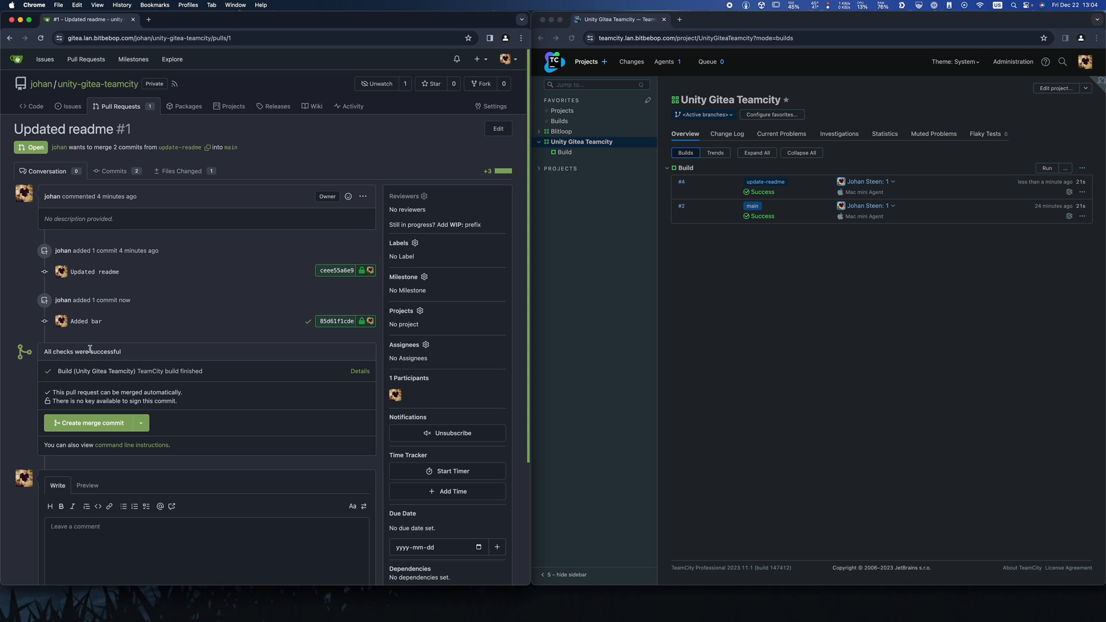
pyautogui.moveTo(1047, 347)
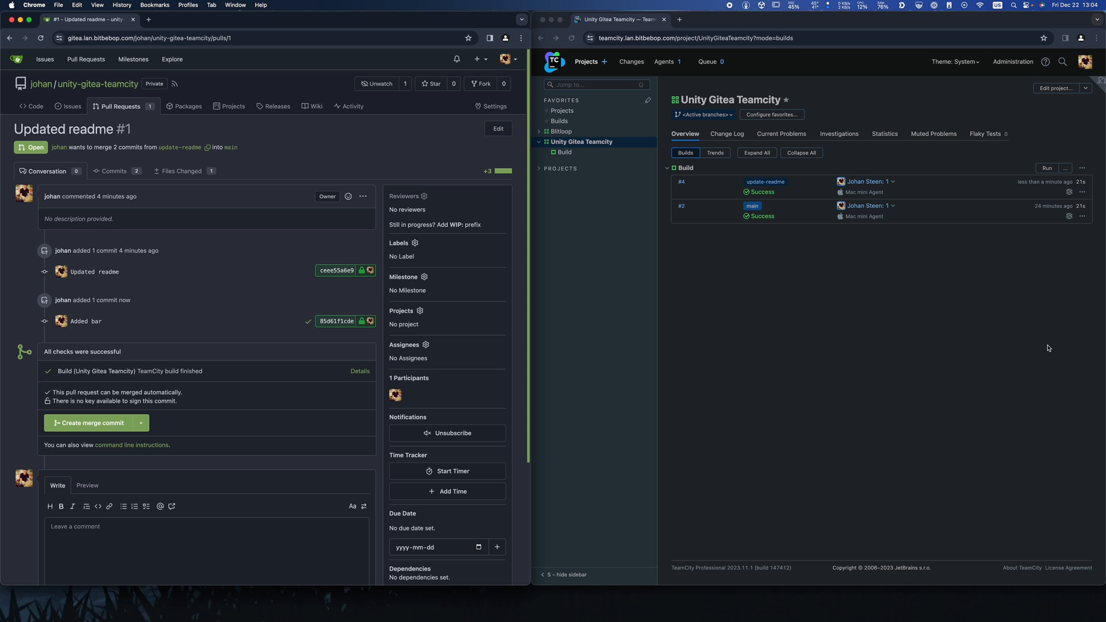
pyautogui.moveTo(190, 303)
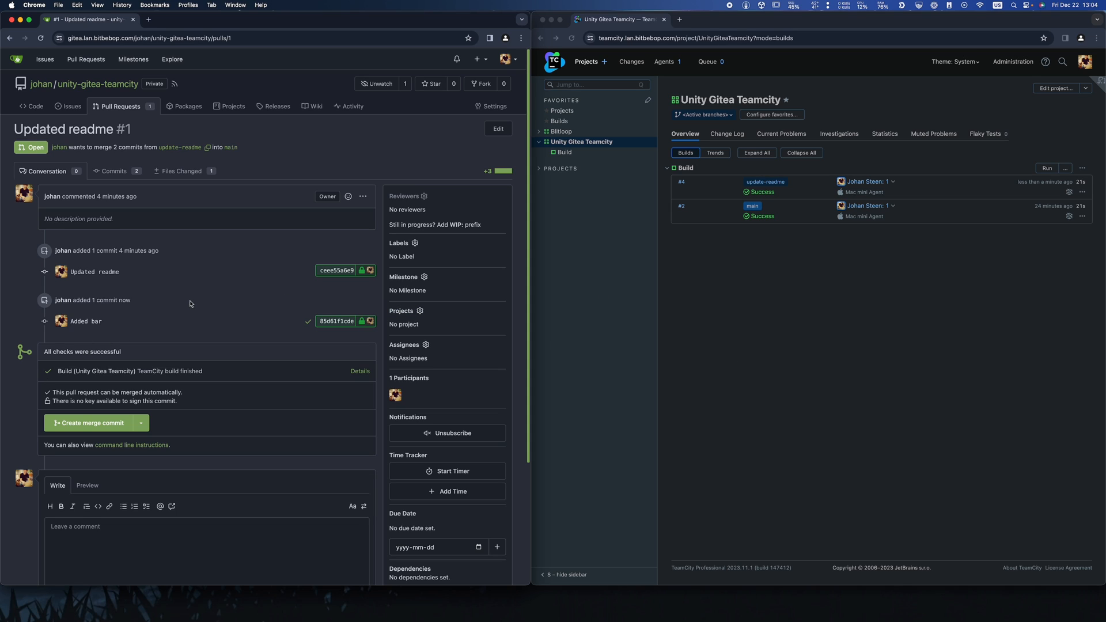
pyautogui.moveTo(188, 345)
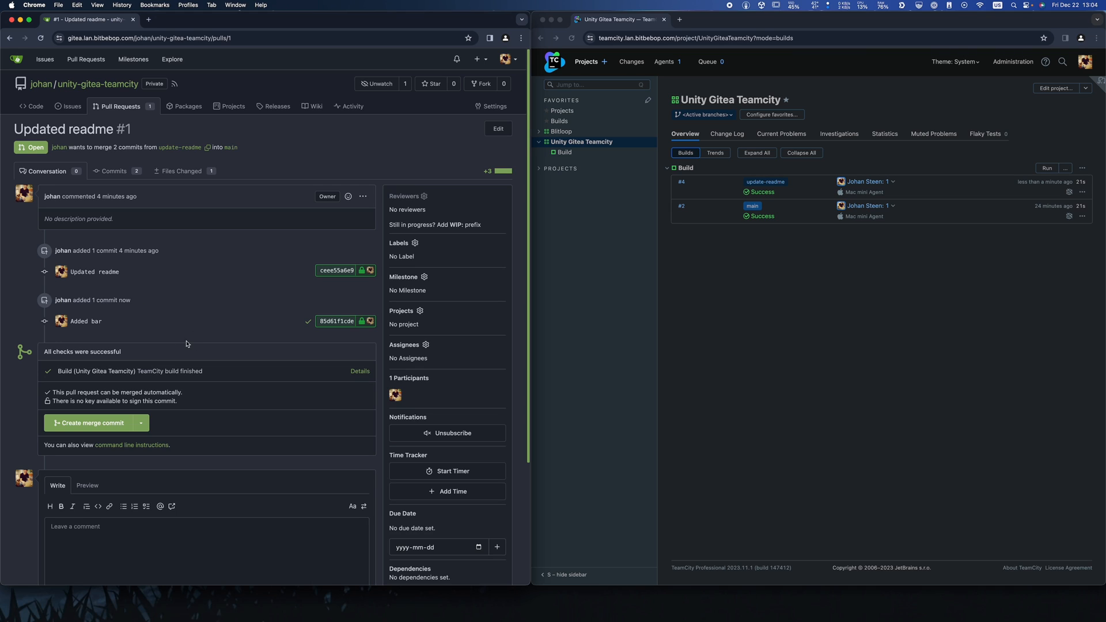
pyautogui.moveTo(166, 304)
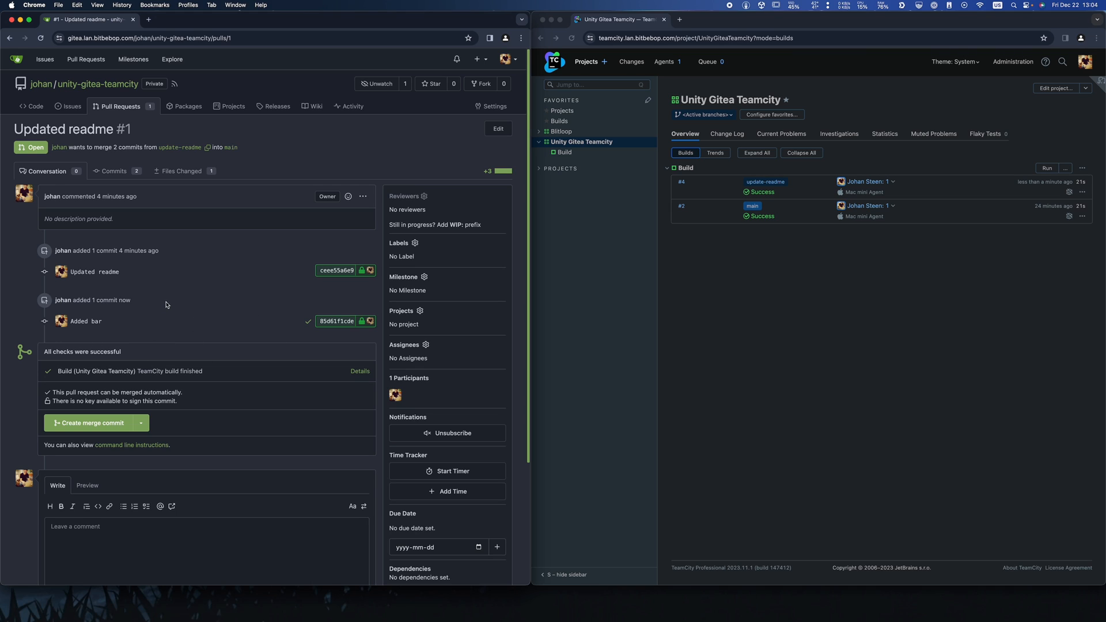
pyautogui.moveTo(87, 358)
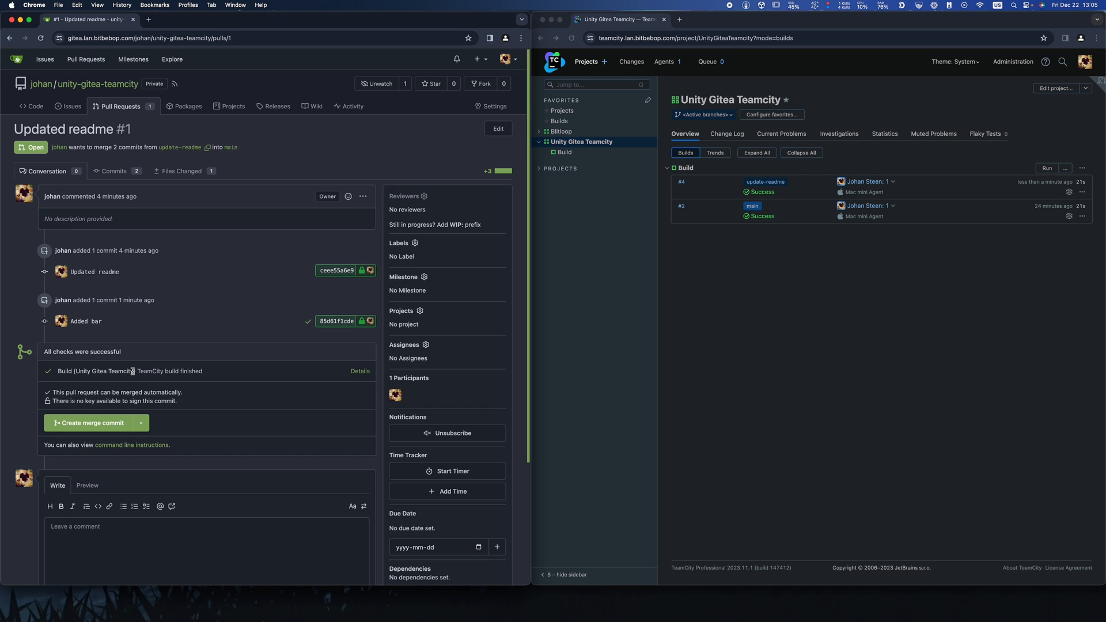
# Go to the unity-gitea-teamcity repository settings after the PR checks pass
pyautogui.click(493, 106)
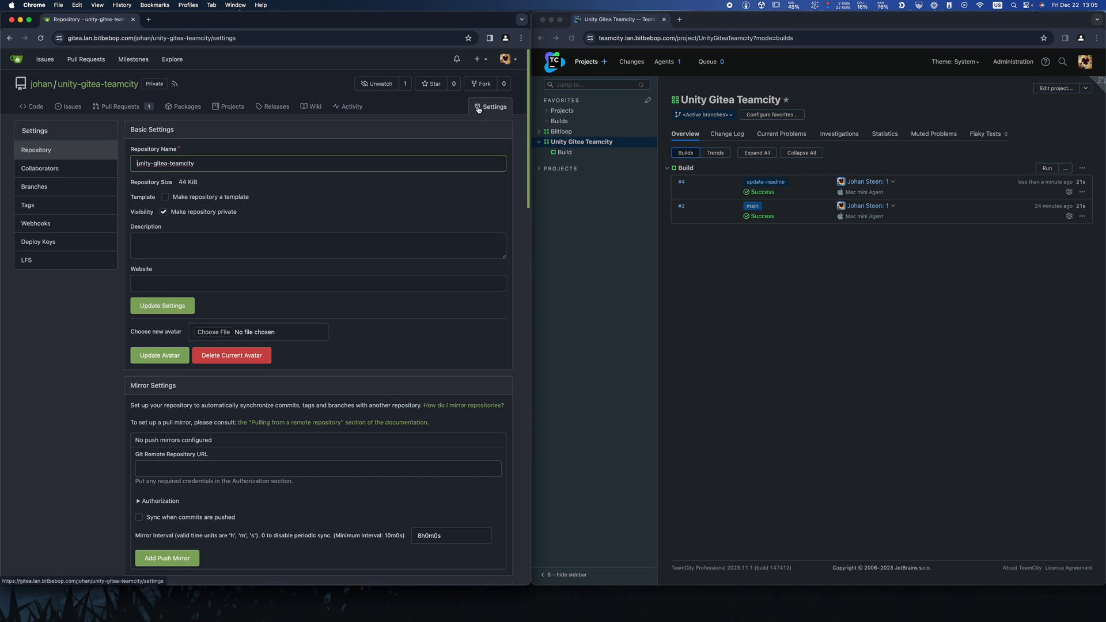
# Add a new branch protection rule in Branches settings with 'main' as the pattern
pyautogui.click(33, 187)
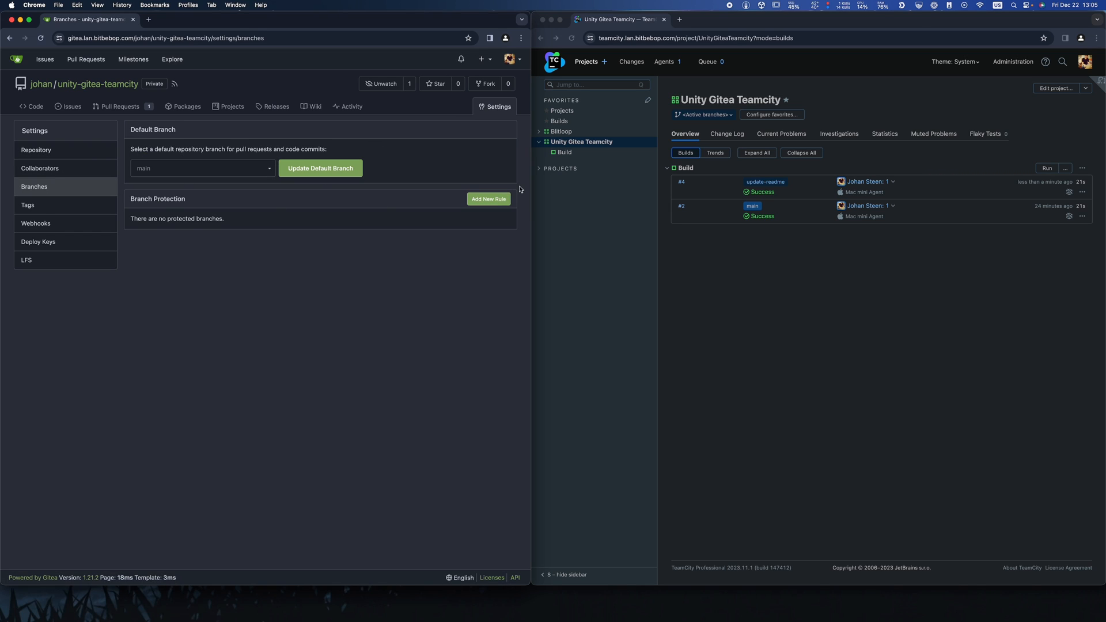
pyautogui.click(487, 198)
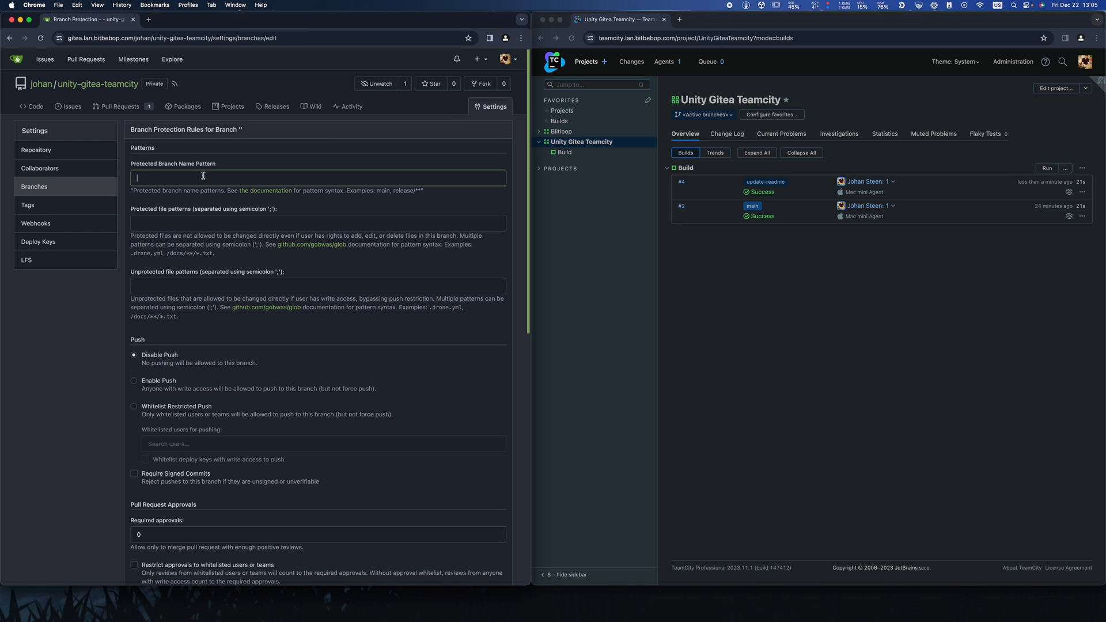
pyautogui.write('main')
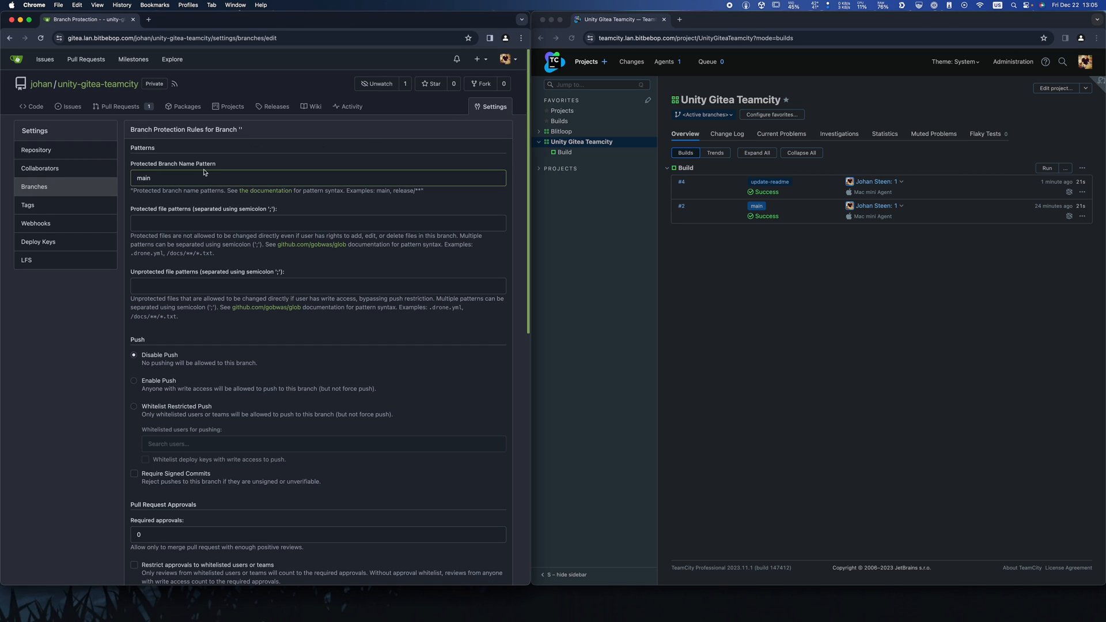
pyautogui.scroll(-3)
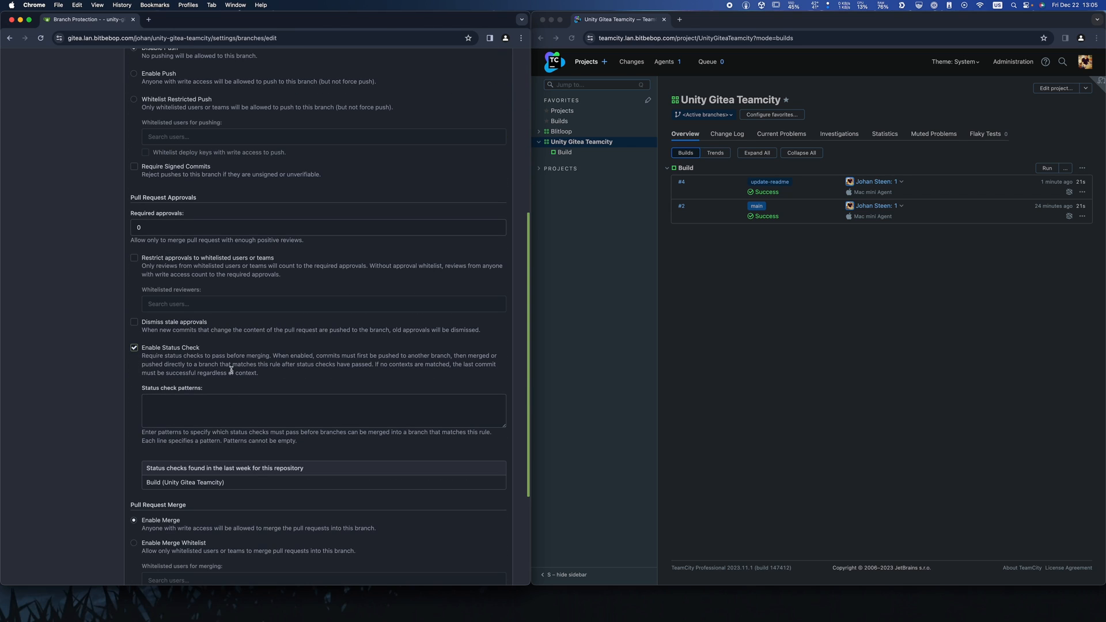
pyautogui.scroll(3)
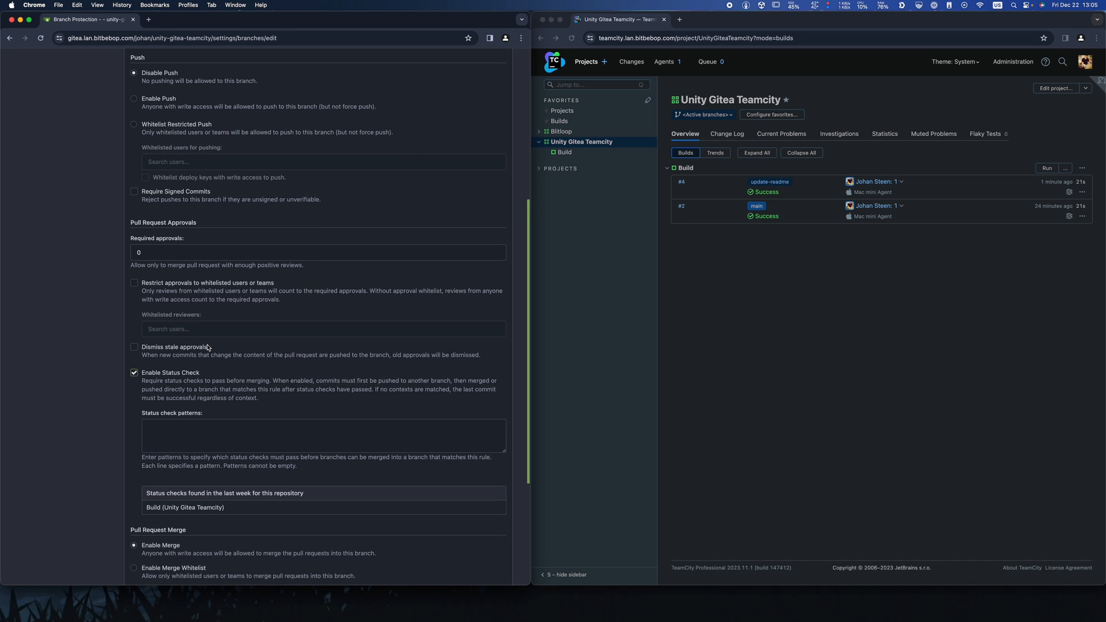
pyautogui.scroll(3)
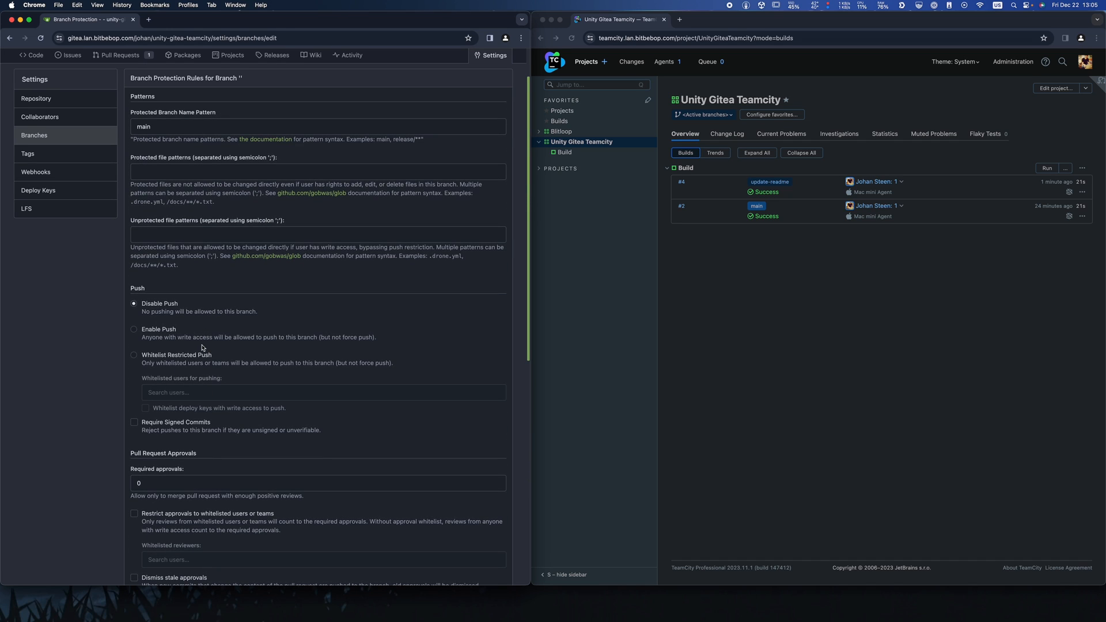
pyautogui.scroll(3)
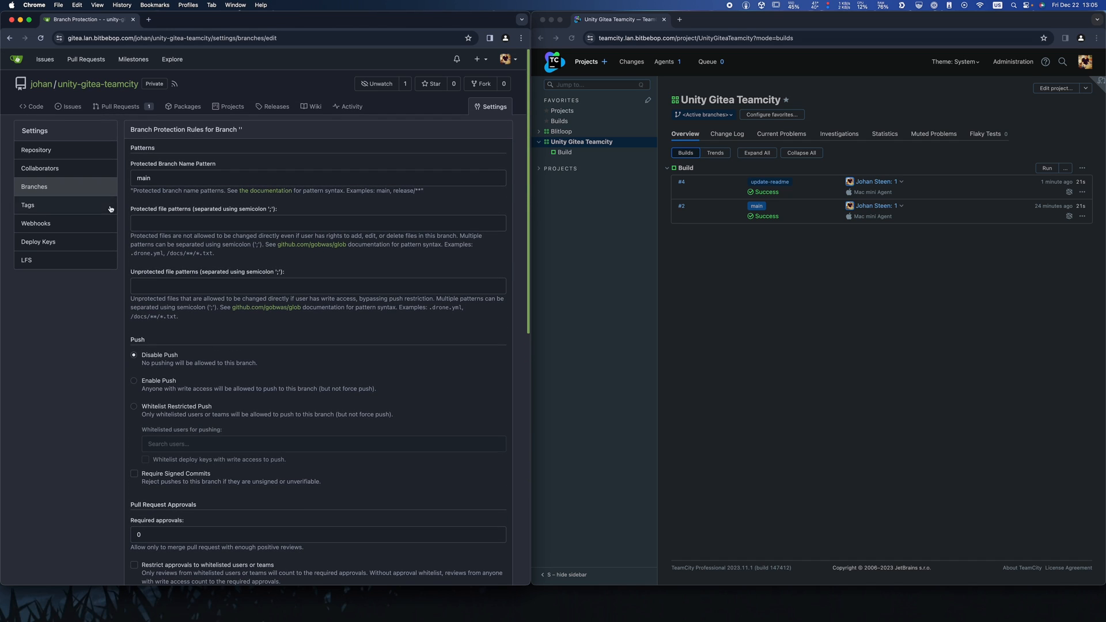
pyautogui.moveTo(118, 106)
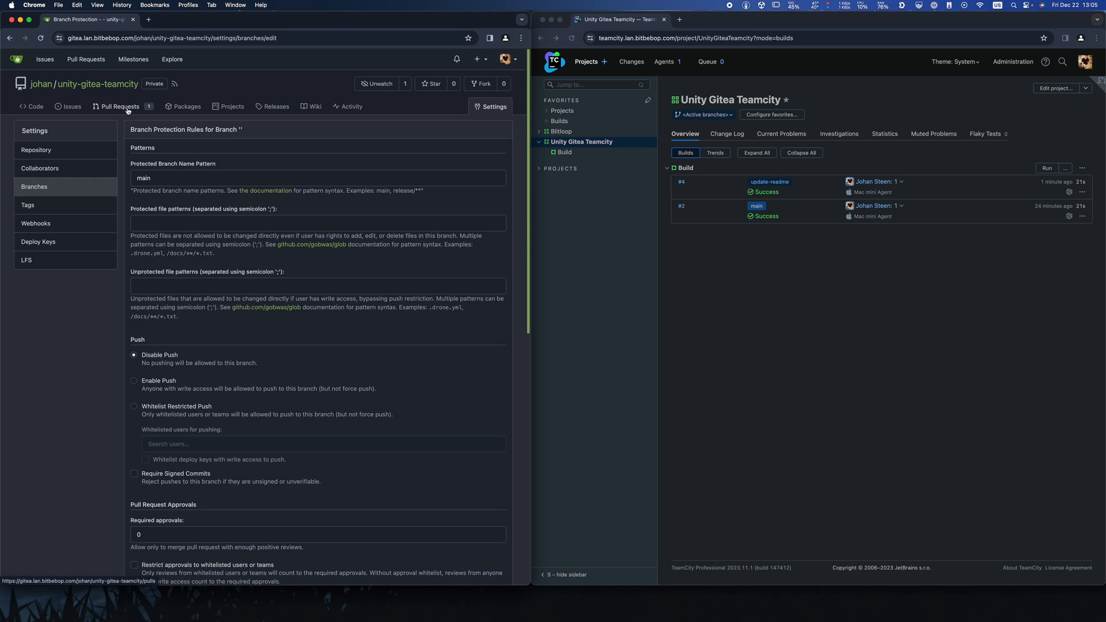